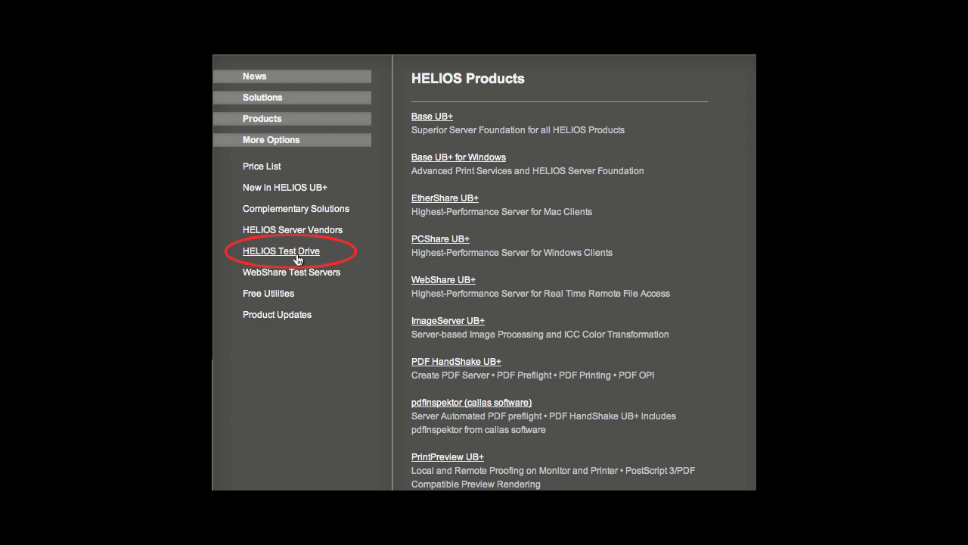
Register for the HELIOS Test Drive, submit the request form and start the archive download.
click(282, 252)
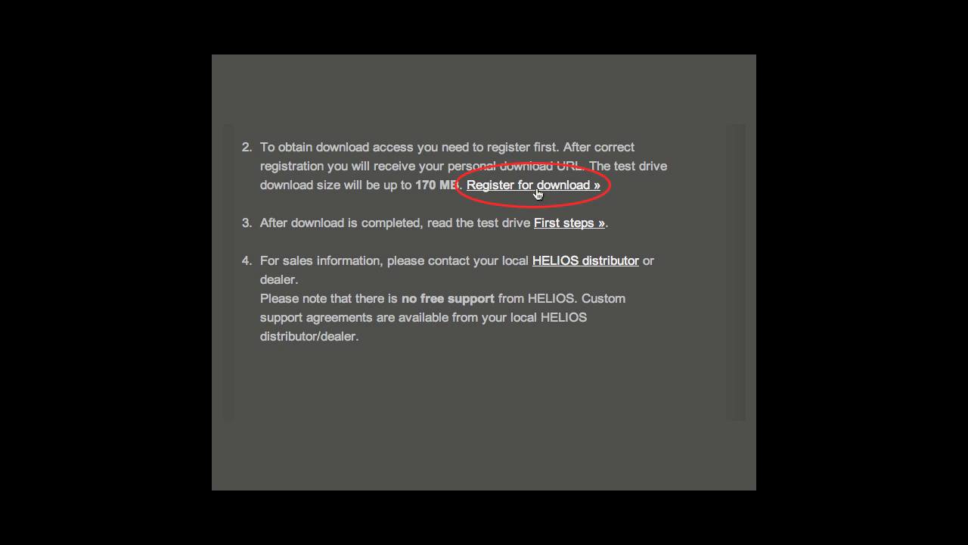
click(535, 185)
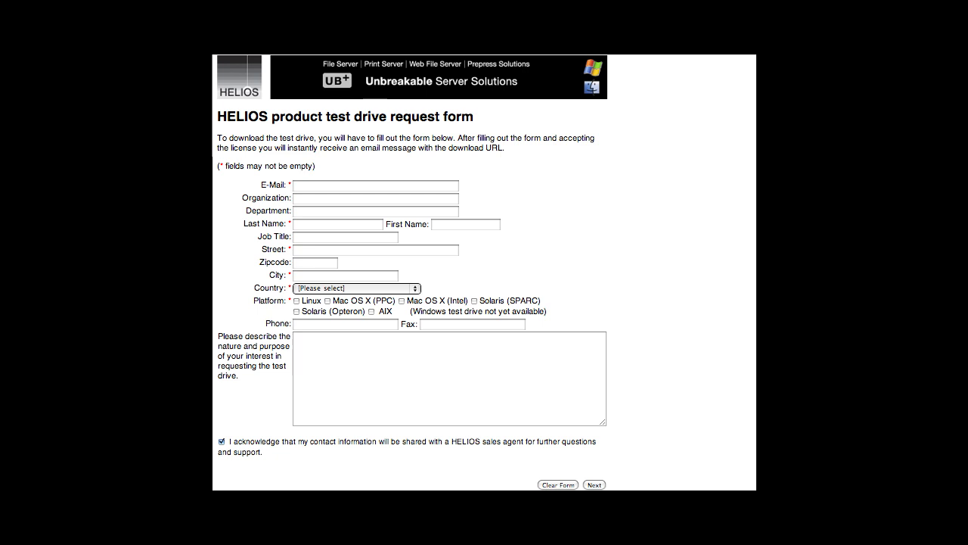
click(595, 484)
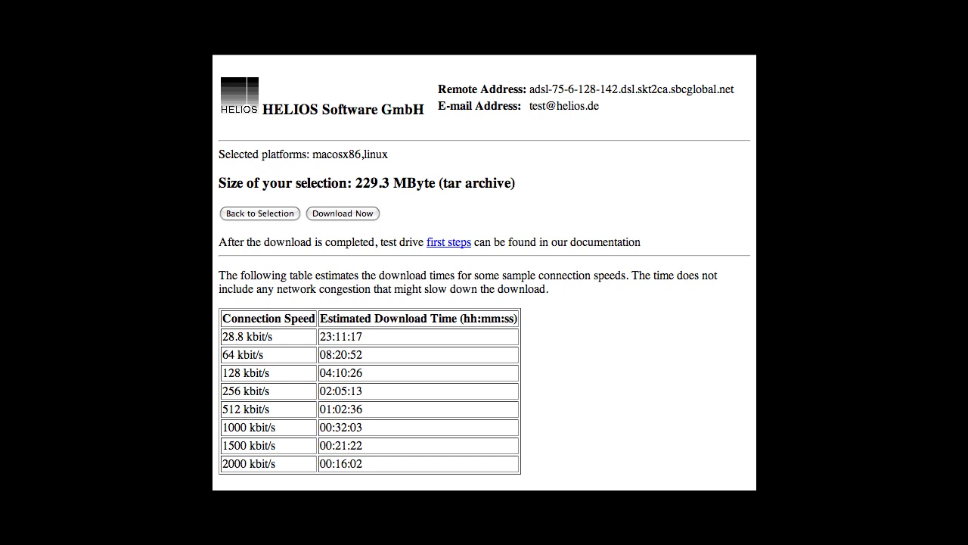
click(343, 214)
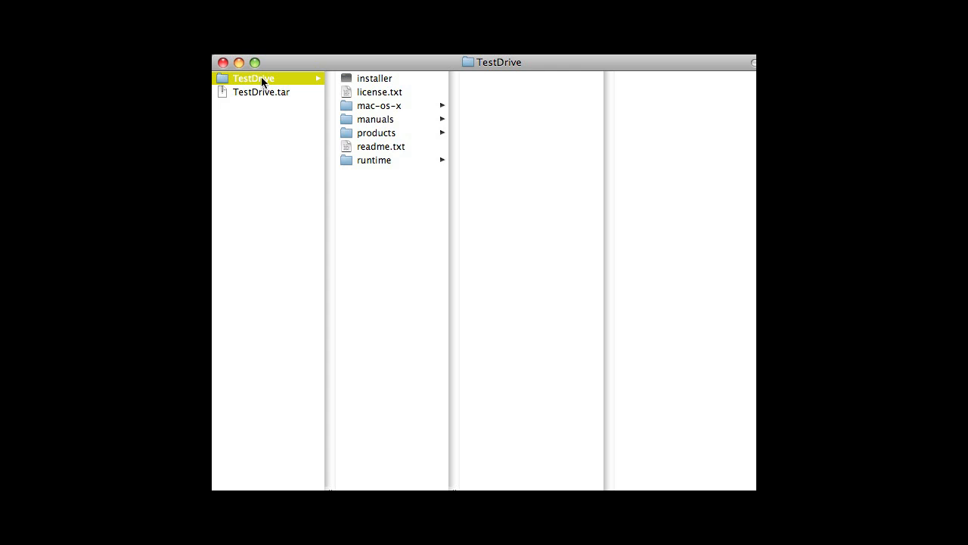
Launch HELIOS Installer.app from the TestDrive mac-os-x folder in Finder.
click(378, 106)
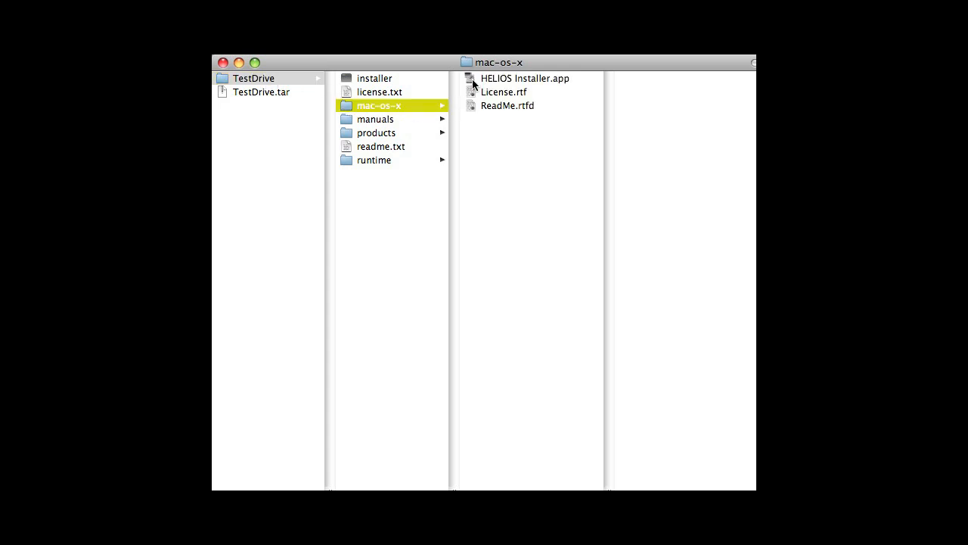
click(525, 79)
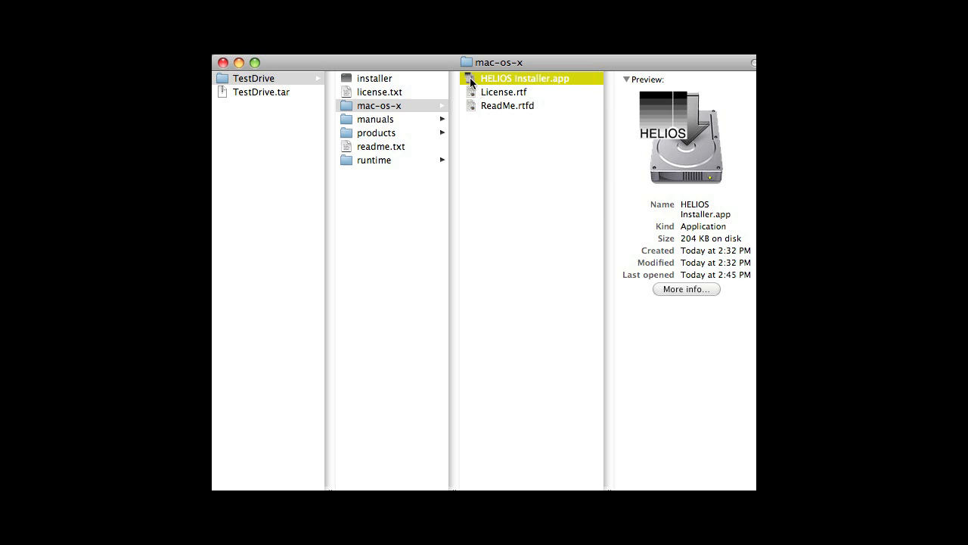
double_click(523, 79)
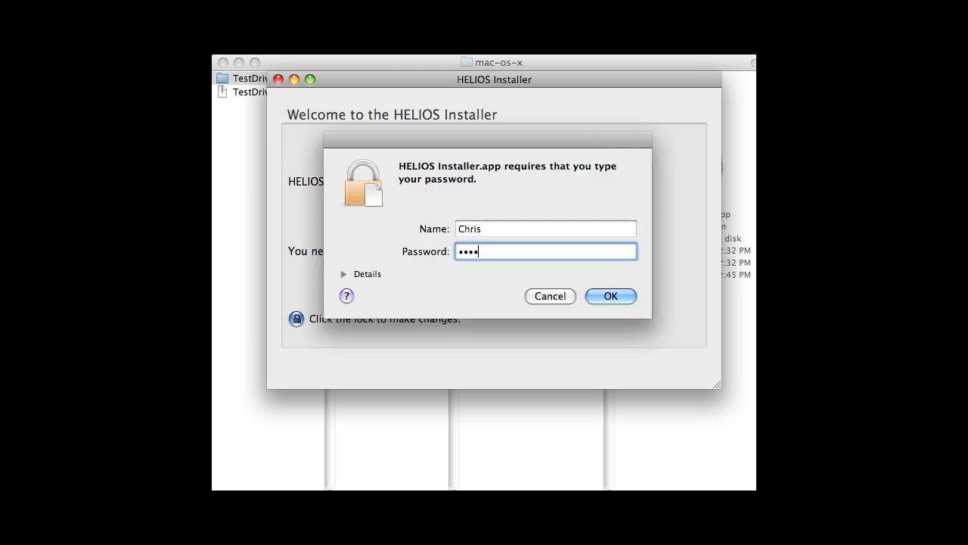
Authenticate with the admin password, read the Introduction and keep Installation as the task.
text(•)
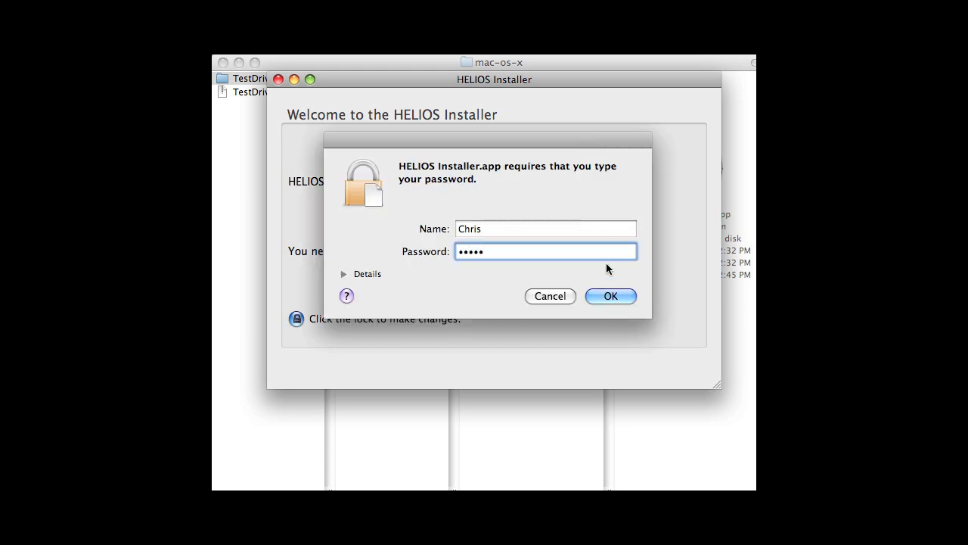
click(611, 295)
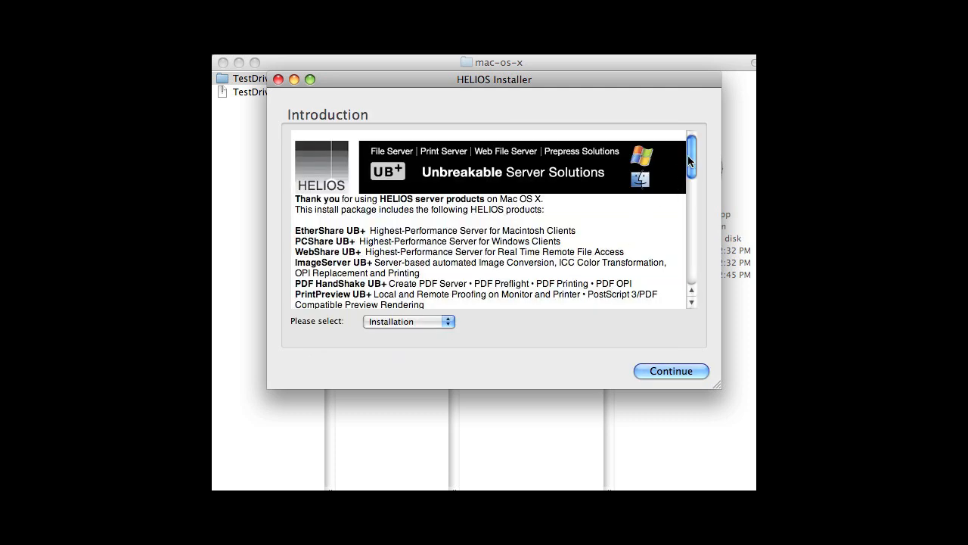
drag(690, 158, 694, 212)
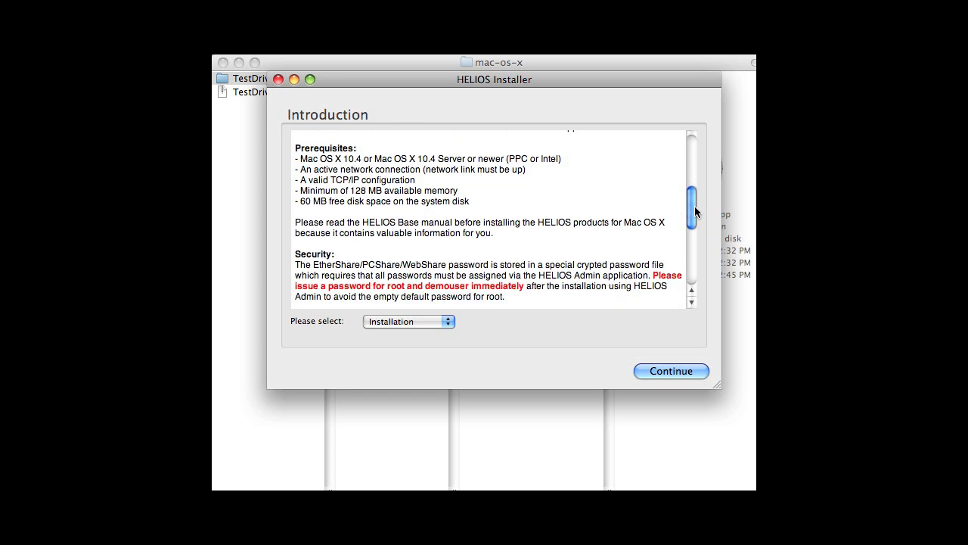
scroll(down, 3)
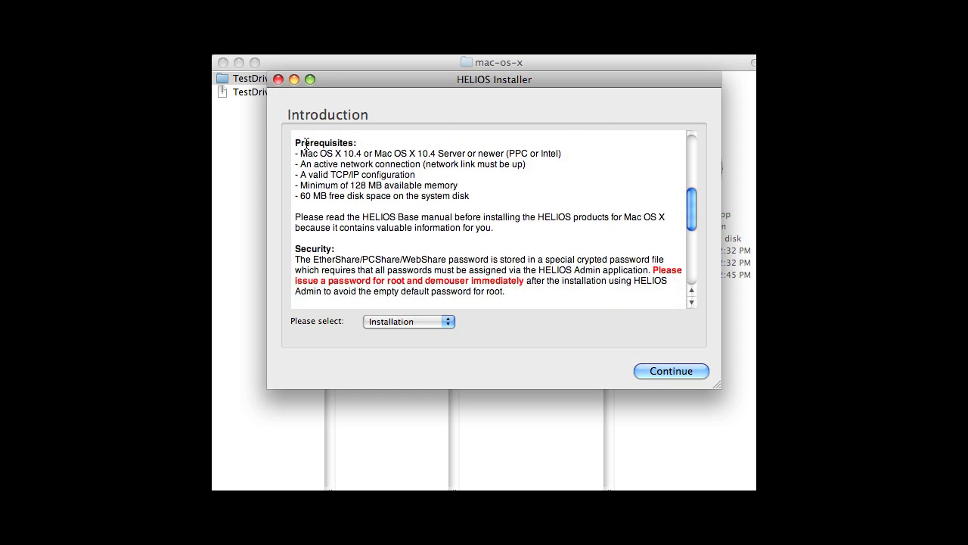
mouse_move(311, 245)
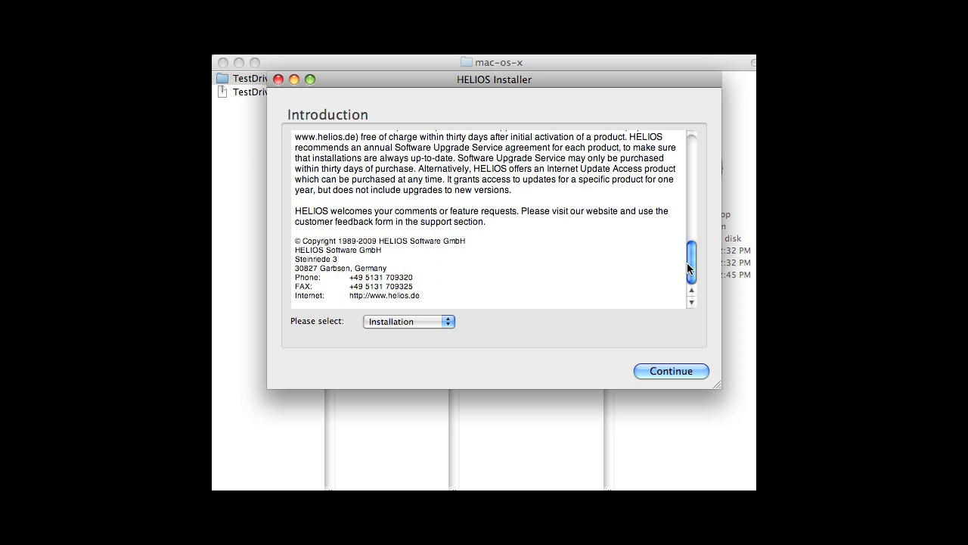
click(408, 321)
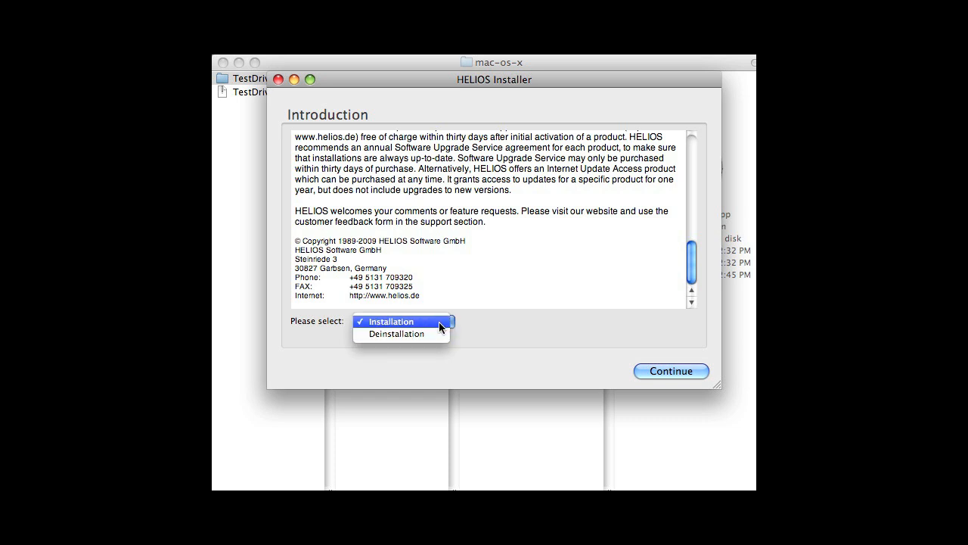
click(392, 321)
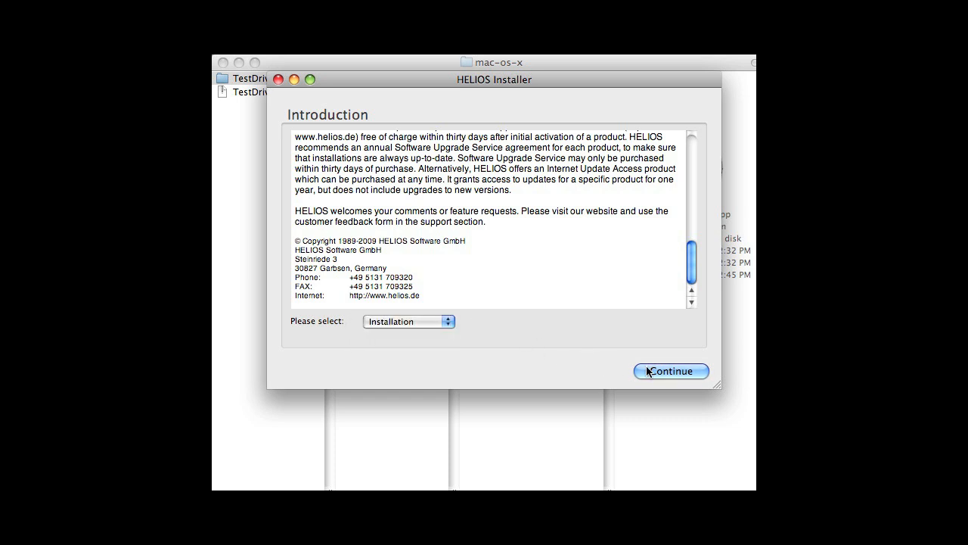
Read through the License Agreement and agree to it, reaching the /usr/local/helios destination step.
click(670, 371)
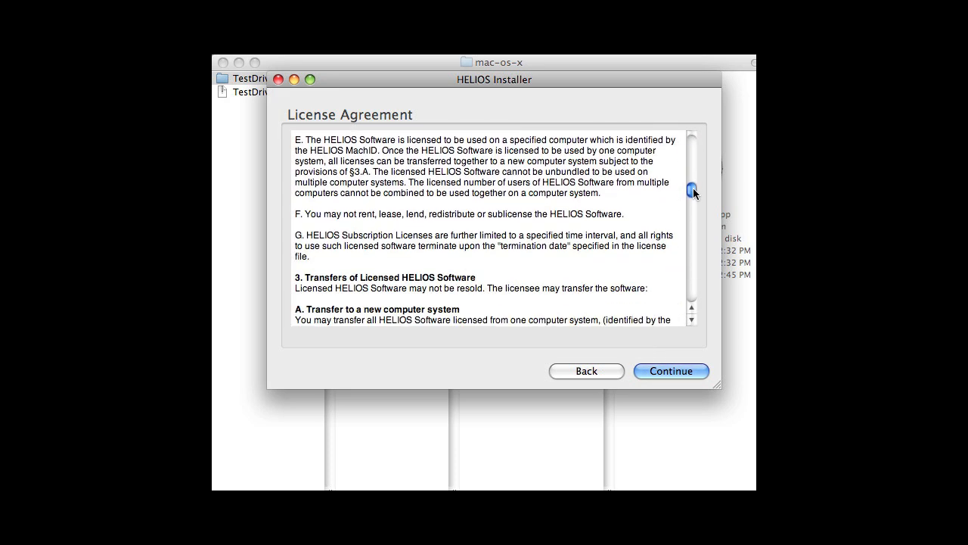
drag(693, 189, 692, 226)
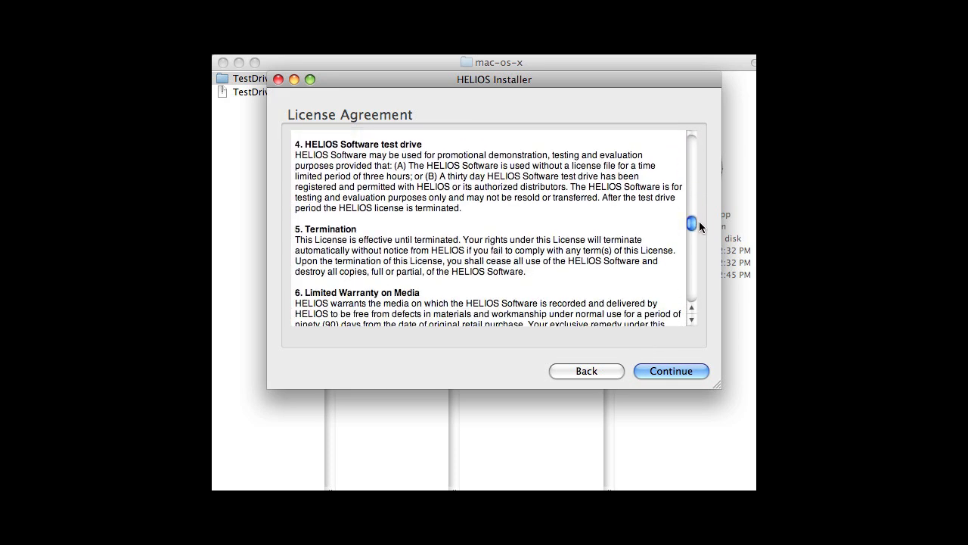
double_click(356, 144)
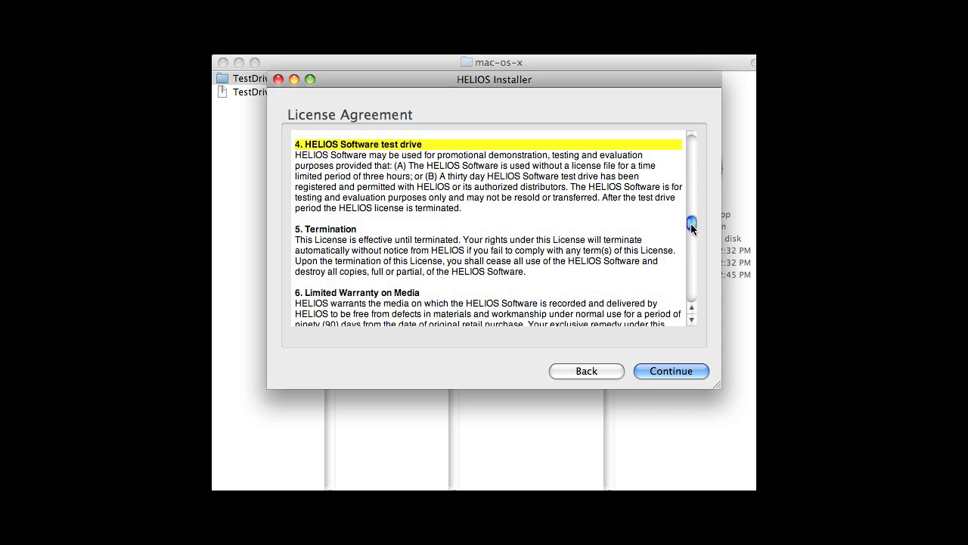
drag(690, 227, 690, 287)
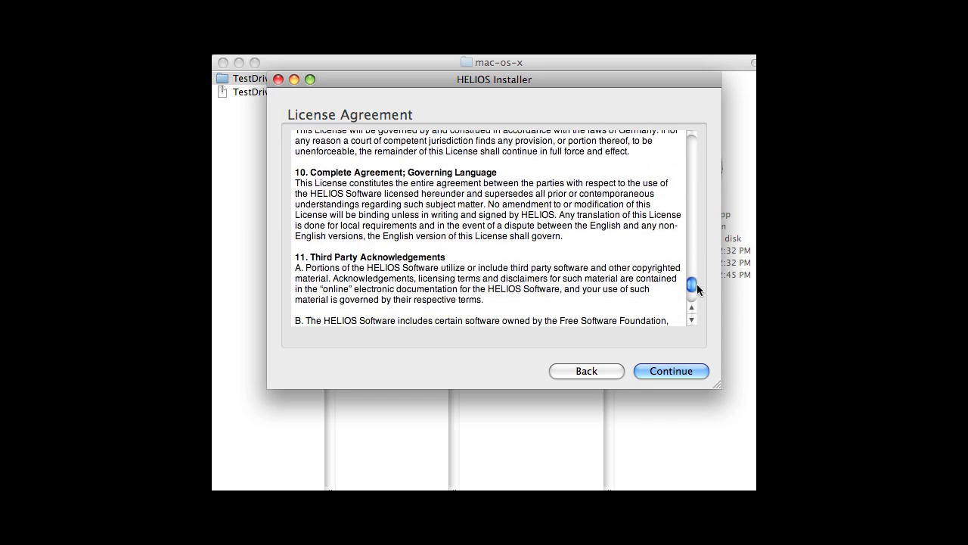
click(668, 370)
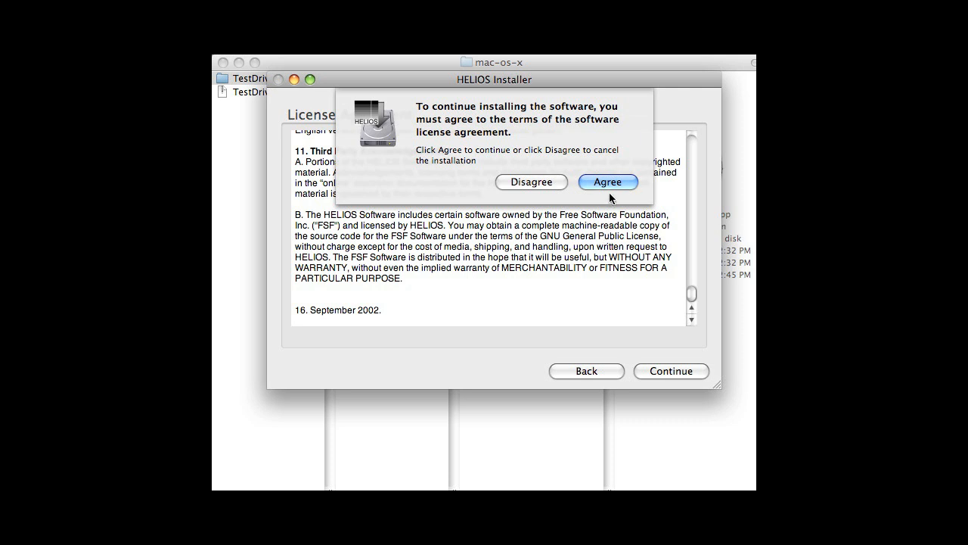
click(608, 181)
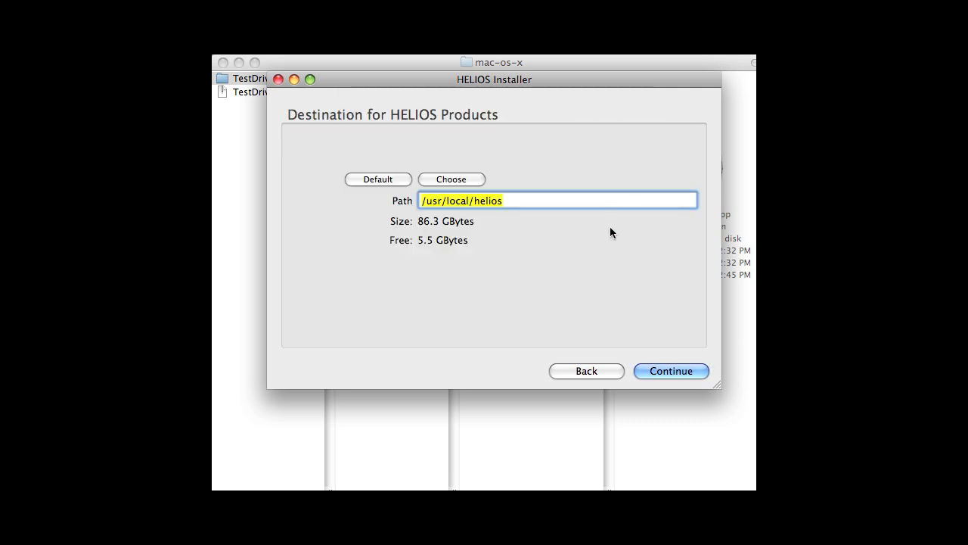
Select all HELIOS products including WebShare File Server, install them to /usr/local/helios and quit.
click(671, 371)
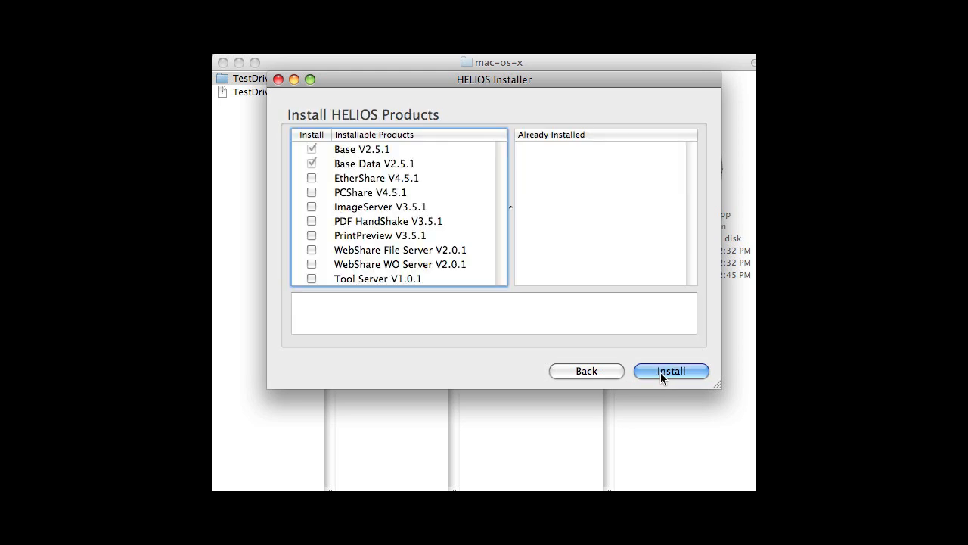
click(311, 179)
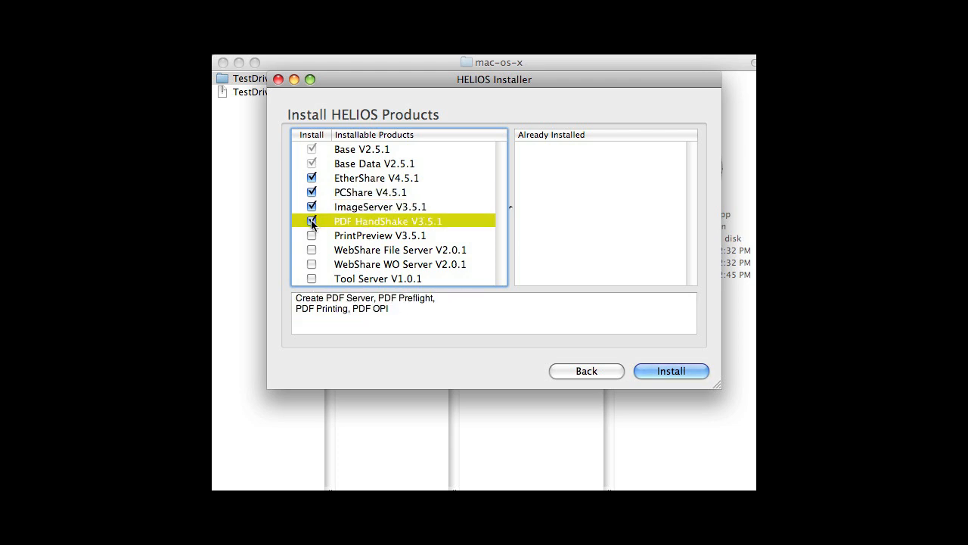
click(312, 249)
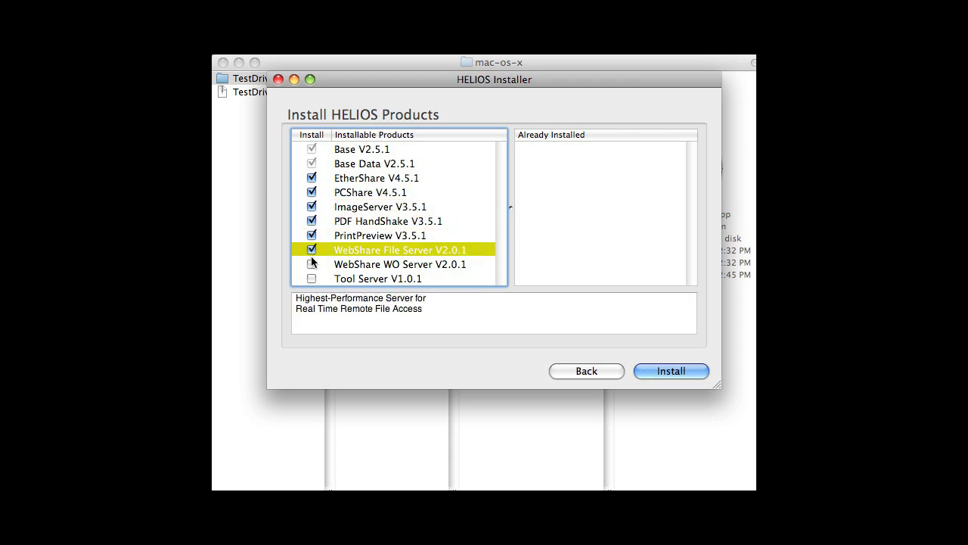
click(312, 278)
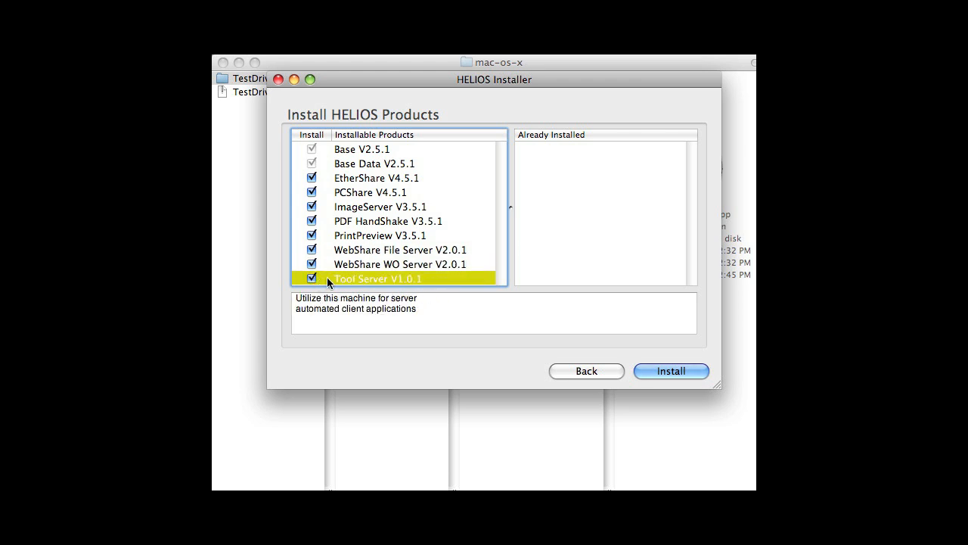
click(671, 371)
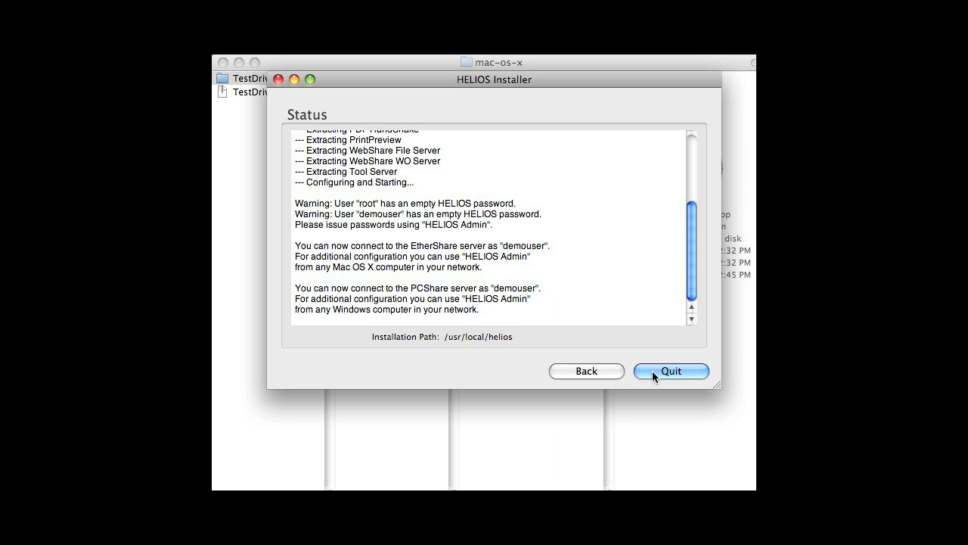
click(670, 371)
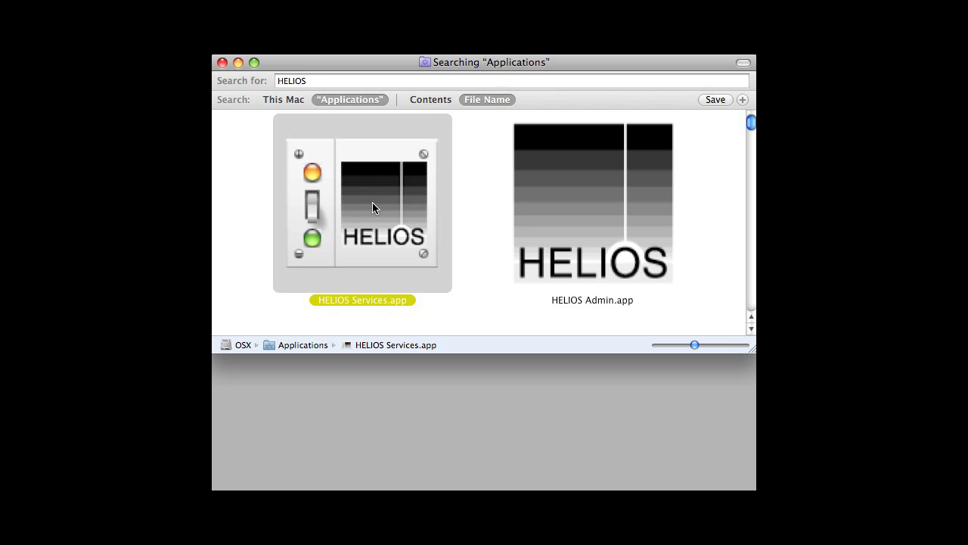
Launch HELIOS Services and show the status list with every service Running.
double_click(362, 203)
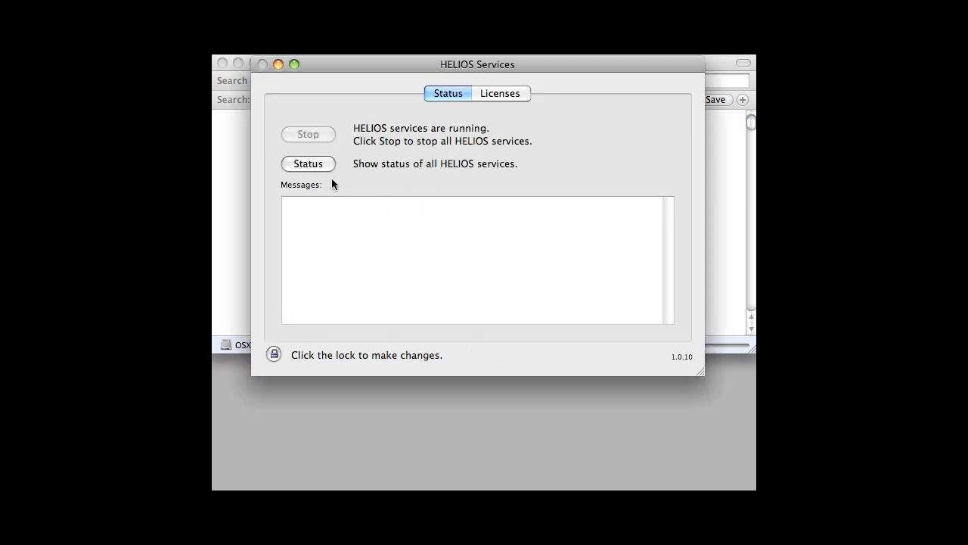
click(309, 163)
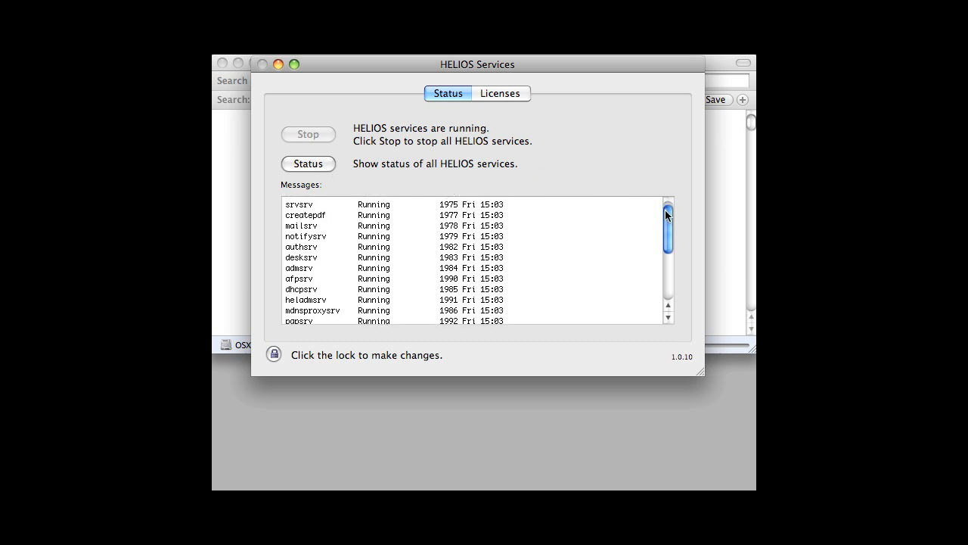
drag(667, 219, 667, 264)
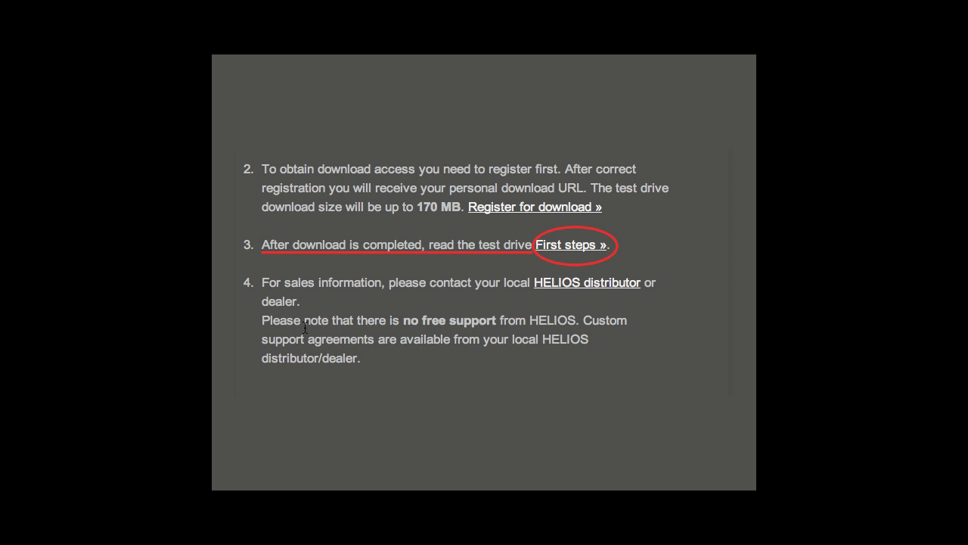
Follow the 'First steps »' link on the test drive page.
click(572, 245)
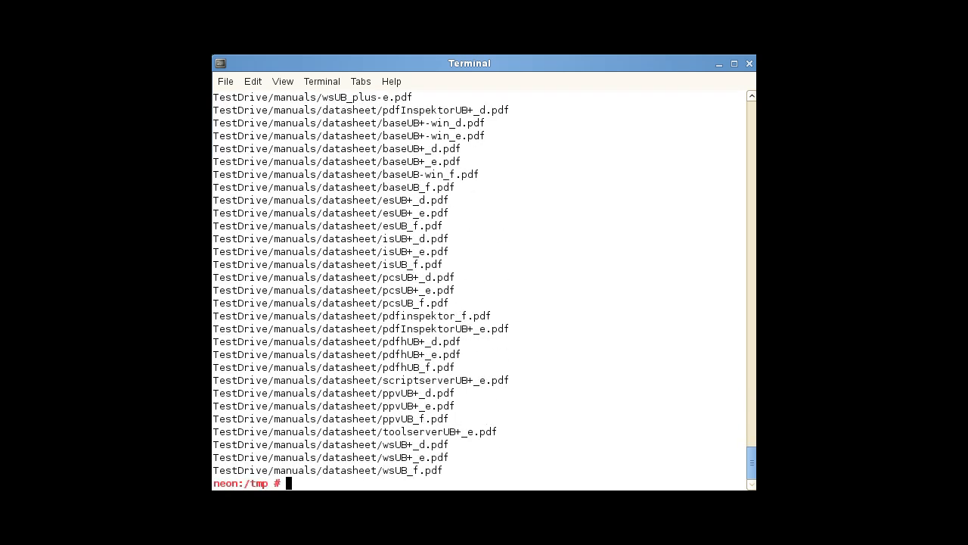
Run the text-based installer from TestDrive, agree to the license and install all listed products.
text(cd Tes)
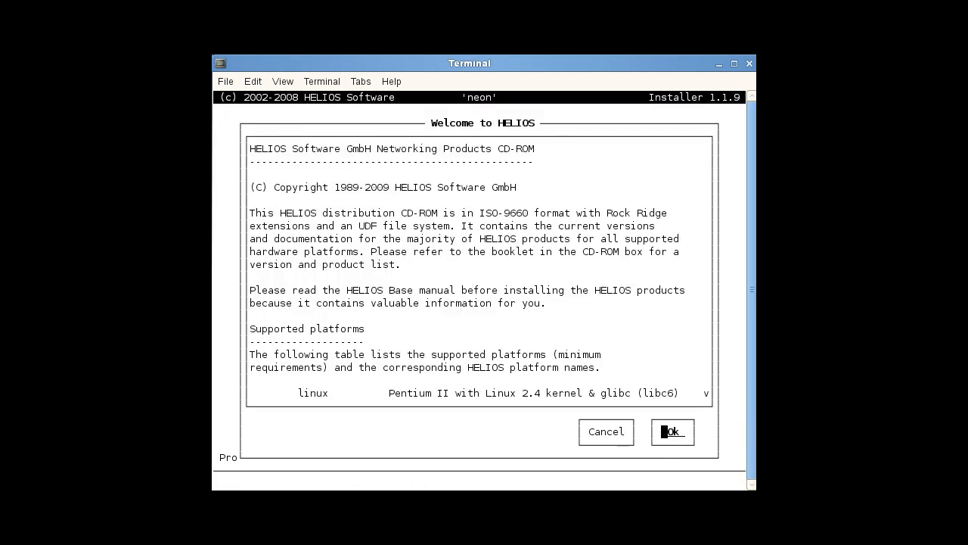
click(672, 431)
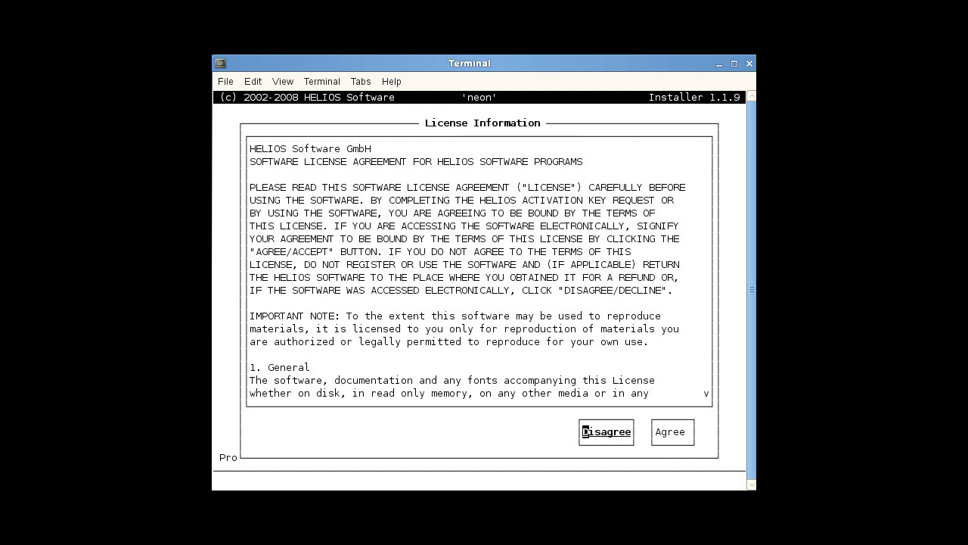
click(671, 431)
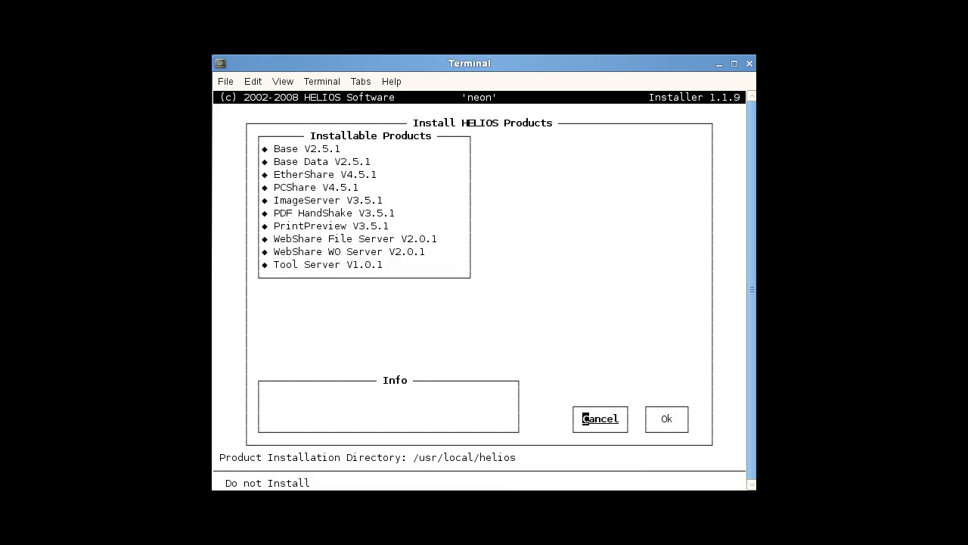
click(666, 417)
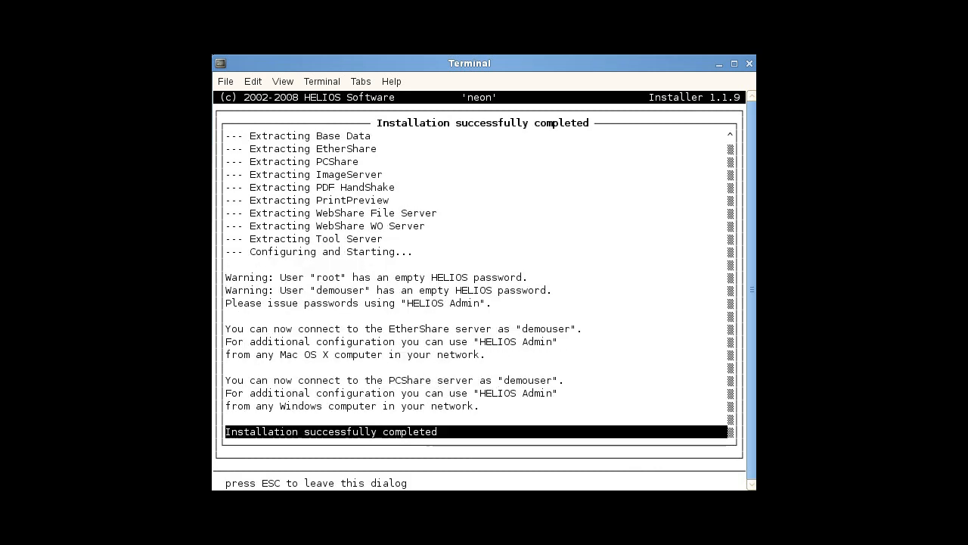
Run bin/srvutil status in /usr/local/helios to confirm every HELIOS service is running.
key(Escape)
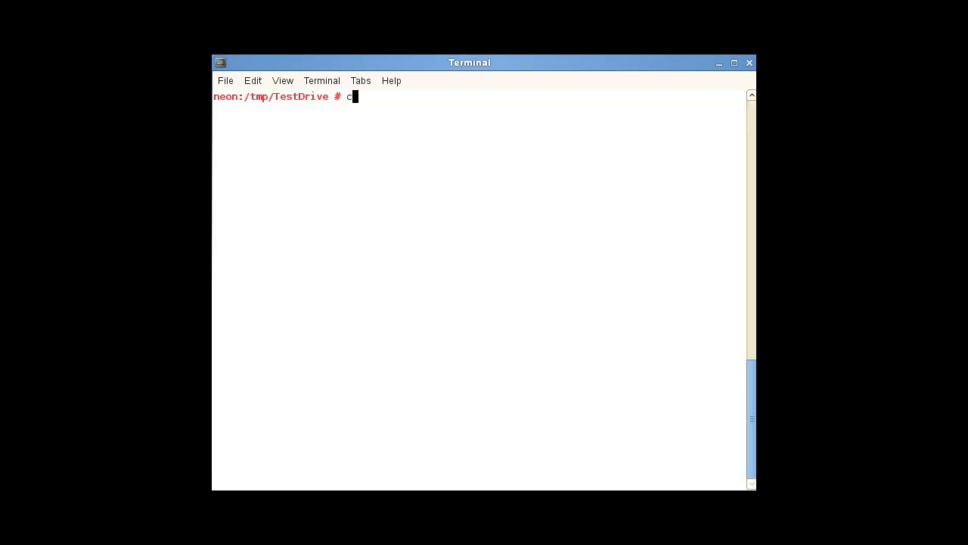
text(d /u)
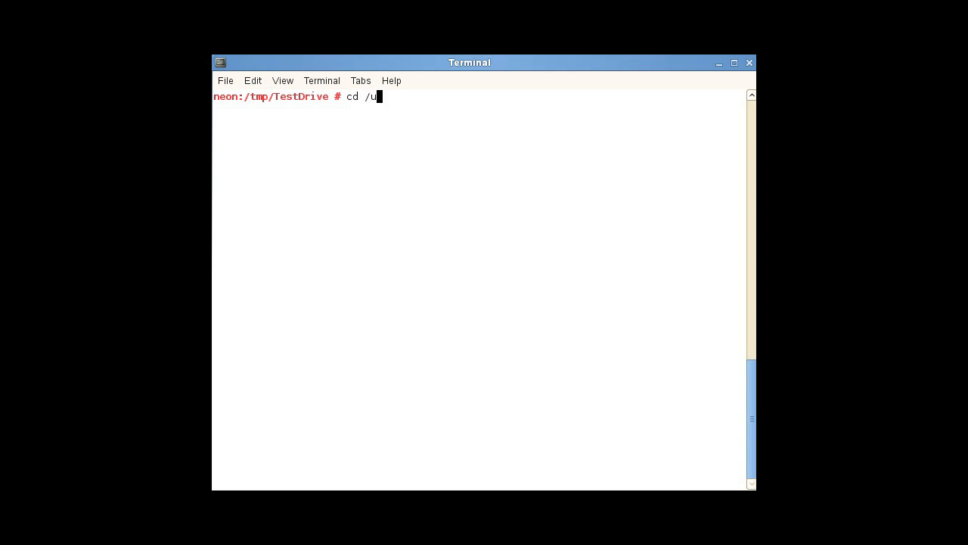
text(sr/local/helios)
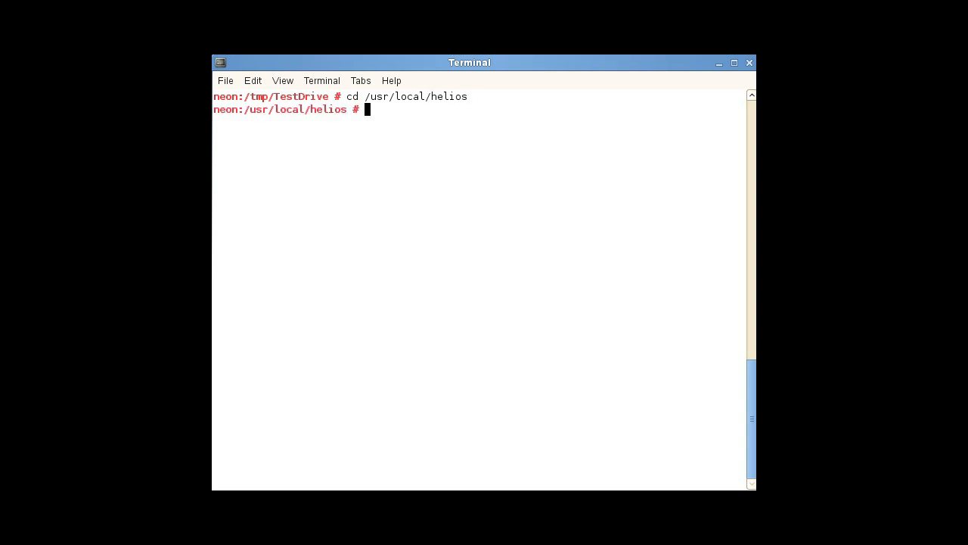
text(bin/)
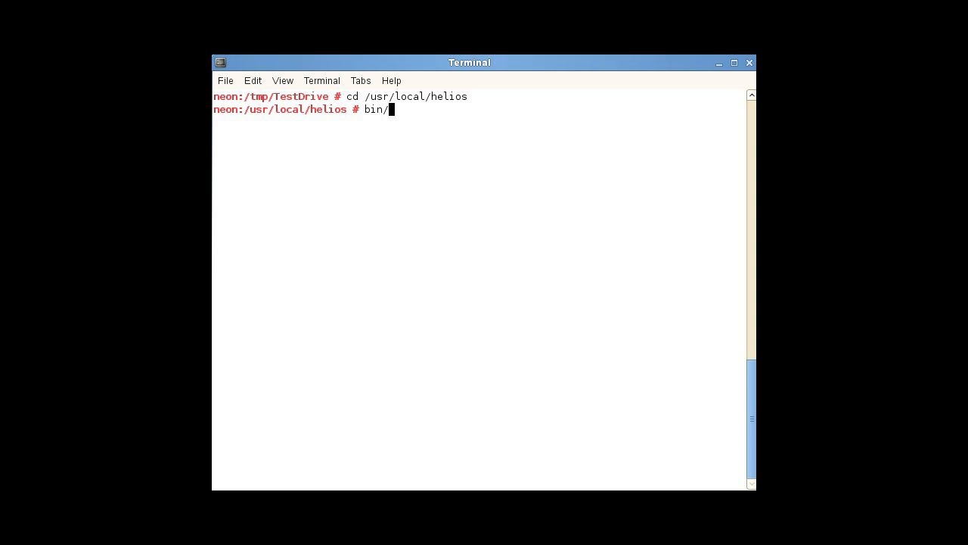
text(srvutil status)
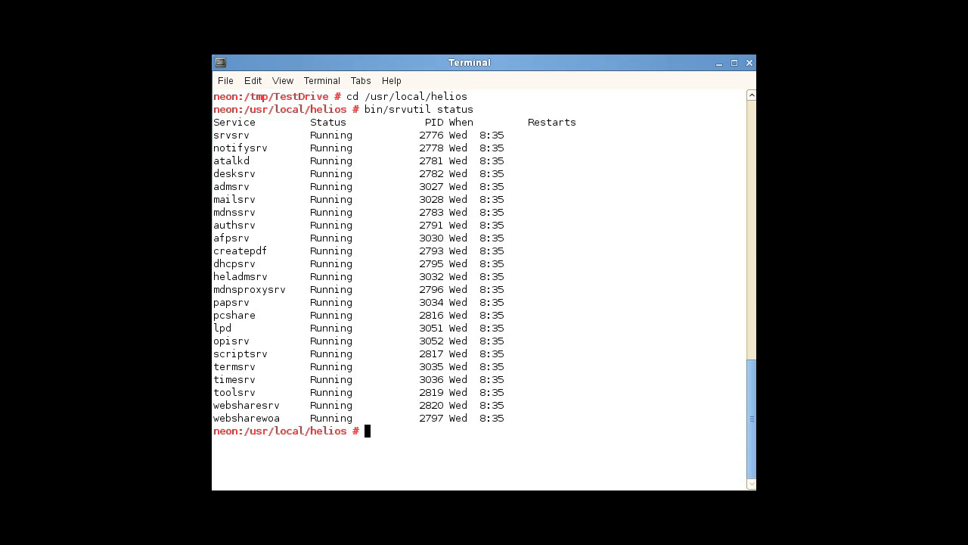
Launch HELIOS Admin from public/Java with java -jar HELIOS\ Admin.jar.
text(cd public/)
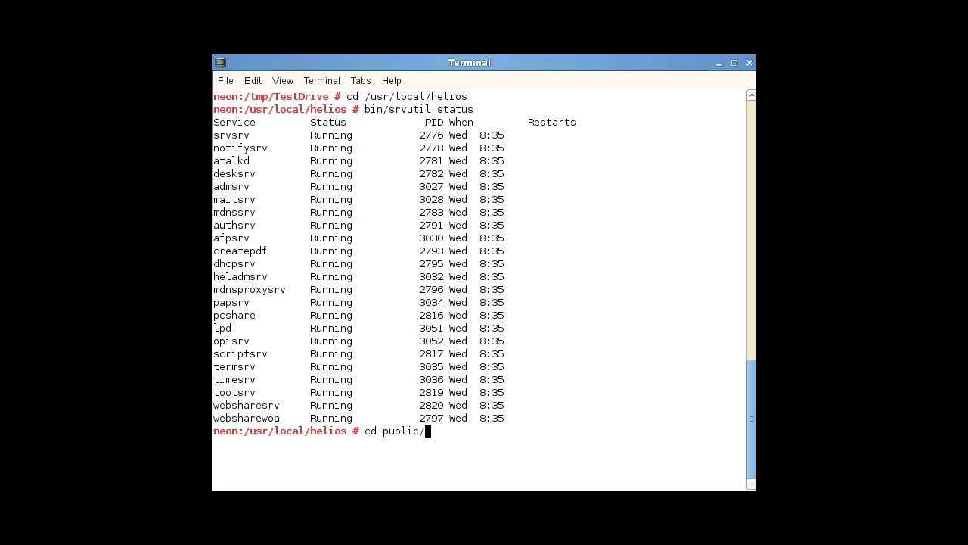
text(Java/)
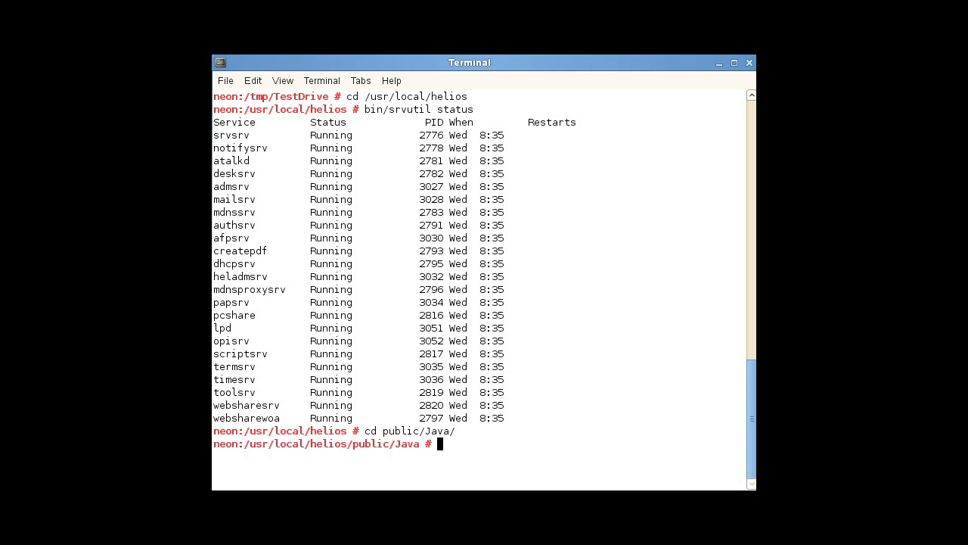
text(jav)
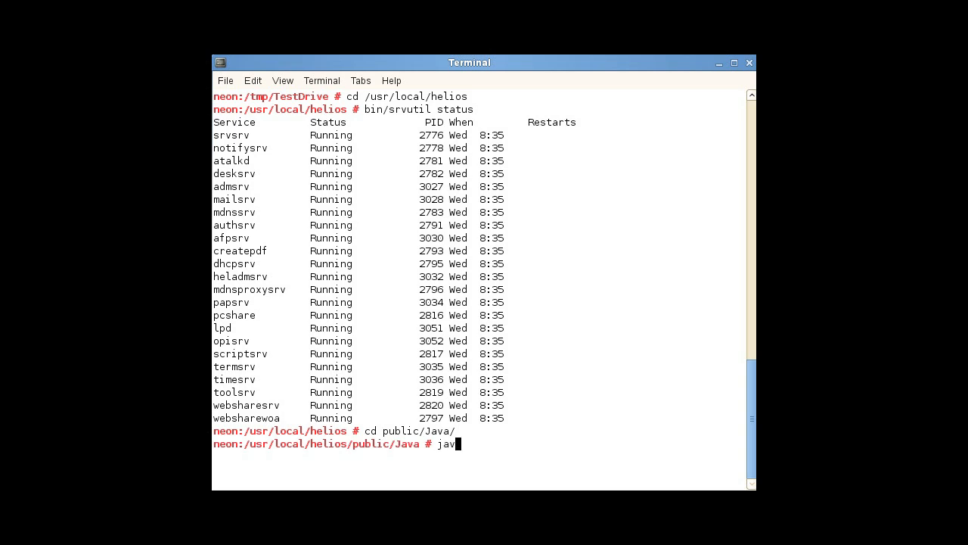
text(a -jar H)
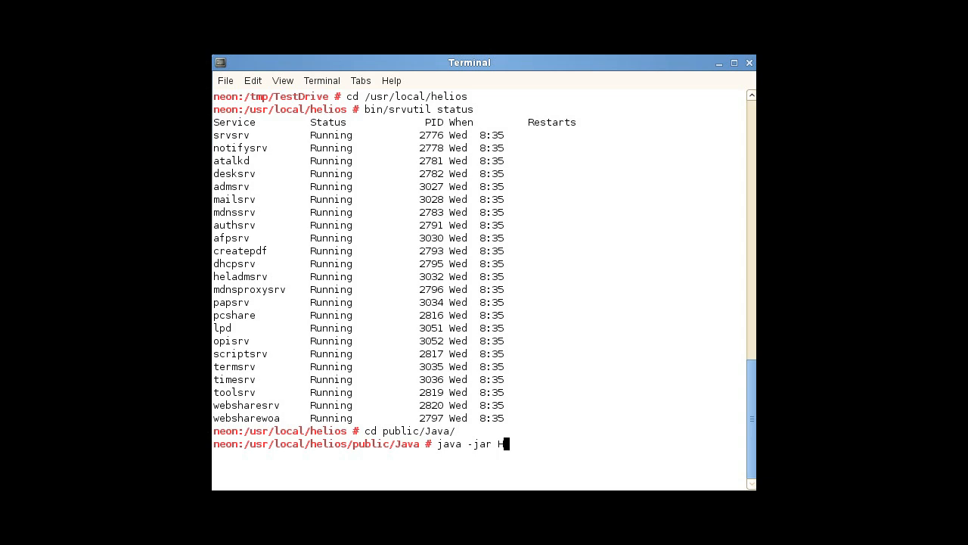
text(ELIOS\ Admin.jar)
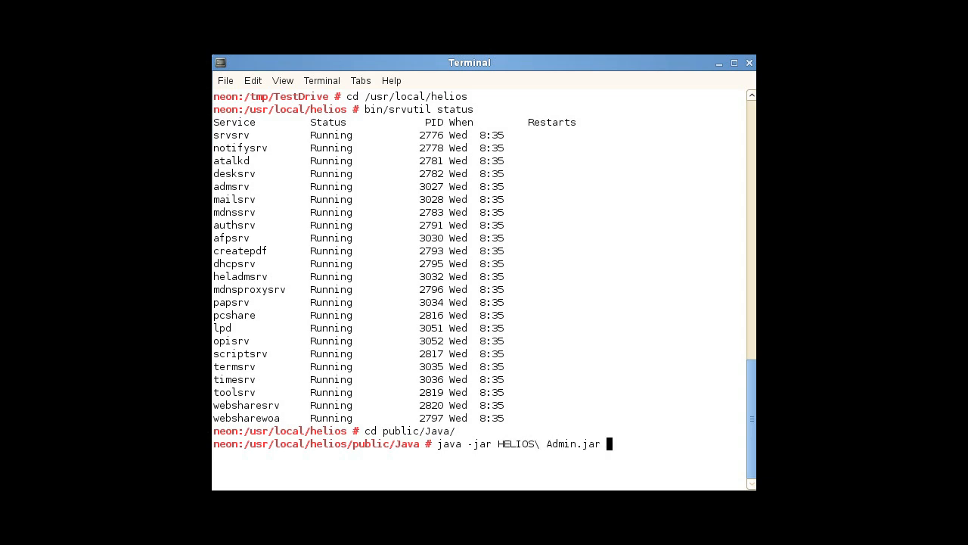
key(Return)
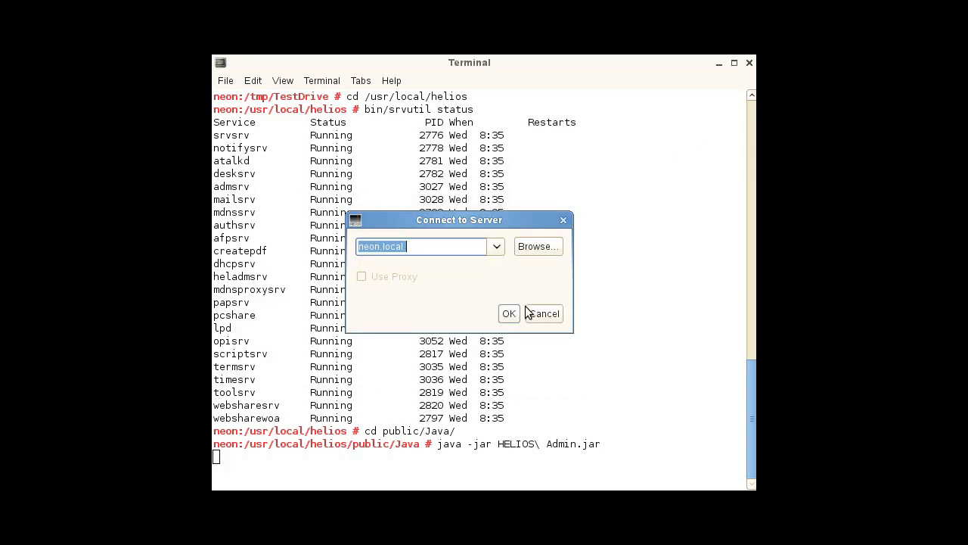
Connect to the neon.local server and log in as root.
click(509, 313)
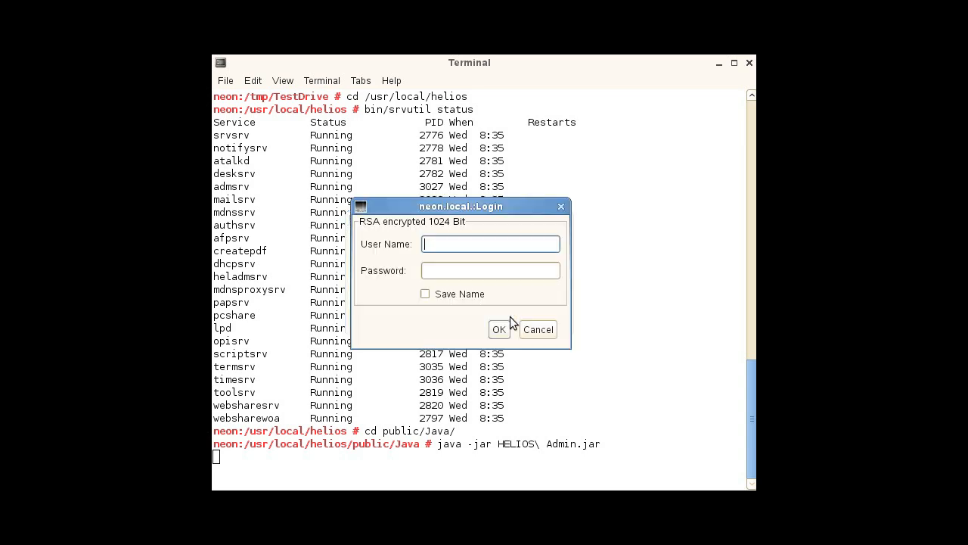
text(root)
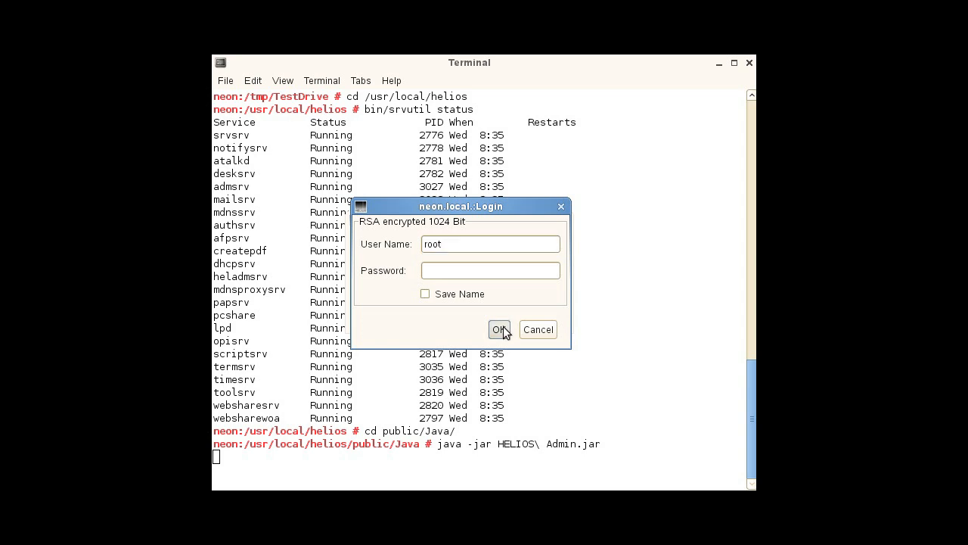
click(500, 329)
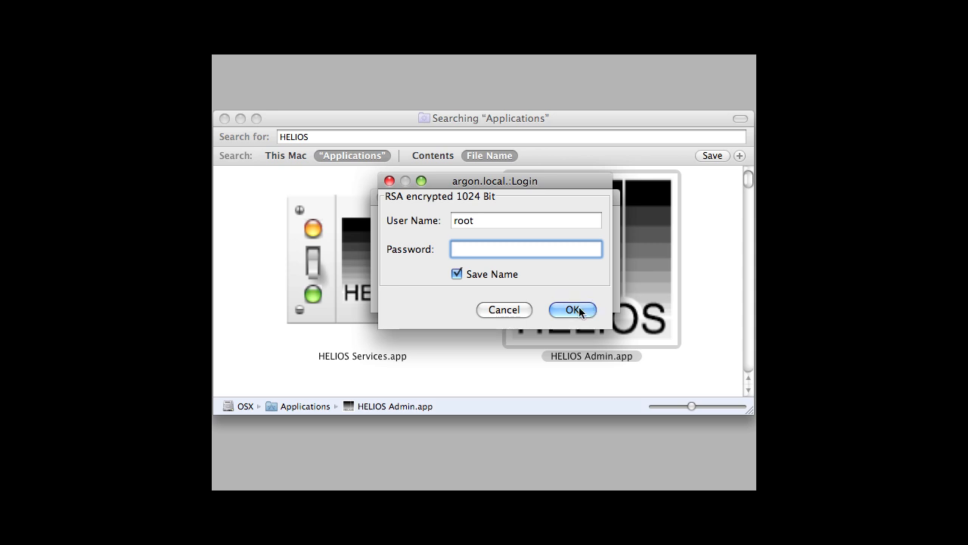
Log in to argon.local as root and review its Groups, Printers and Active Users lists.
click(572, 309)
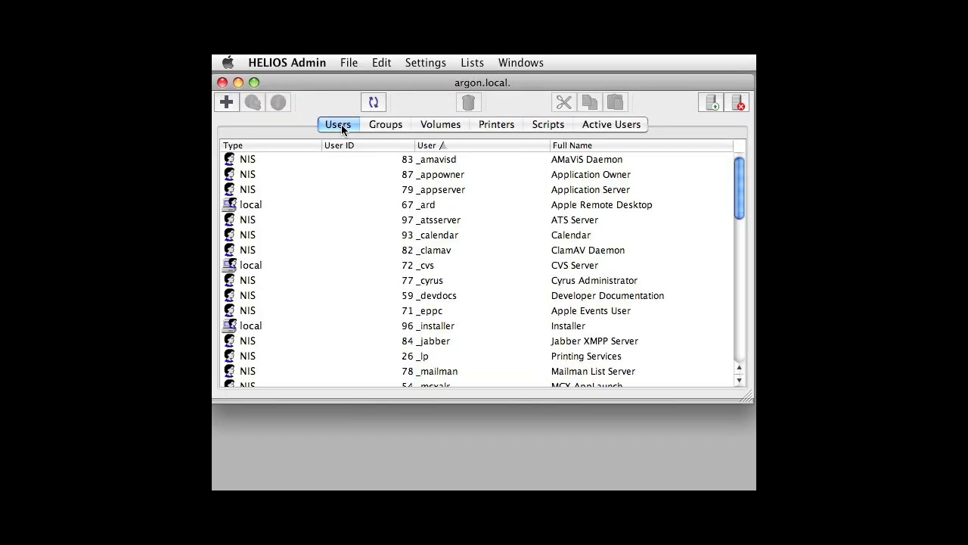
click(384, 124)
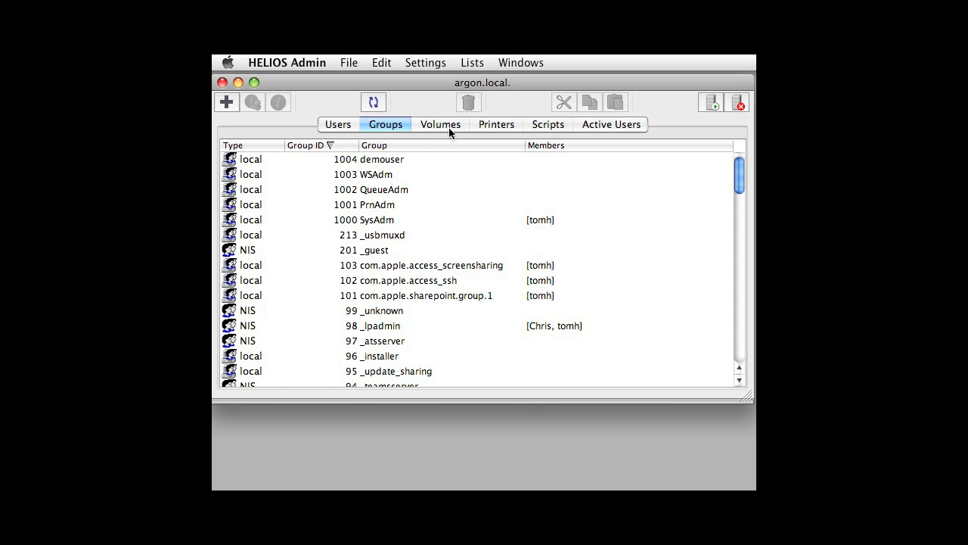
click(497, 124)
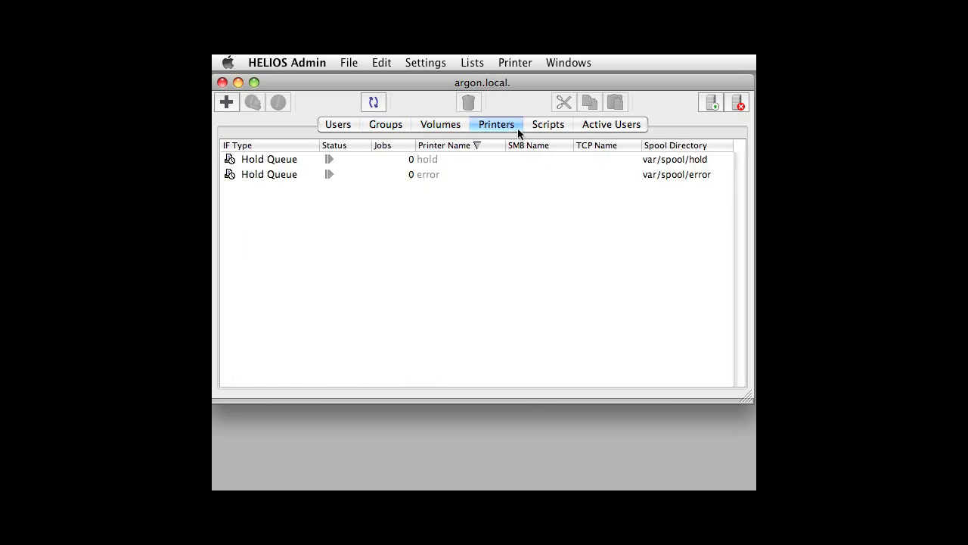
click(611, 124)
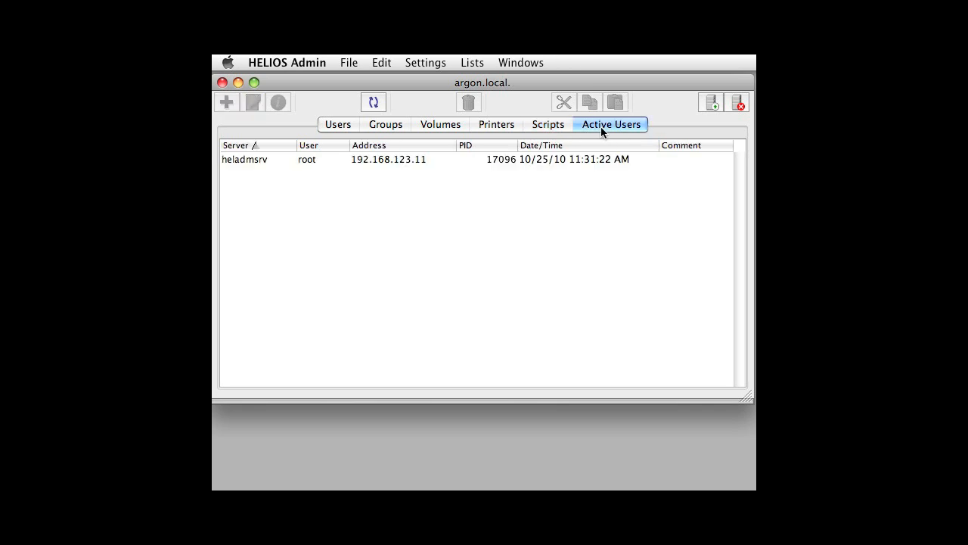
Browse the Settings and Lists menus to reach the server user list.
click(426, 62)
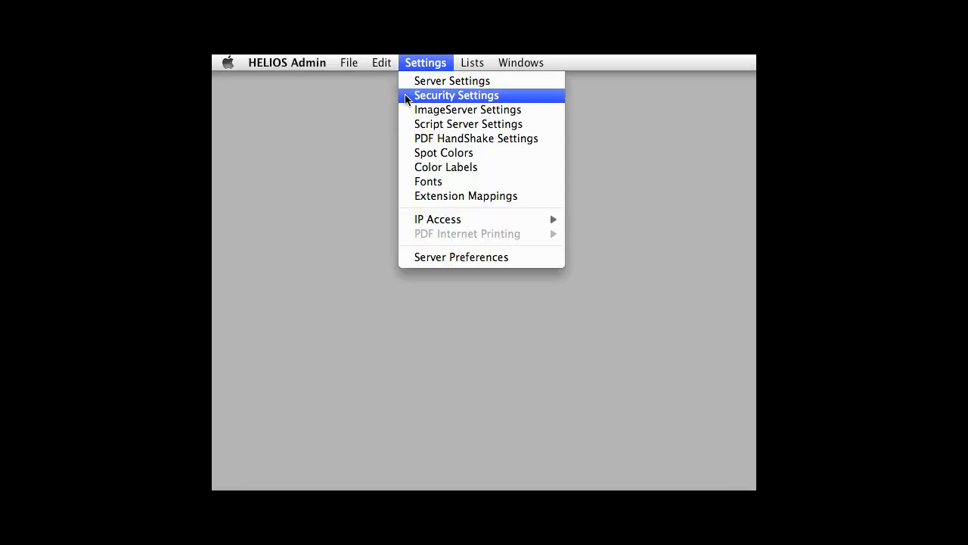
mouse_move(443, 151)
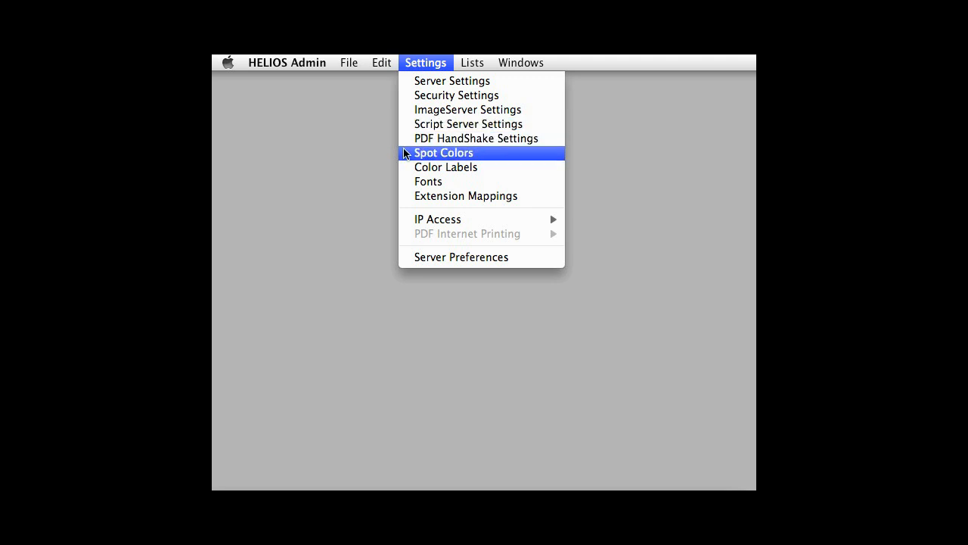
mouse_move(437, 217)
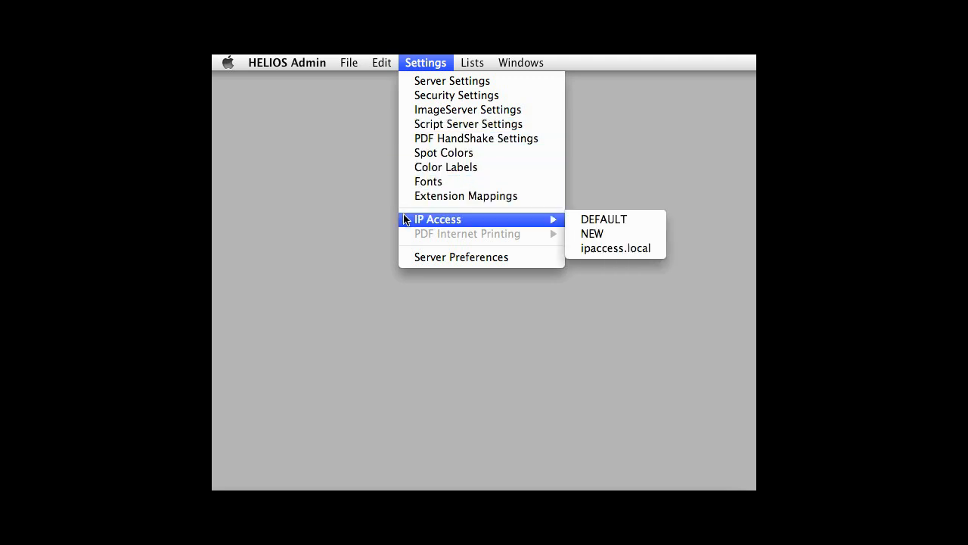
click(472, 62)
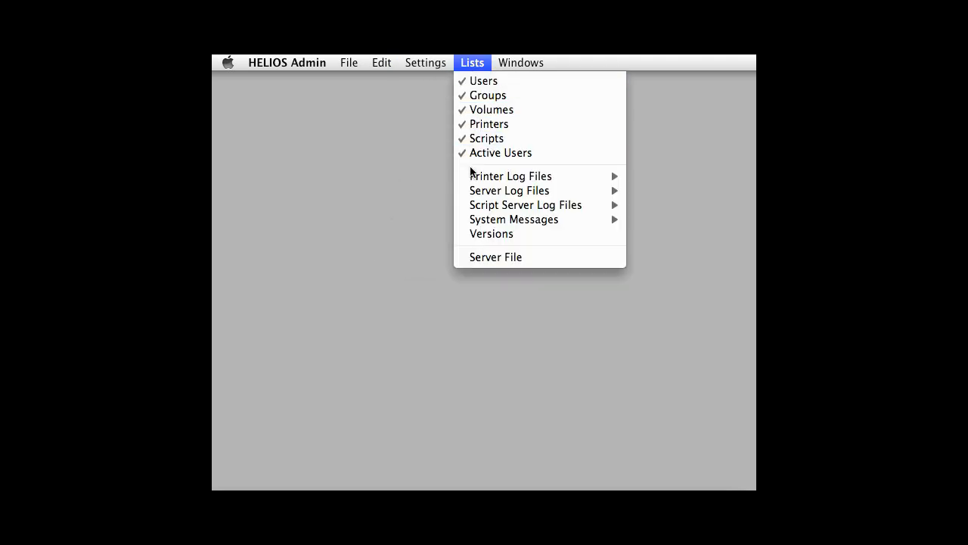
mouse_move(514, 219)
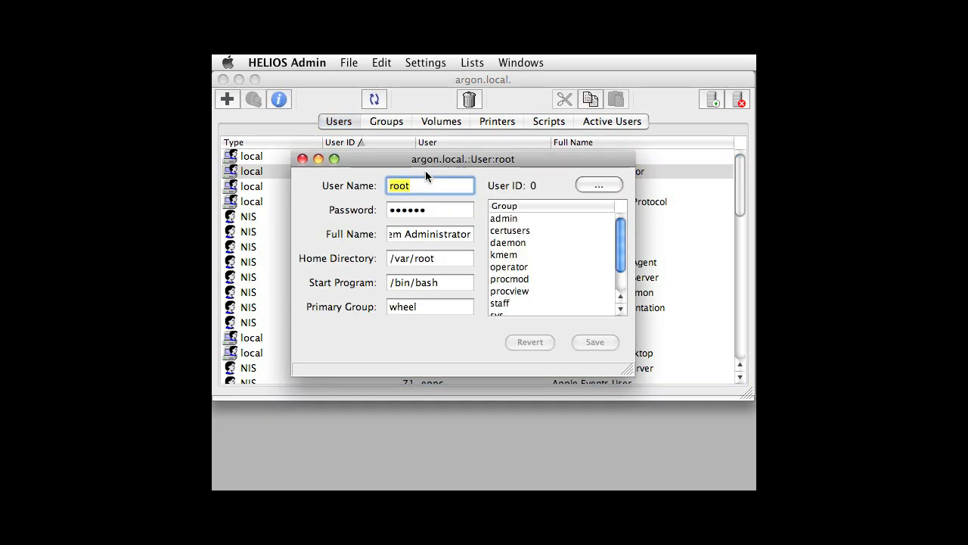
Replace root's password, save it and confirm the re-entered password.
click(429, 209)
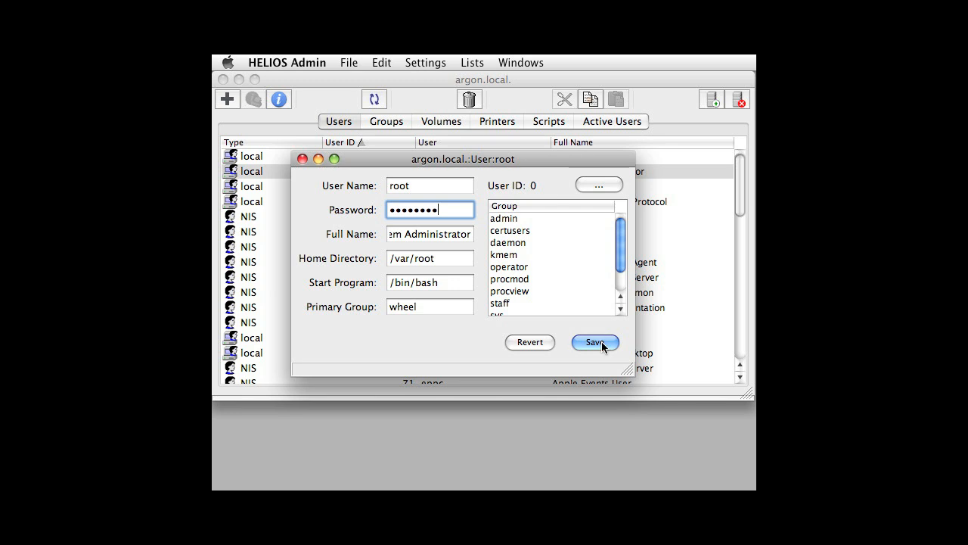
click(595, 342)
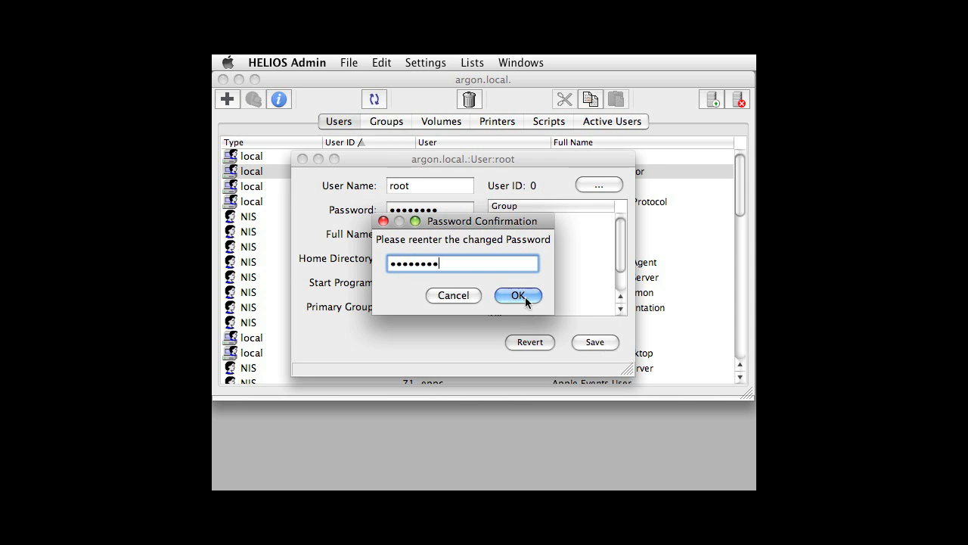
click(517, 295)
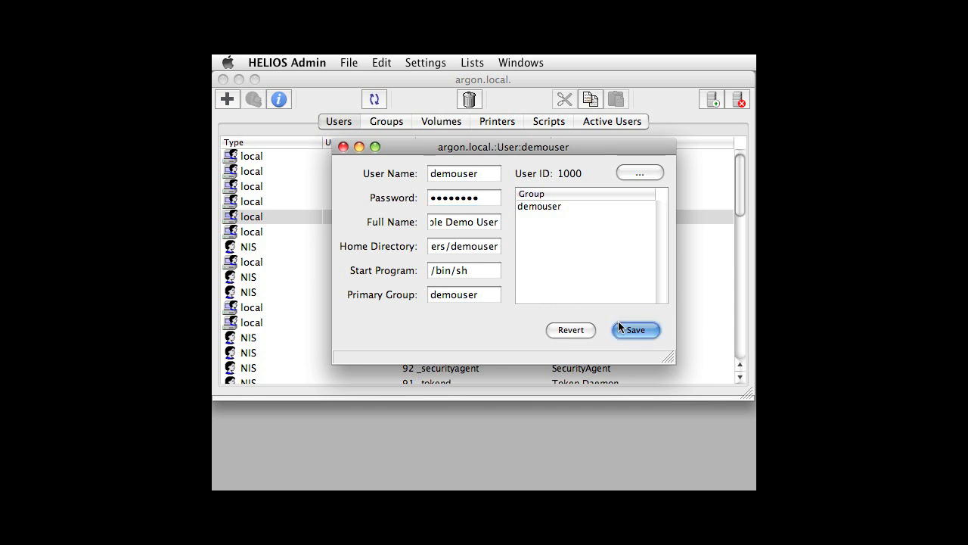
Save demouser's changed password and confirm the re-entered password.
click(636, 330)
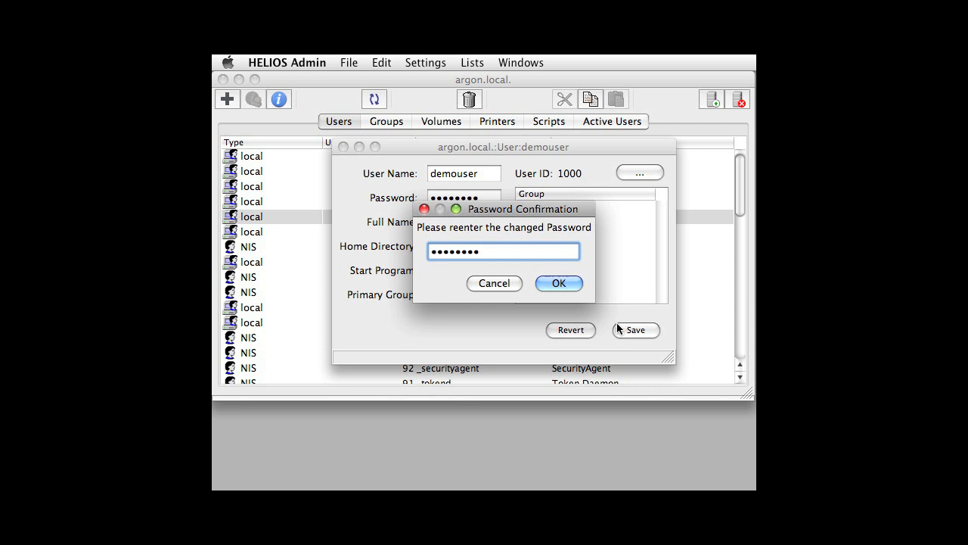
click(558, 283)
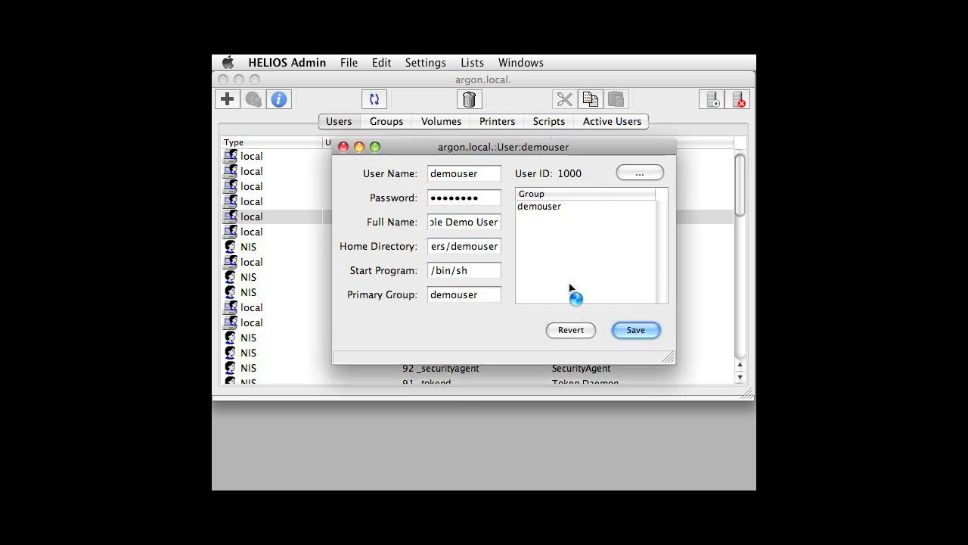
click(636, 330)
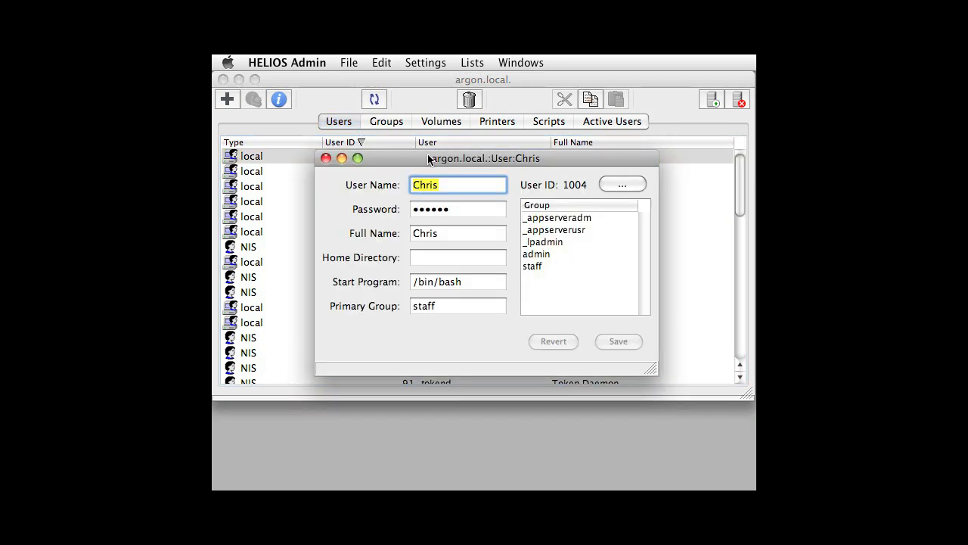
Enter a new password for Chris, save it and confirm the re-entered password.
click(457, 209)
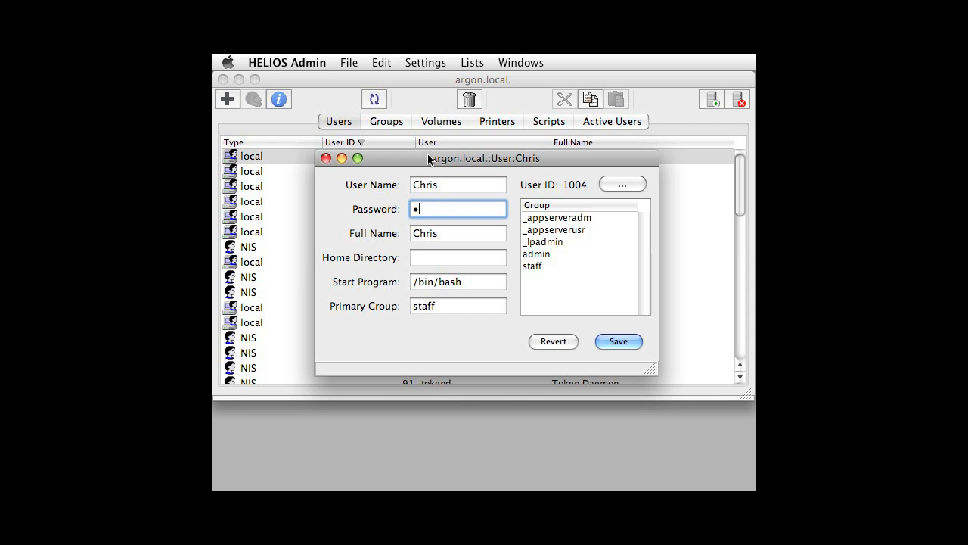
text(•••••)
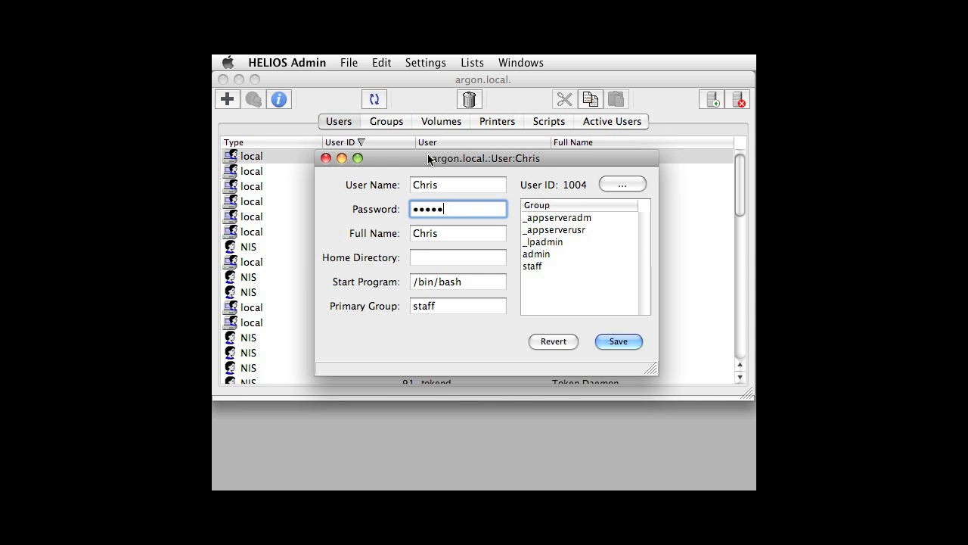
click(618, 342)
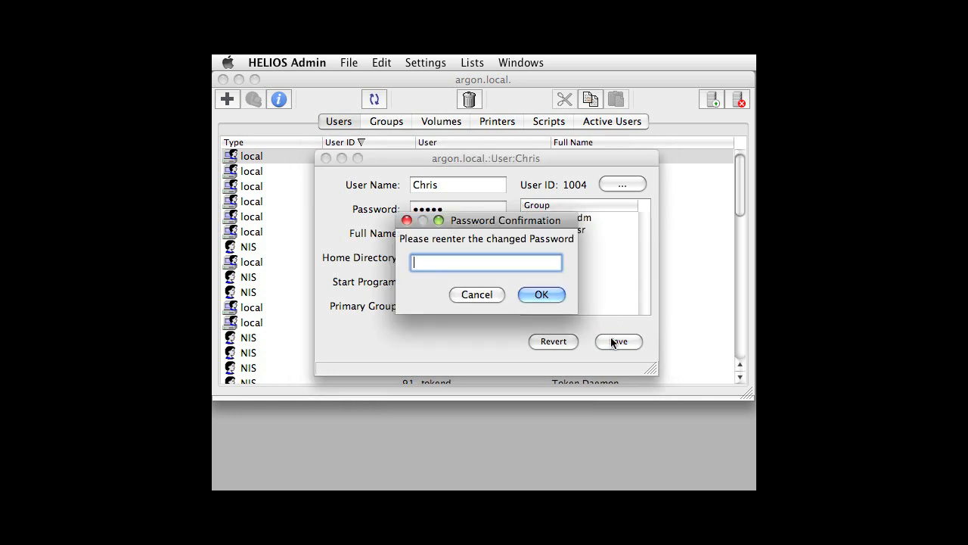
text(•••)
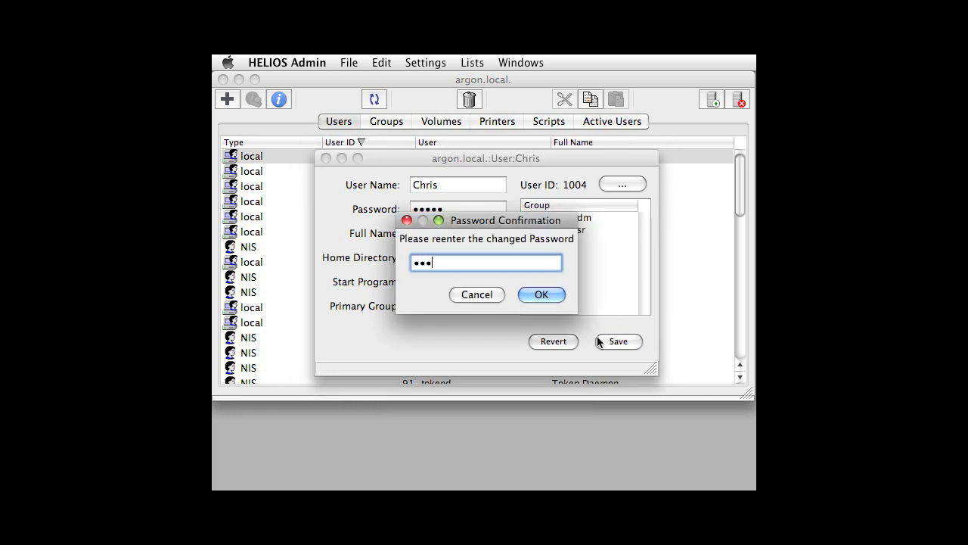
text(••)
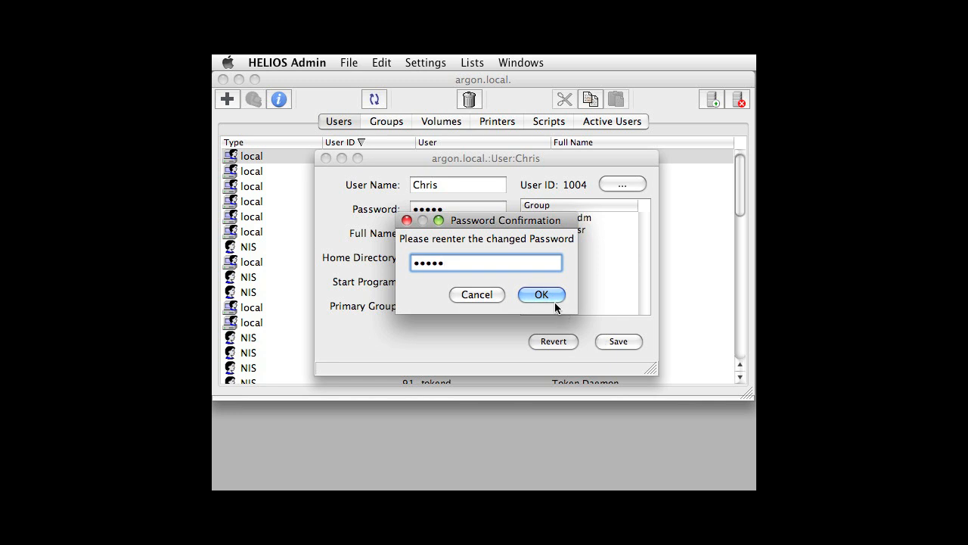
click(542, 294)
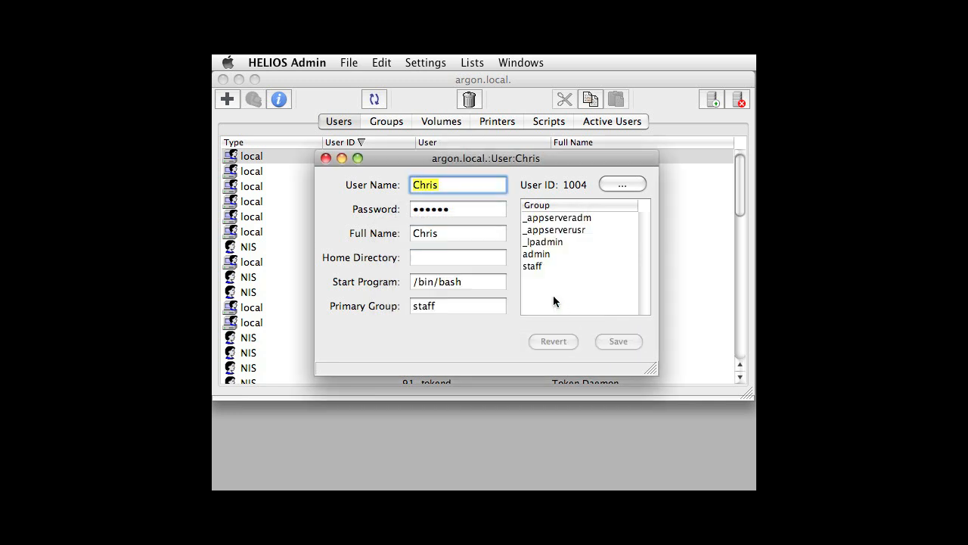
mouse_move(227, 100)
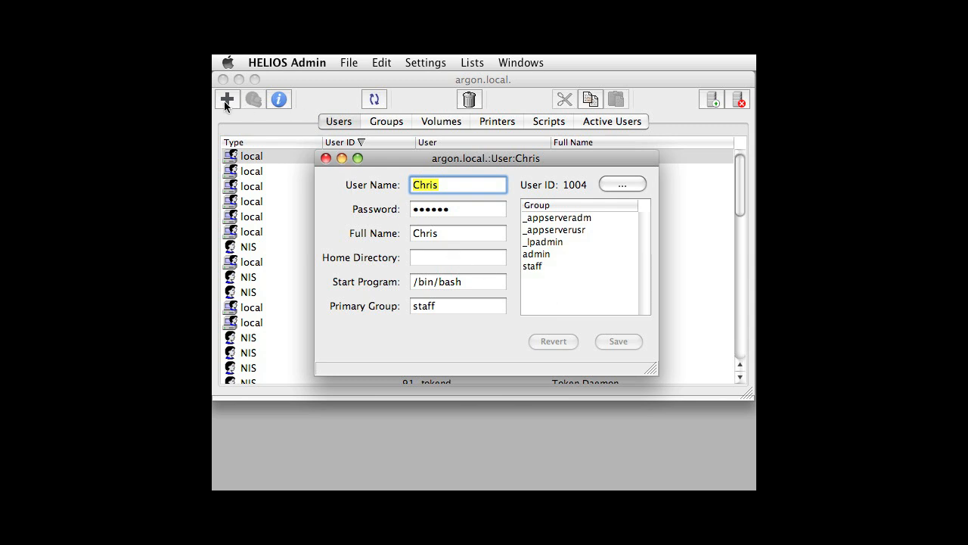
Start a blank New User entry with user ID 1005, then return to the user and group lists.
click(326, 157)
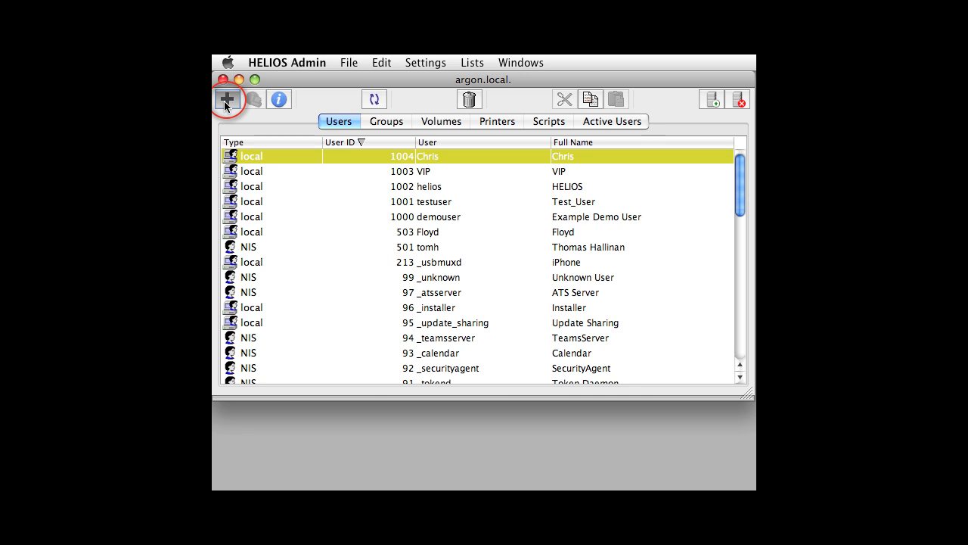
click(227, 99)
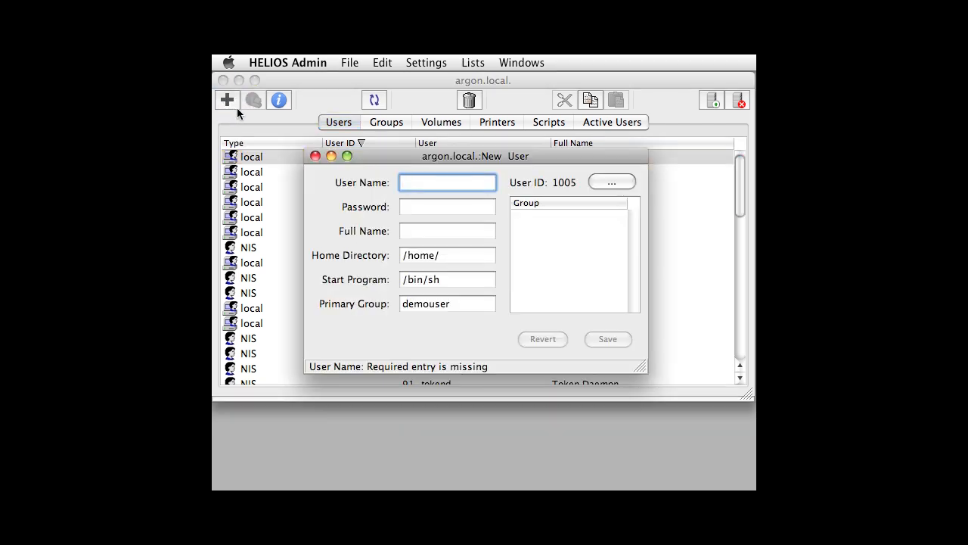
click(447, 254)
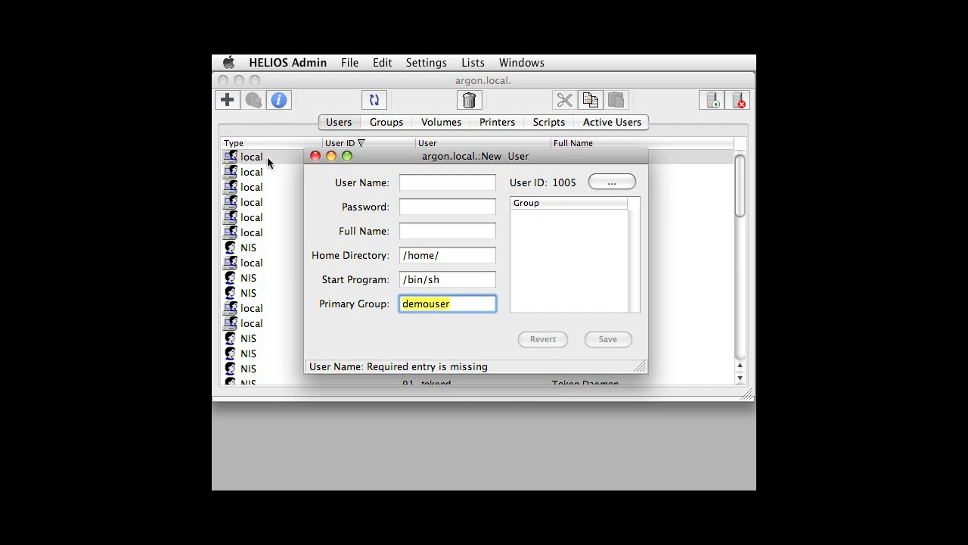
click(315, 156)
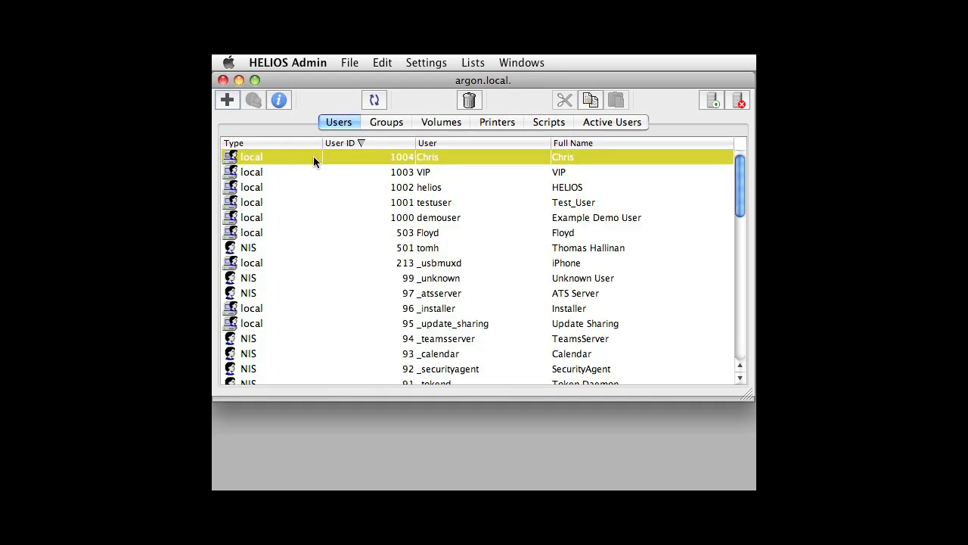
click(386, 121)
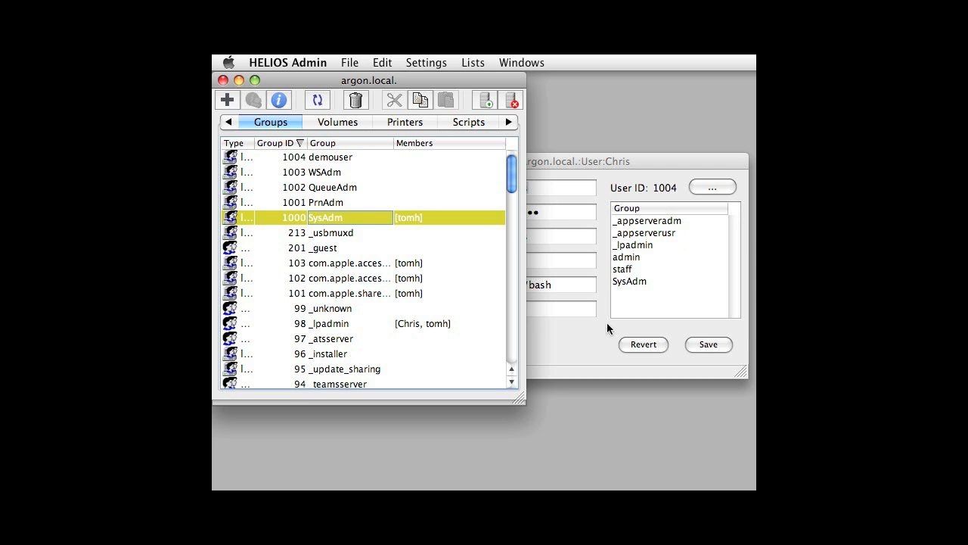
click(708, 345)
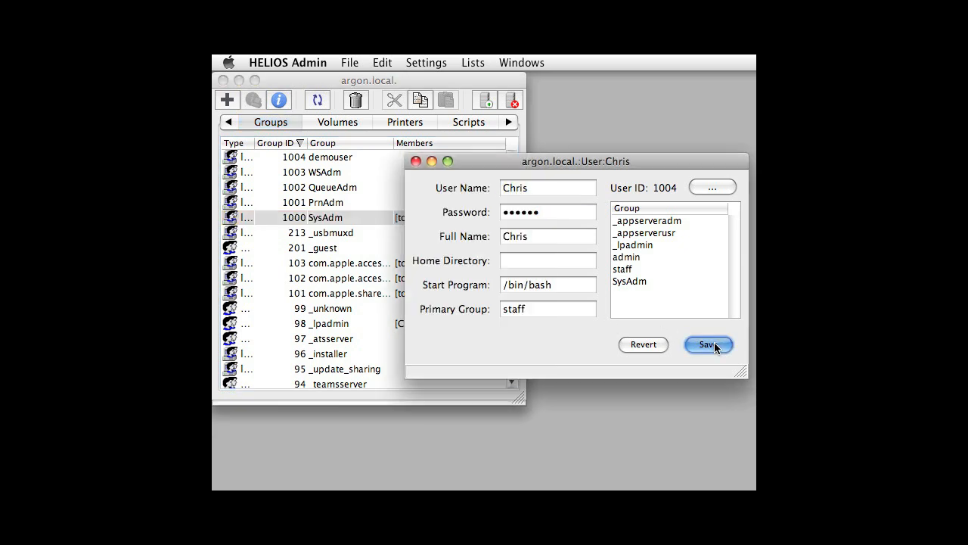
click(426, 62)
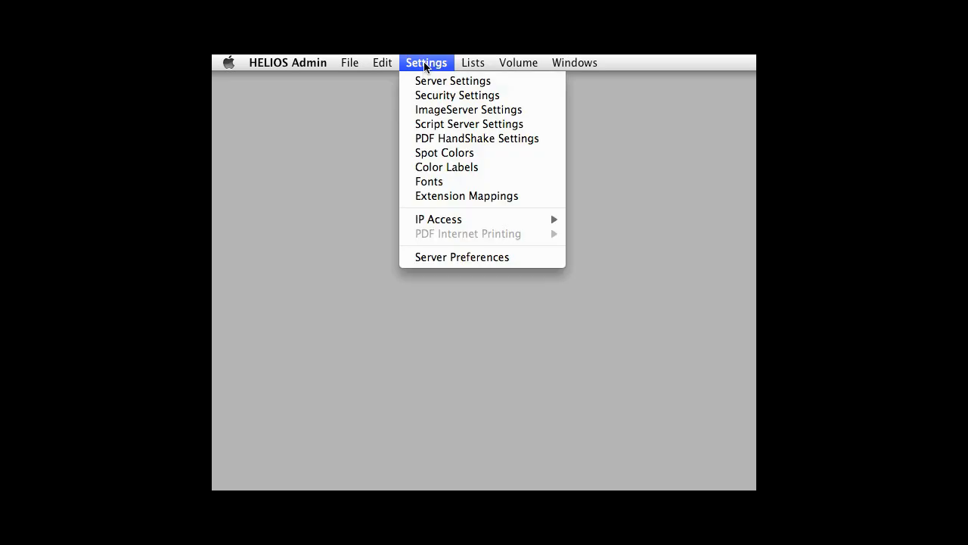
Browse Security Settings through the Local, NIS and LDAP authentication services.
click(457, 94)
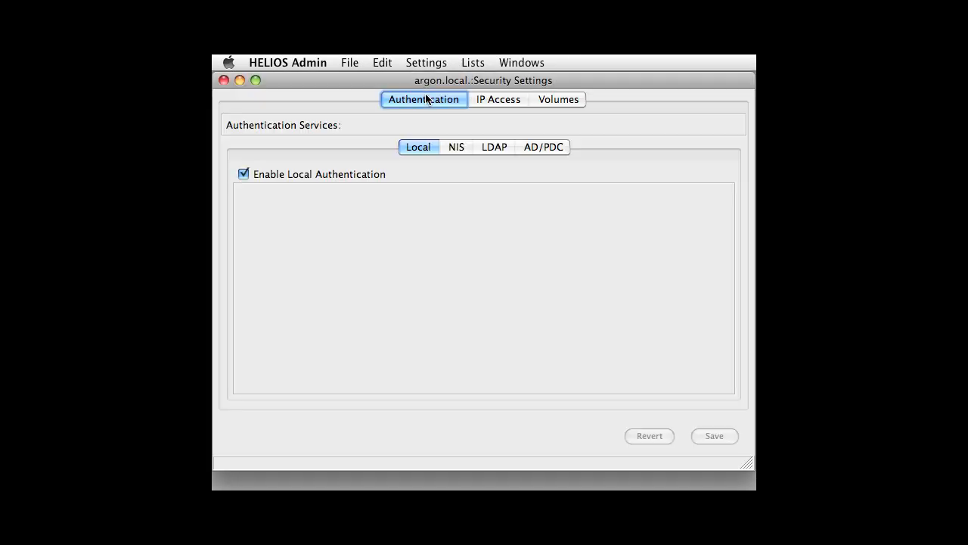
click(455, 147)
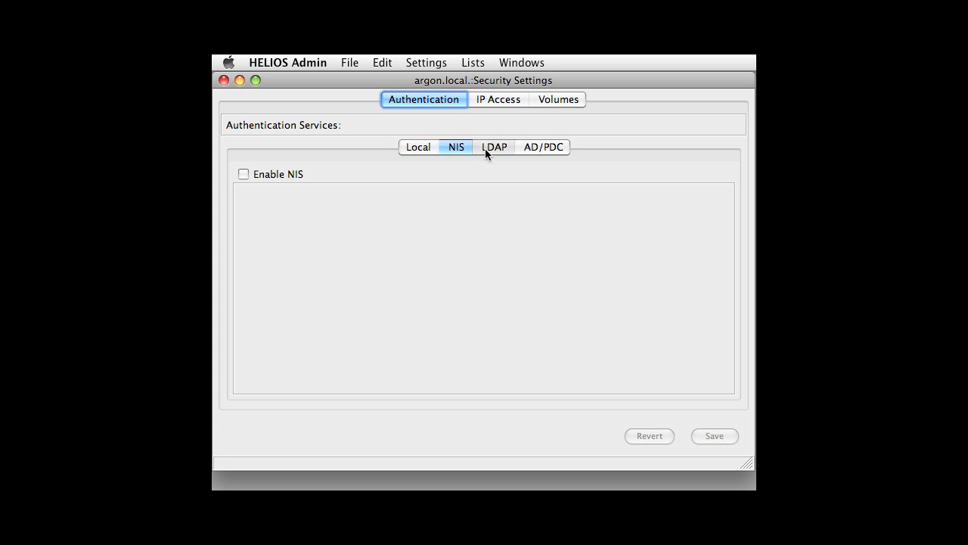
click(543, 147)
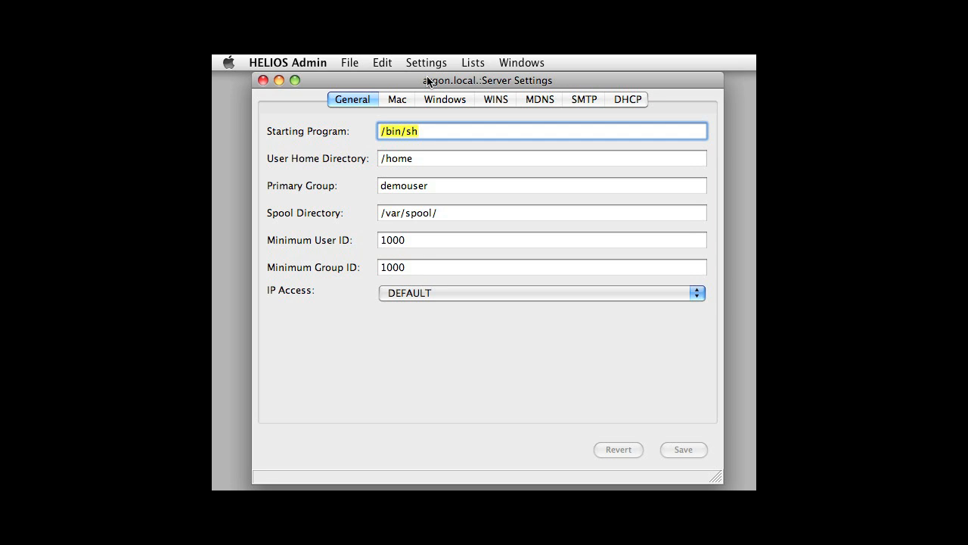
Name the Mac, Windows and Bonjour servers HELIOS_EtherShare, HELIOS_PCShare and HELIOS_Bonjour and save.
click(396, 100)
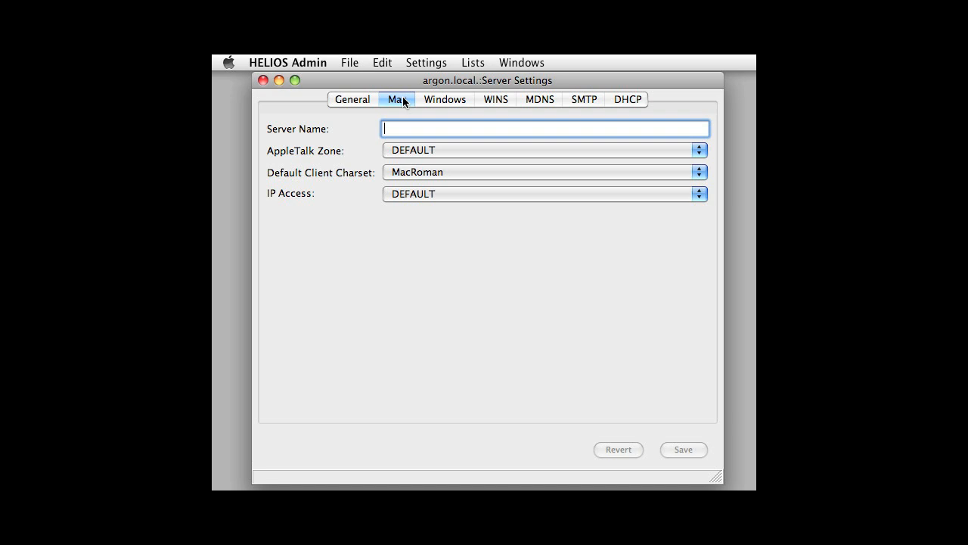
text(HELIOS_EtherShare)
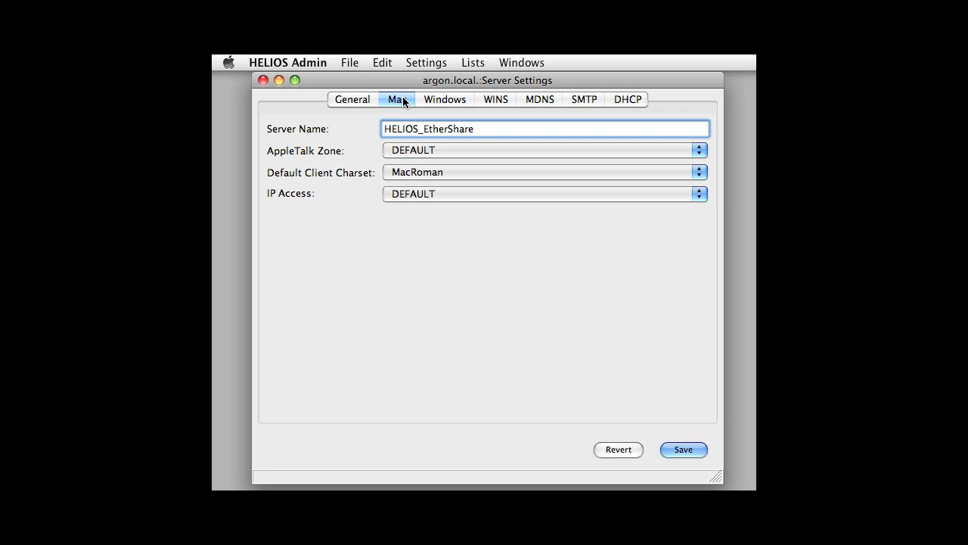
click(445, 100)
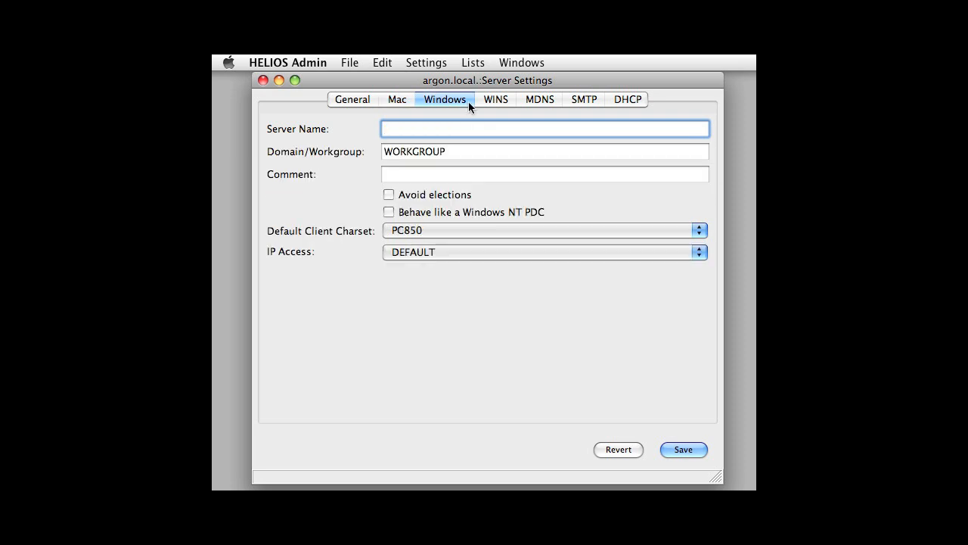
text(HELIOS_PCShare)
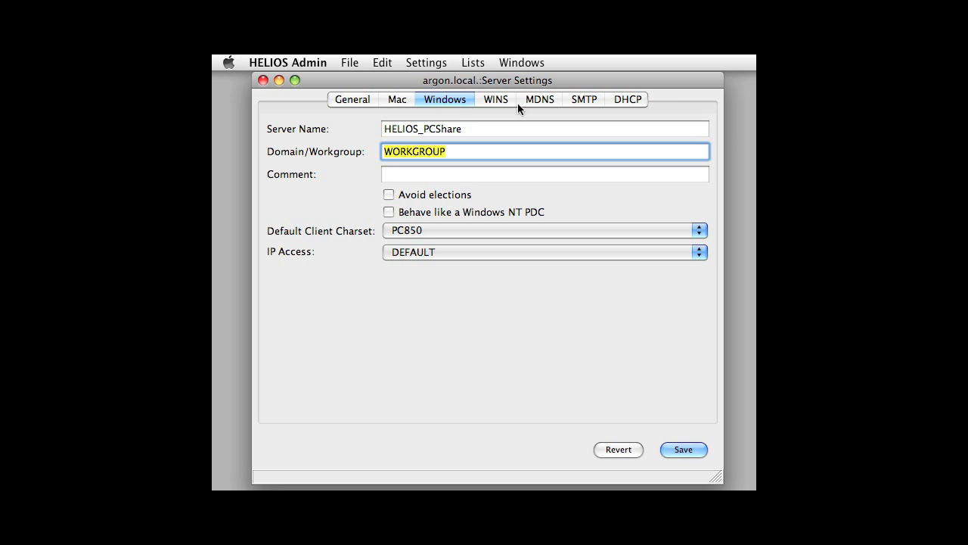
click(539, 100)
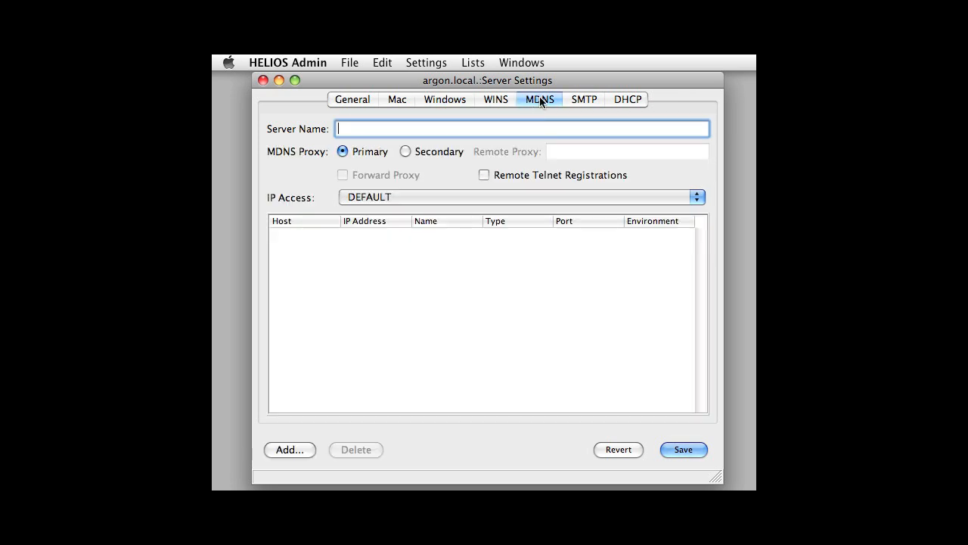
text(HELIOS_Bonjour)
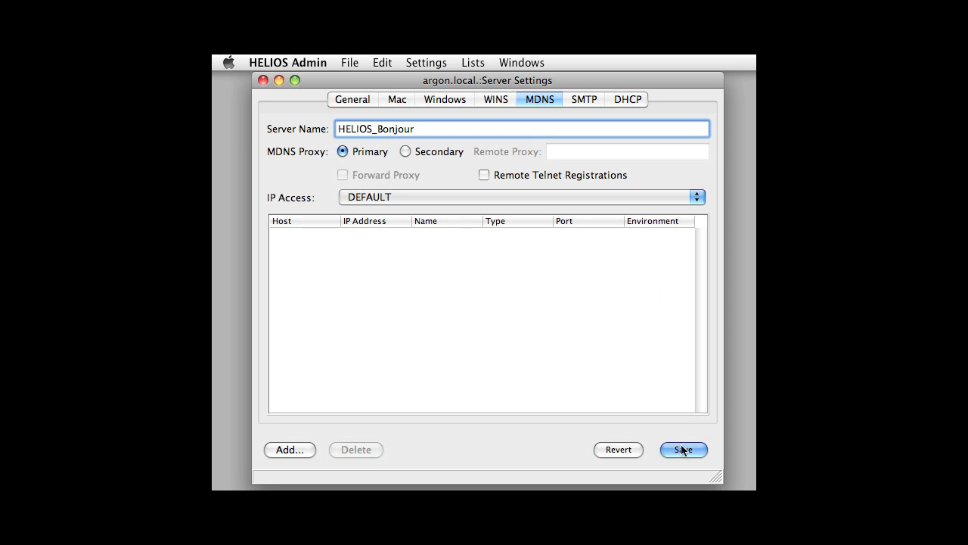
click(682, 449)
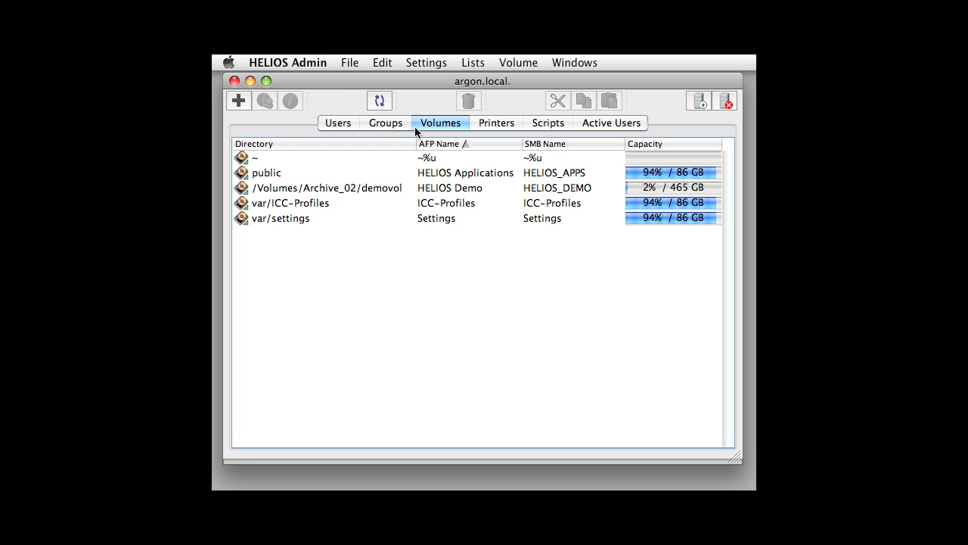
Make the home directory volume ~ not Windows Visible and save the volume change.
click(257, 157)
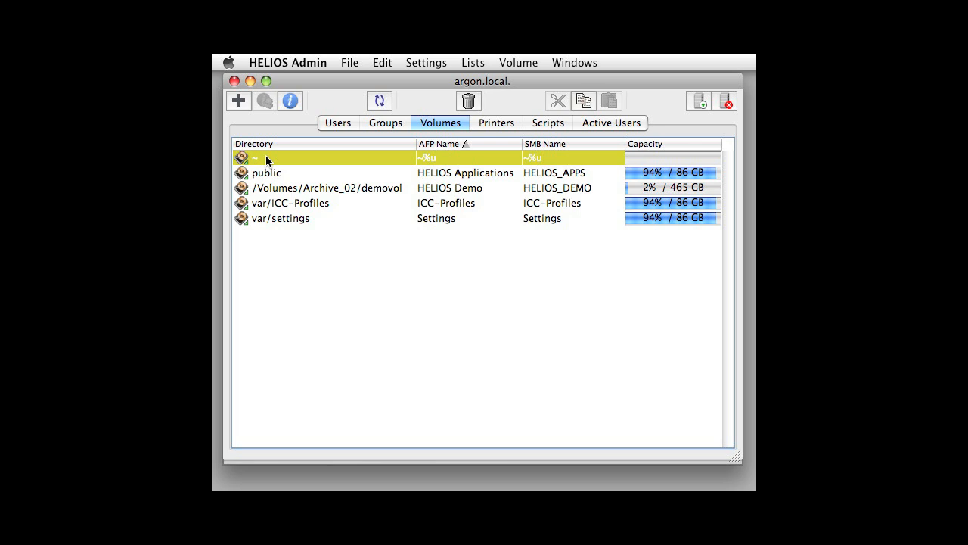
click(291, 100)
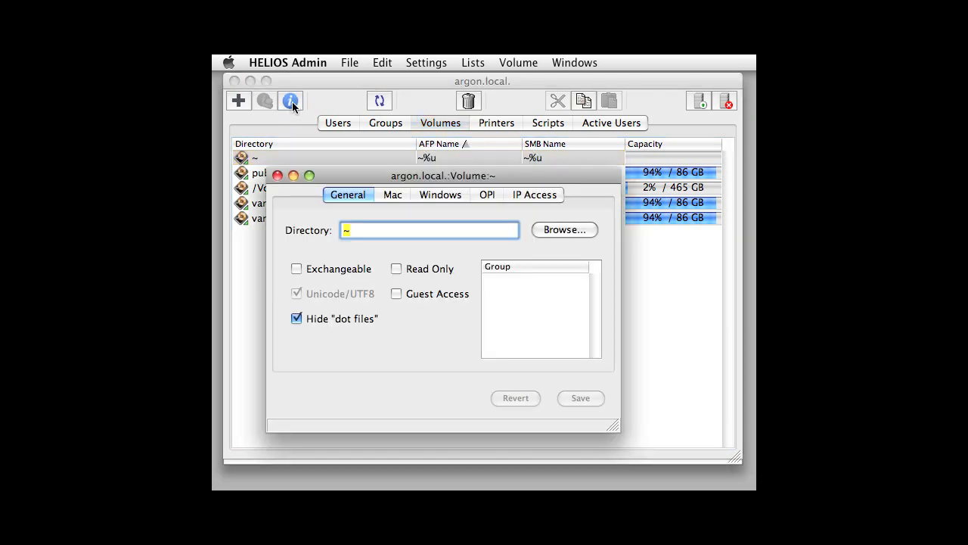
click(393, 193)
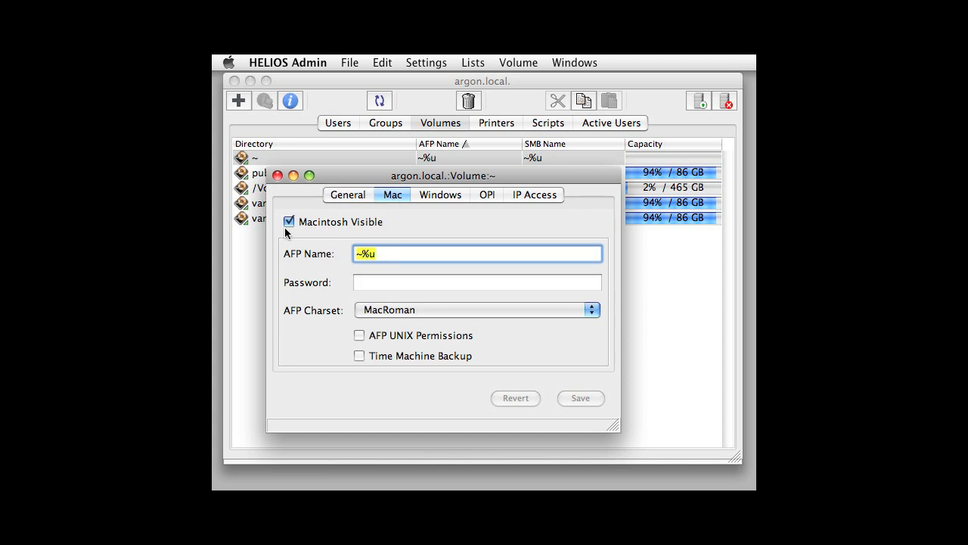
click(441, 194)
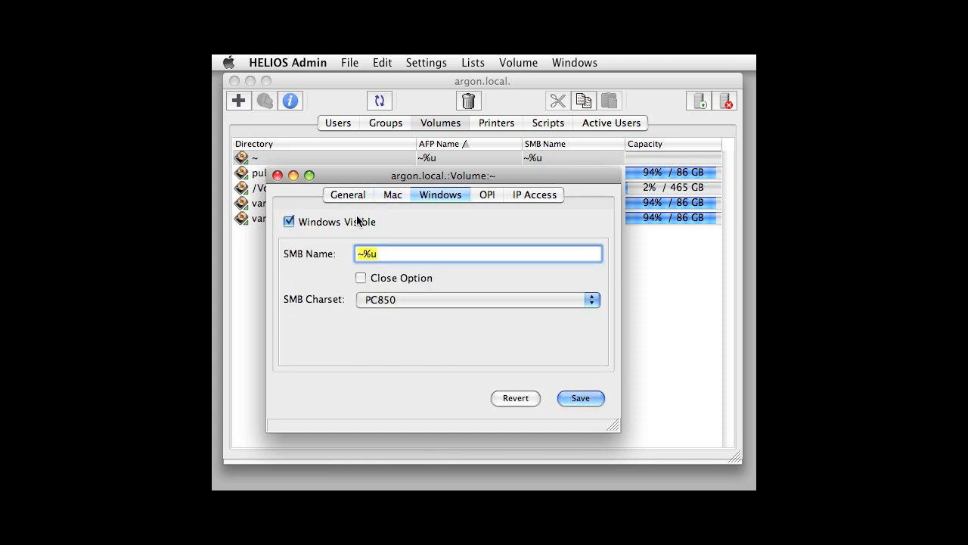
click(289, 221)
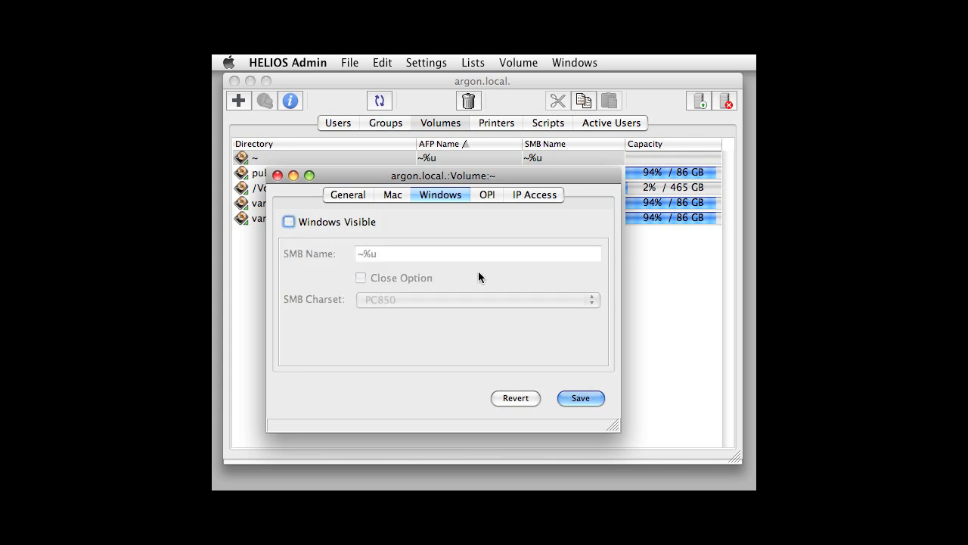
click(288, 221)
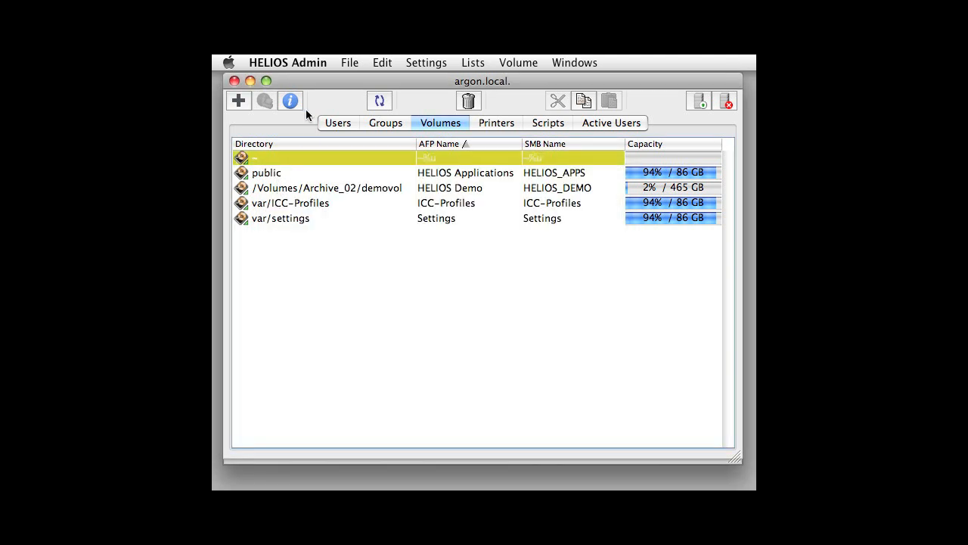
Quit HELIOS Admin.
click(287, 62)
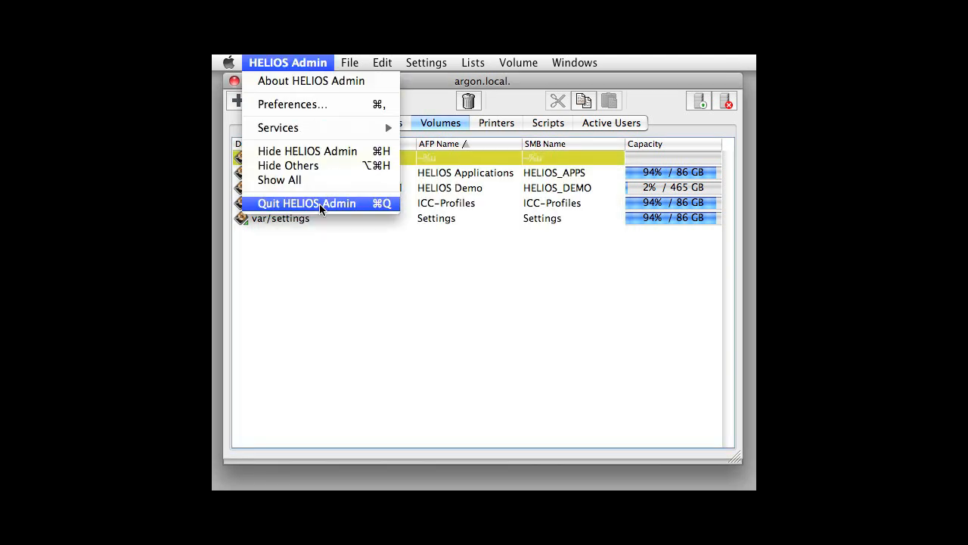
click(312, 80)
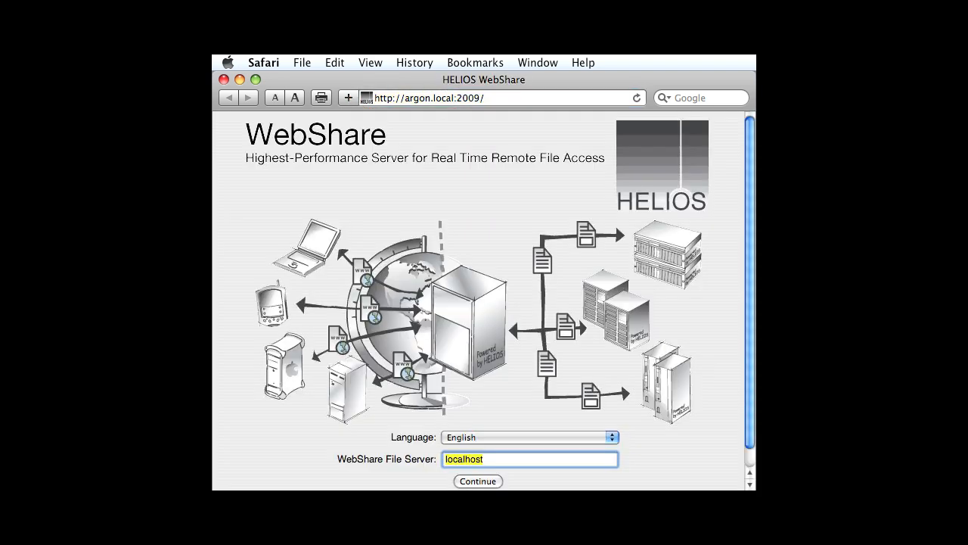
Log in to WebShare on localhost as user 'Chri' with the password, reaching the Home page.
click(478, 482)
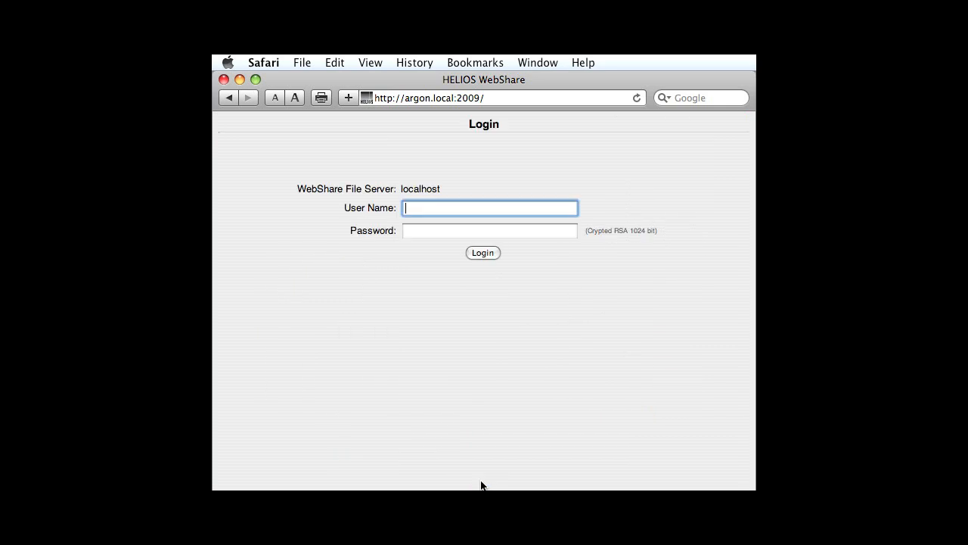
text(Chri)
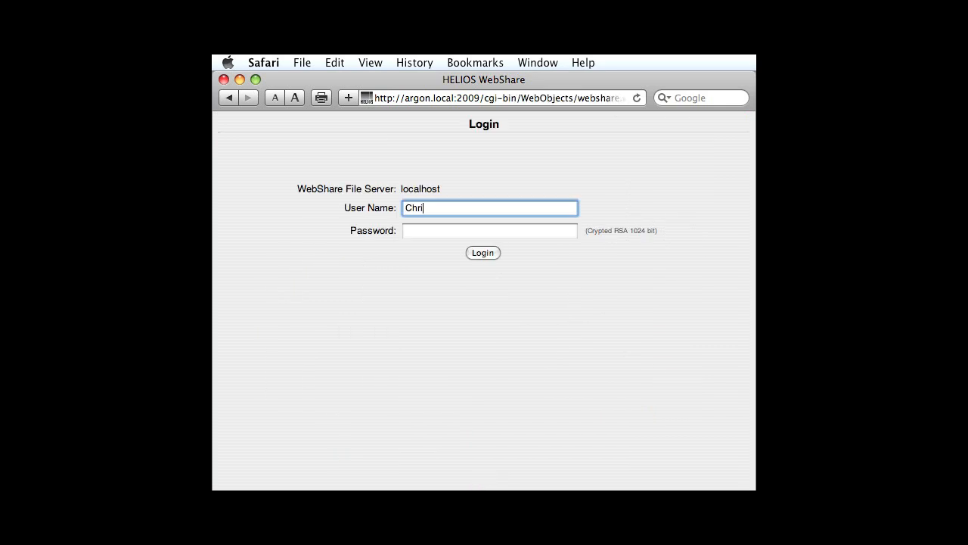
text(•••••)
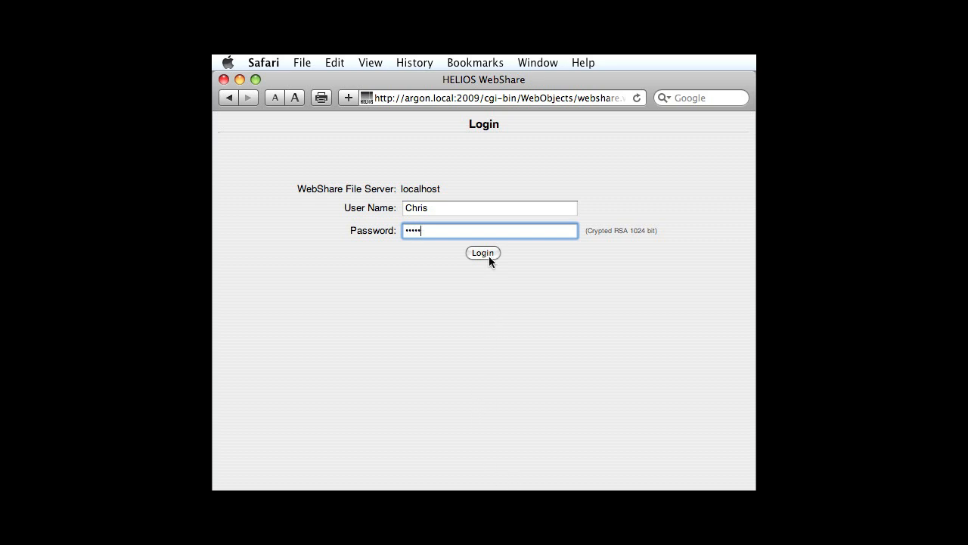
click(482, 253)
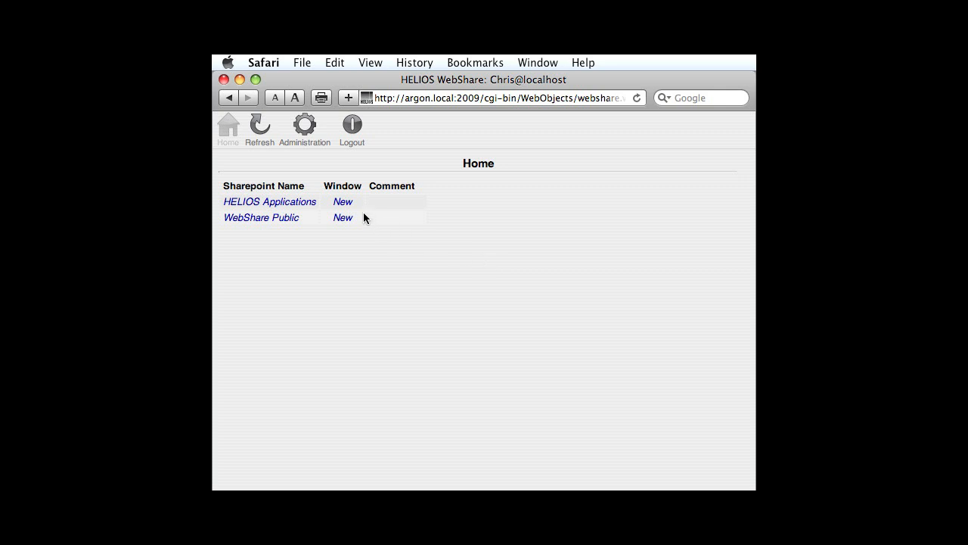
Preview the HELIOS Base UB manual from HELIOS Applications > Documentation, enlarged and paged forward.
click(270, 201)
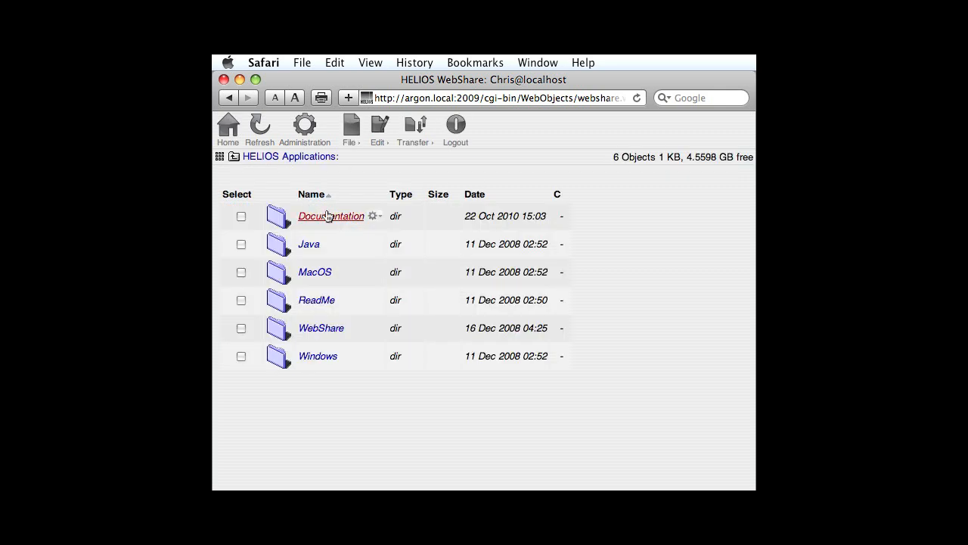
click(330, 215)
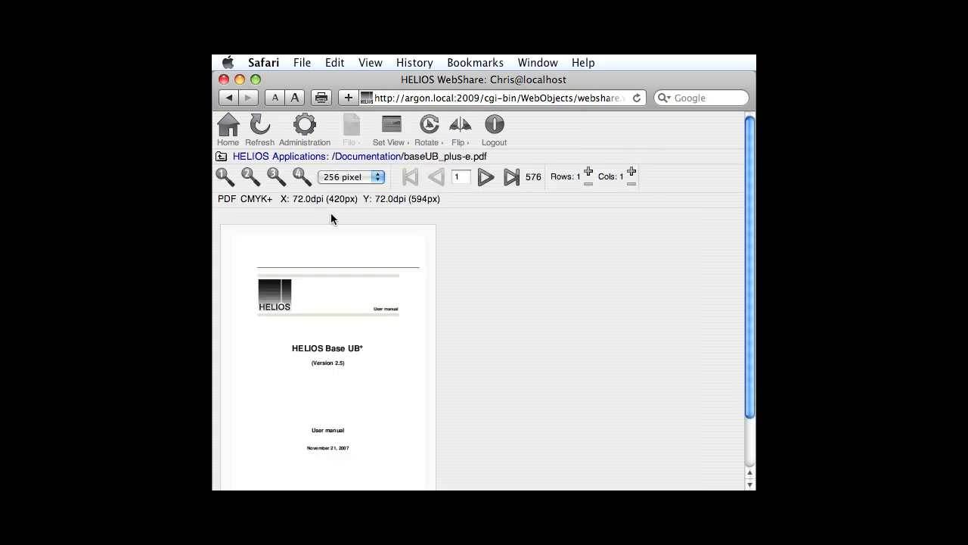
click(249, 175)
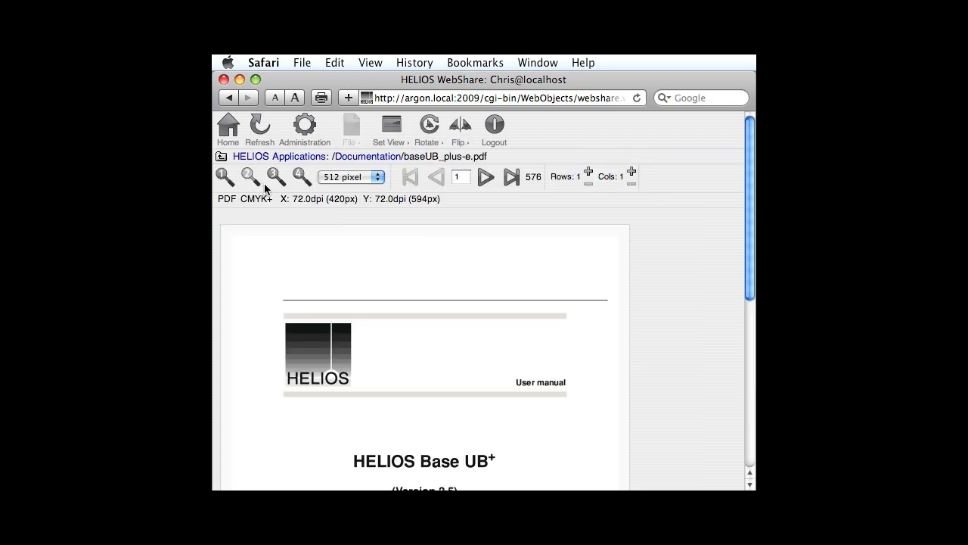
click(484, 175)
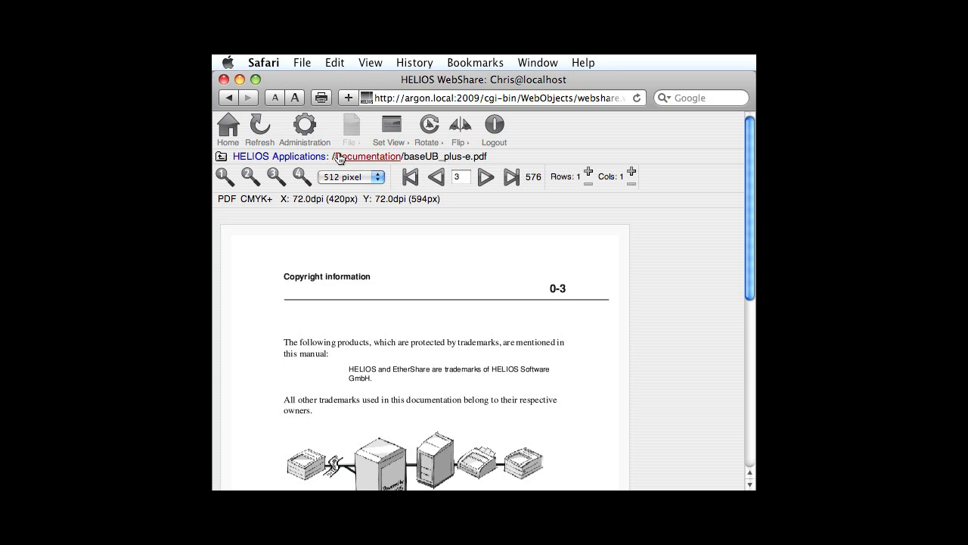
Return Home and bring up Sharepoint Administration from the Administration page.
click(227, 124)
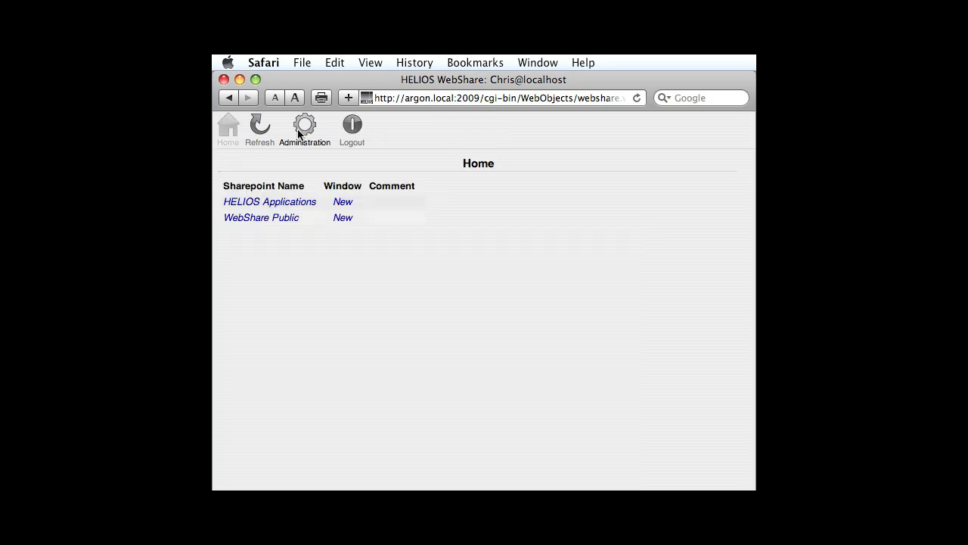
click(306, 124)
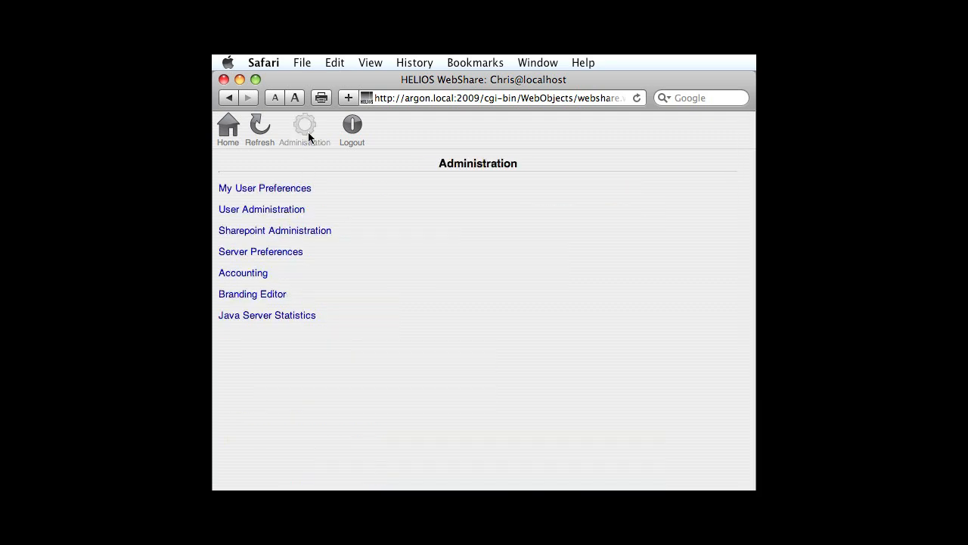
click(276, 230)
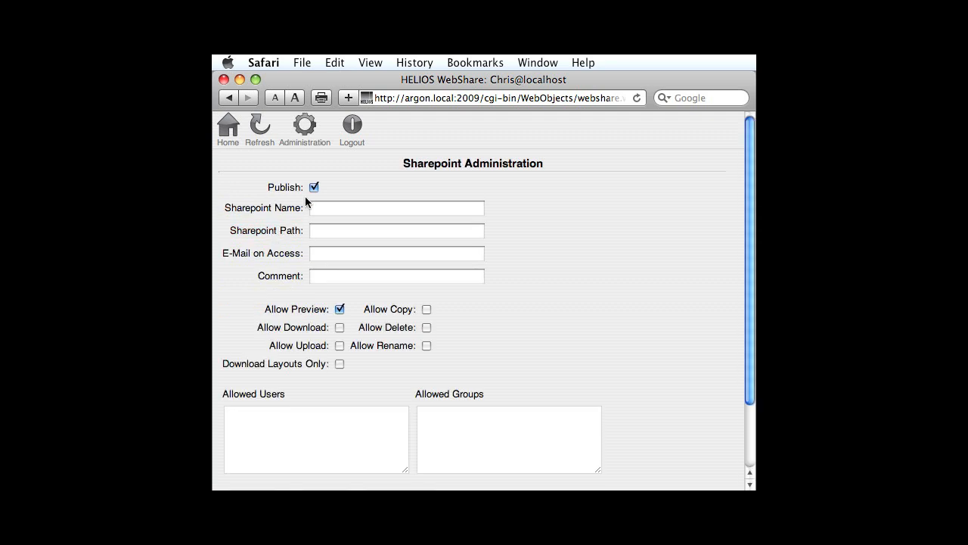
click(351, 124)
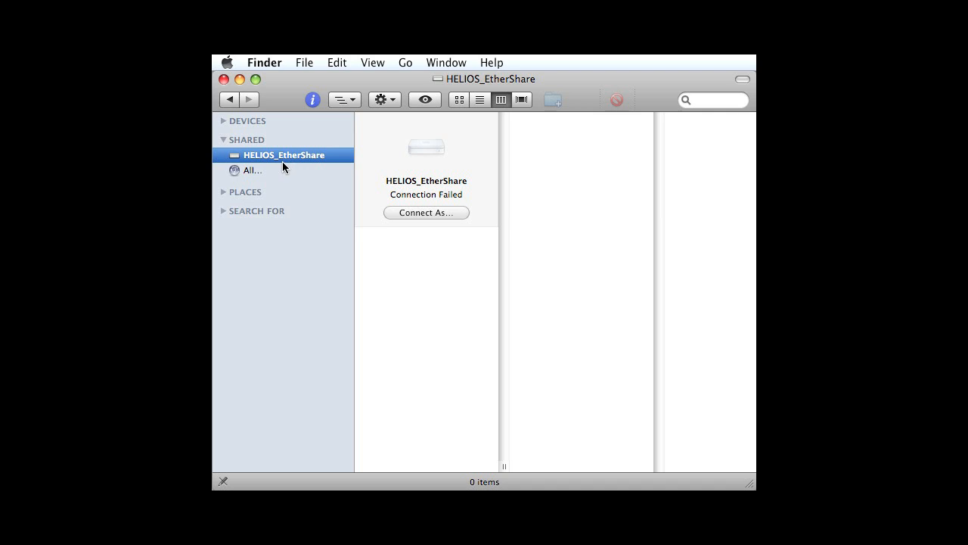
mouse_move(290, 167)
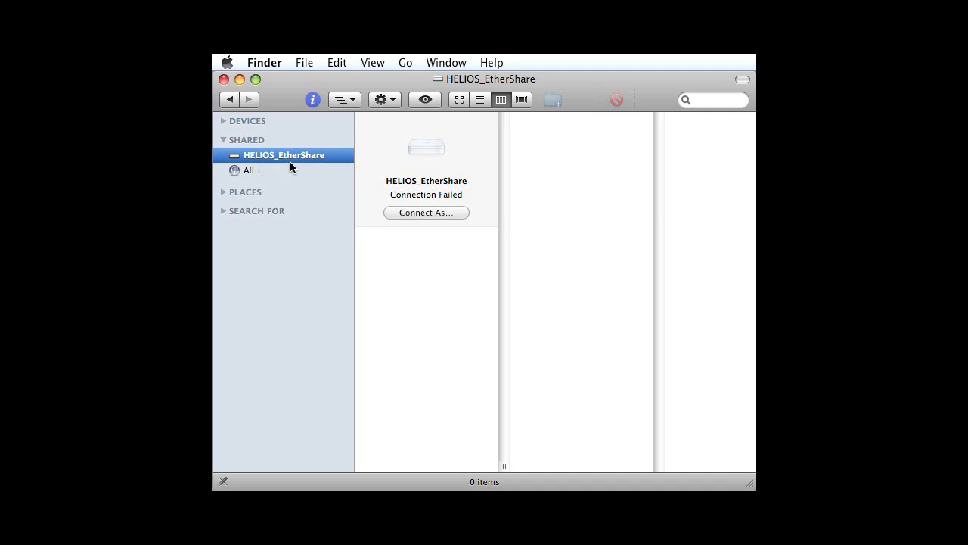
mouse_move(295, 166)
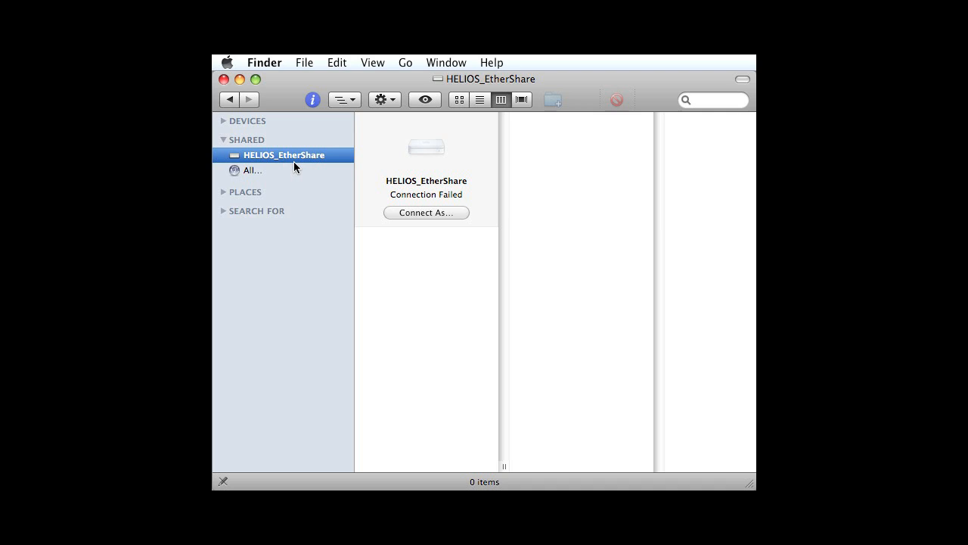
mouse_move(241, 152)
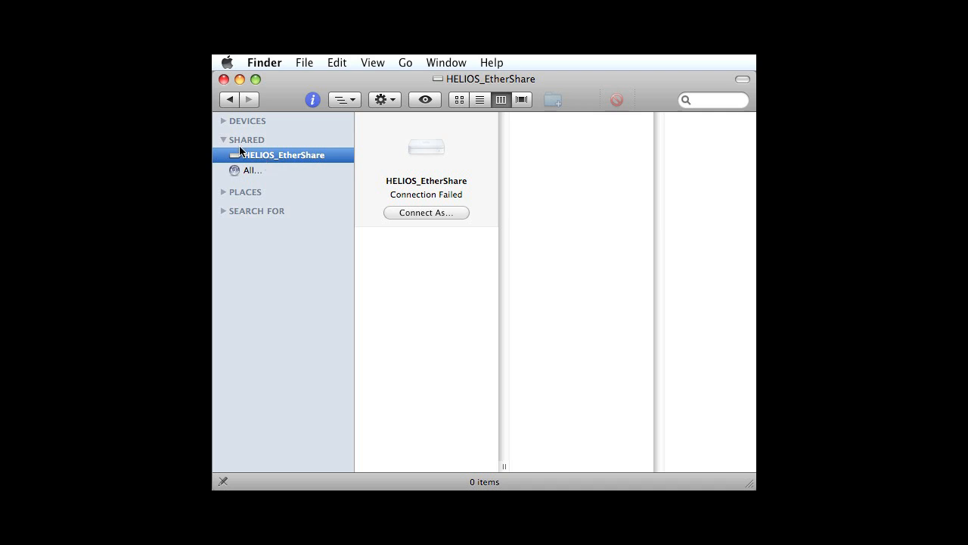
mouse_move(252, 146)
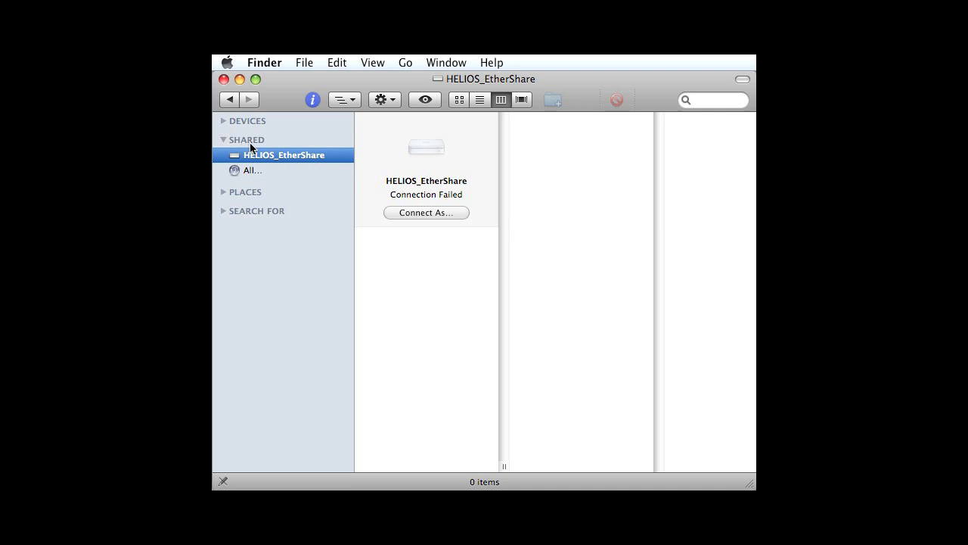
mouse_move(378, 133)
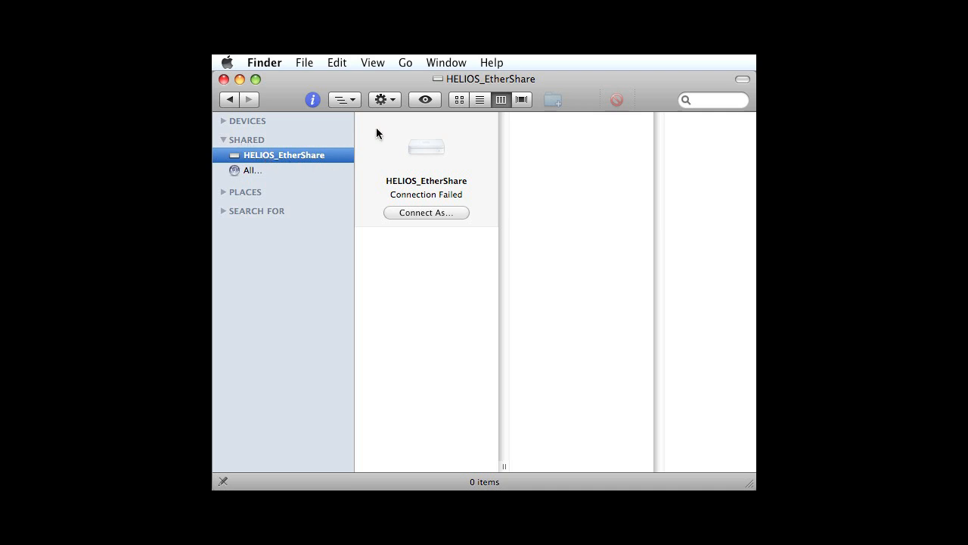
Connect to the HELIOS_EtherShare server in Finder, logging in as Chris with the password.
click(405, 62)
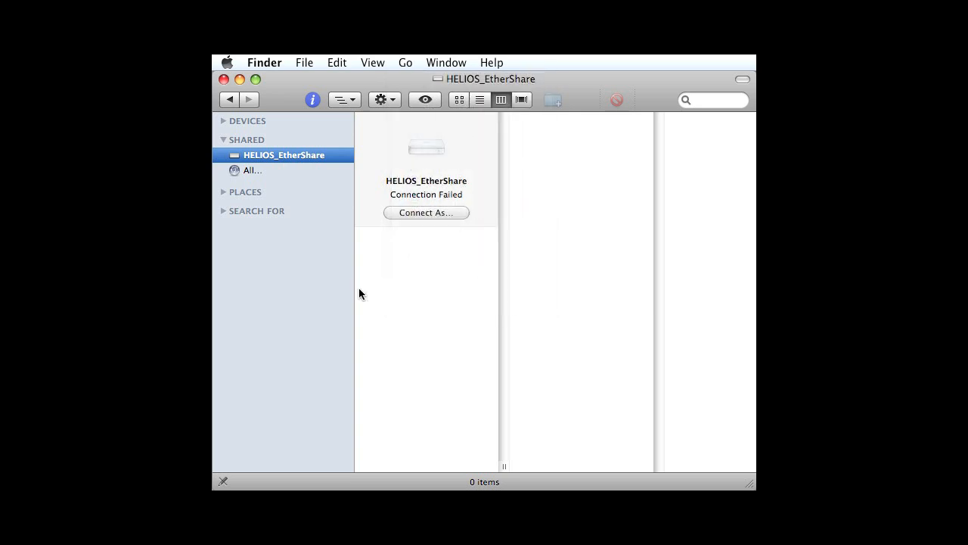
mouse_move(408, 239)
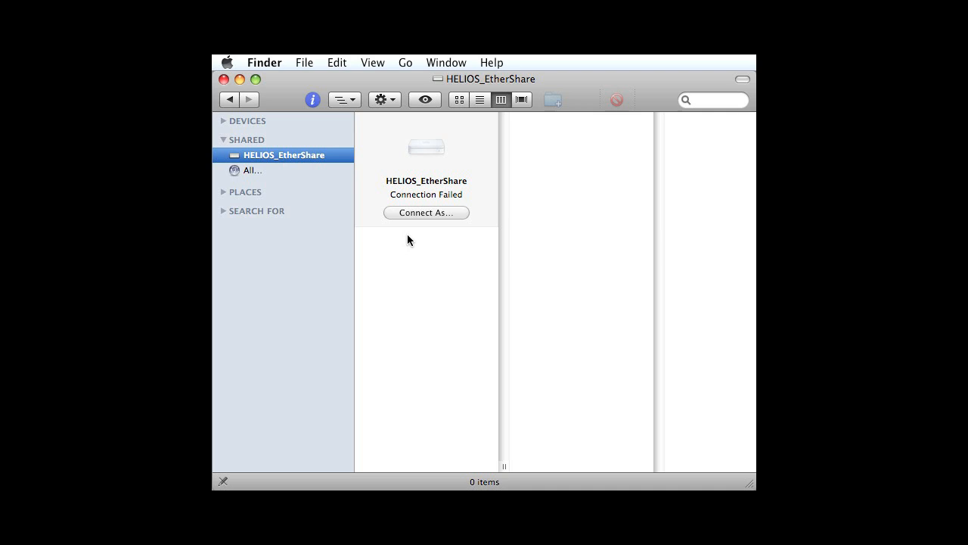
click(426, 212)
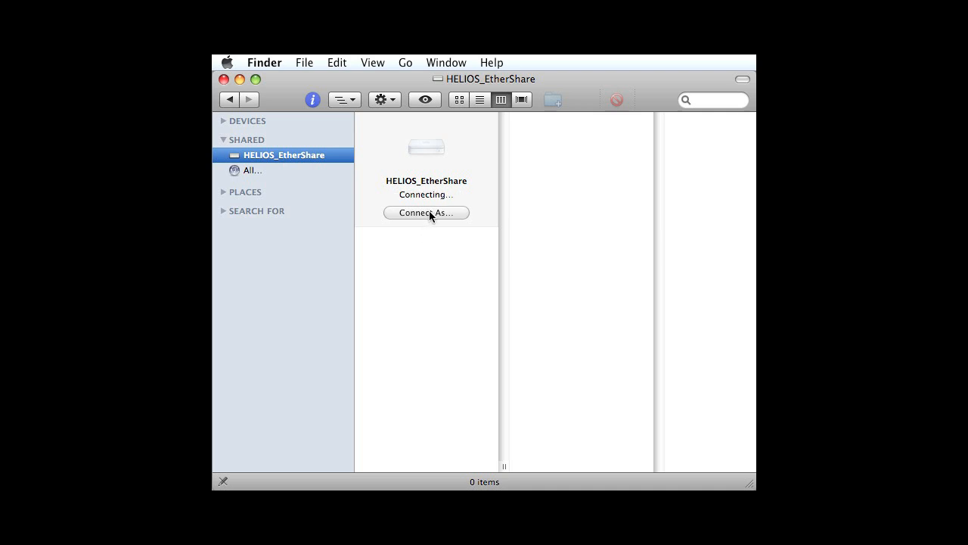
click(427, 212)
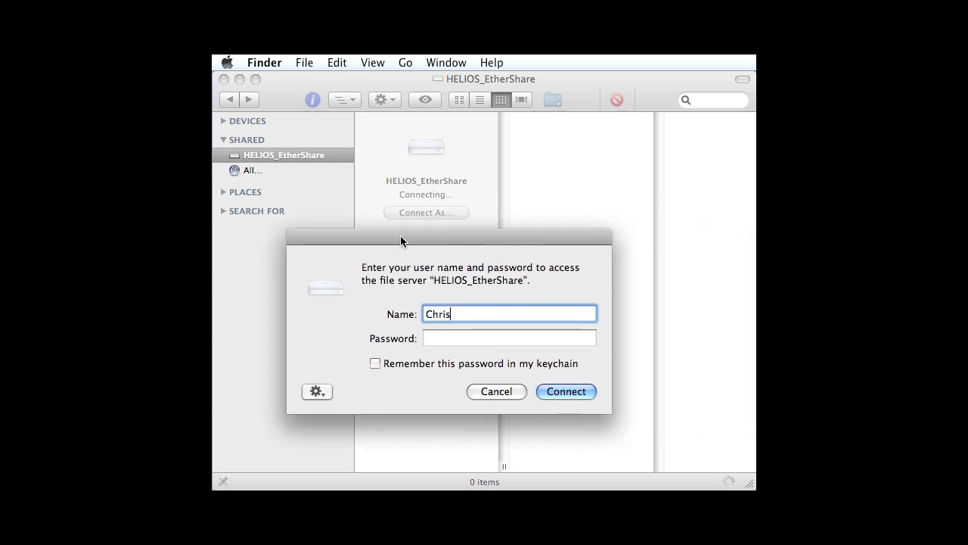
click(509, 337)
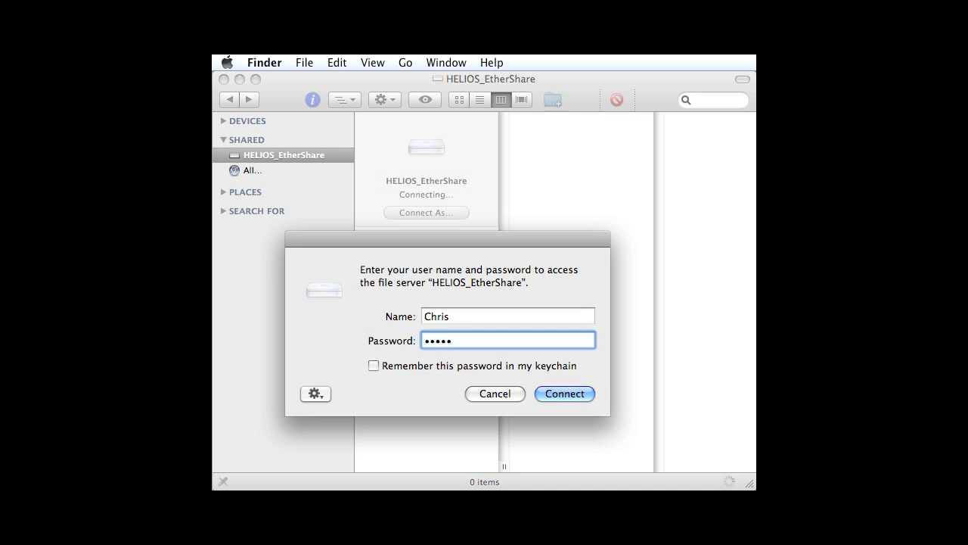
click(563, 393)
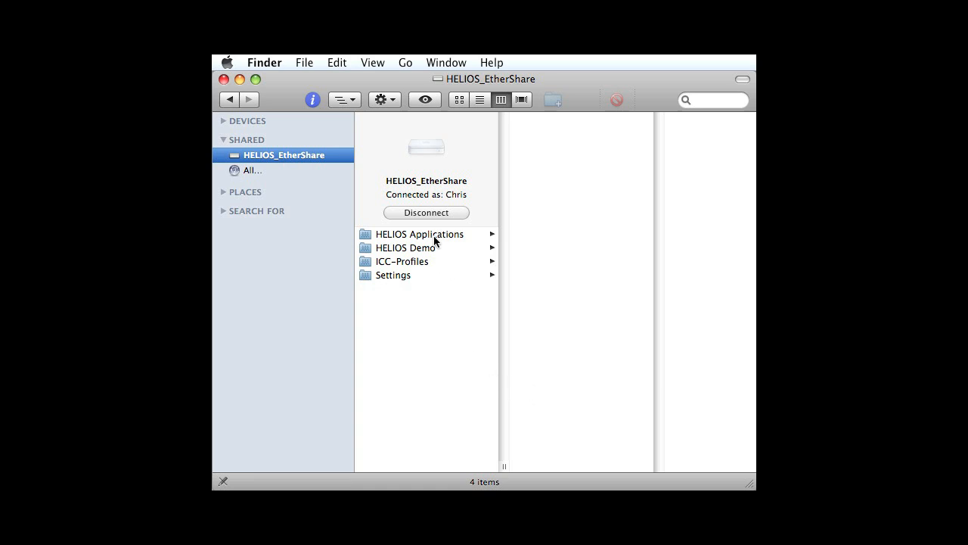
Browse the server's HELIOS Applications folder and open ICC-Profiles.
click(421, 233)
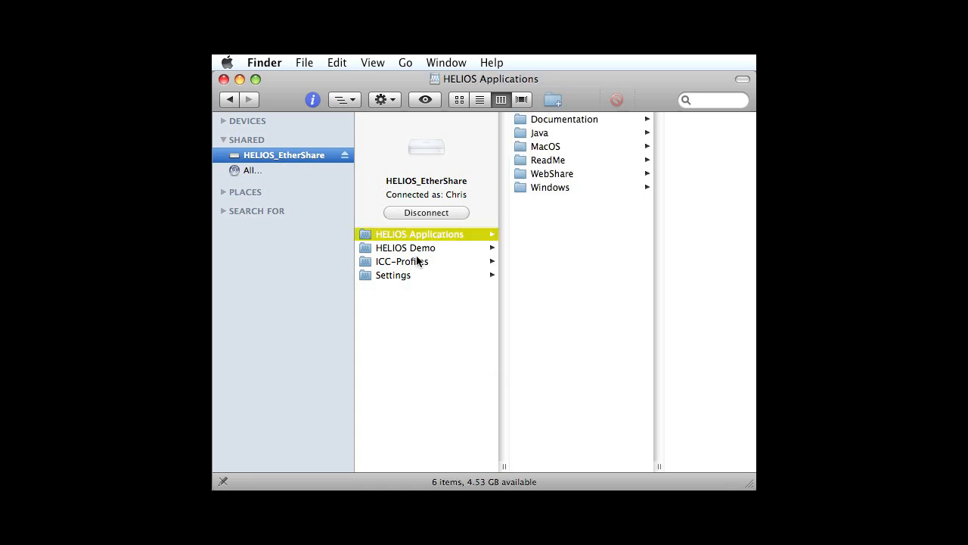
click(402, 261)
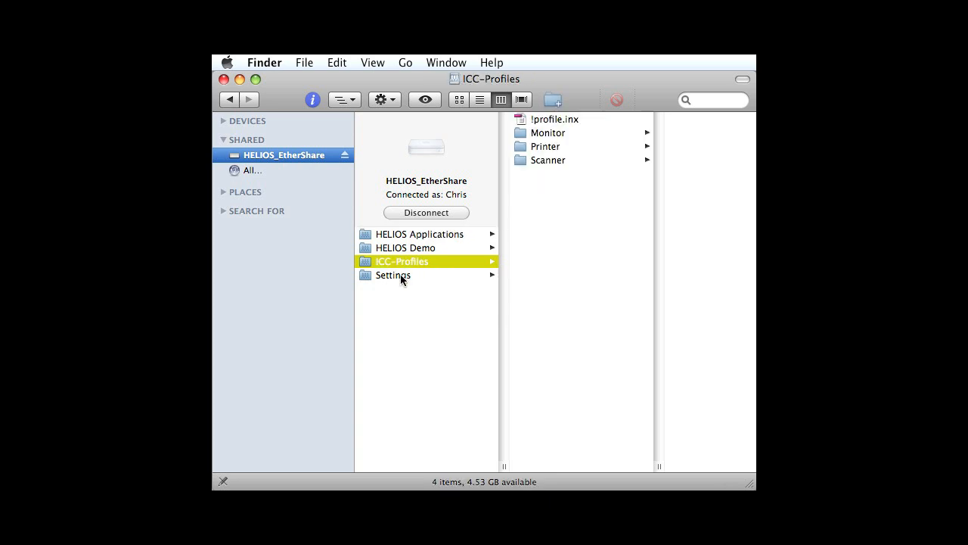
click(394, 275)
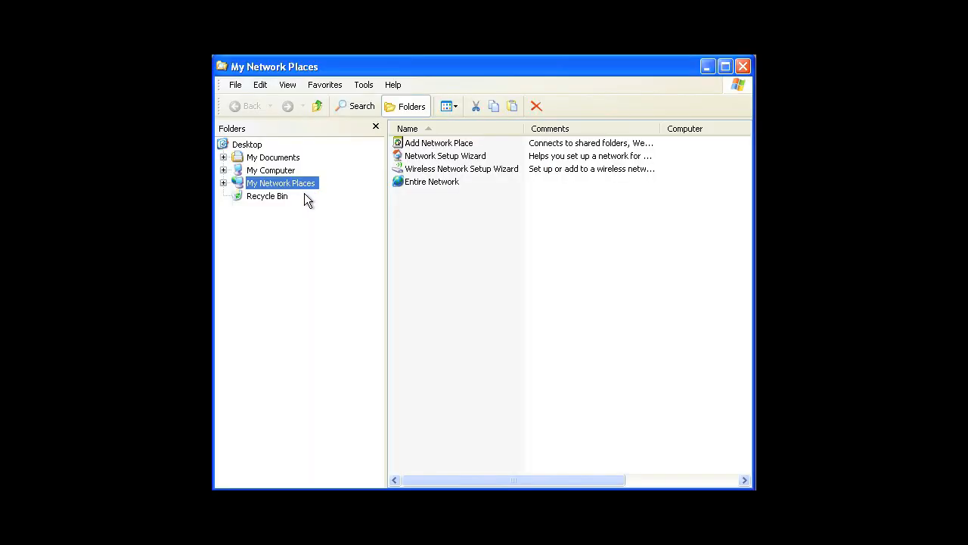
mouse_move(287, 197)
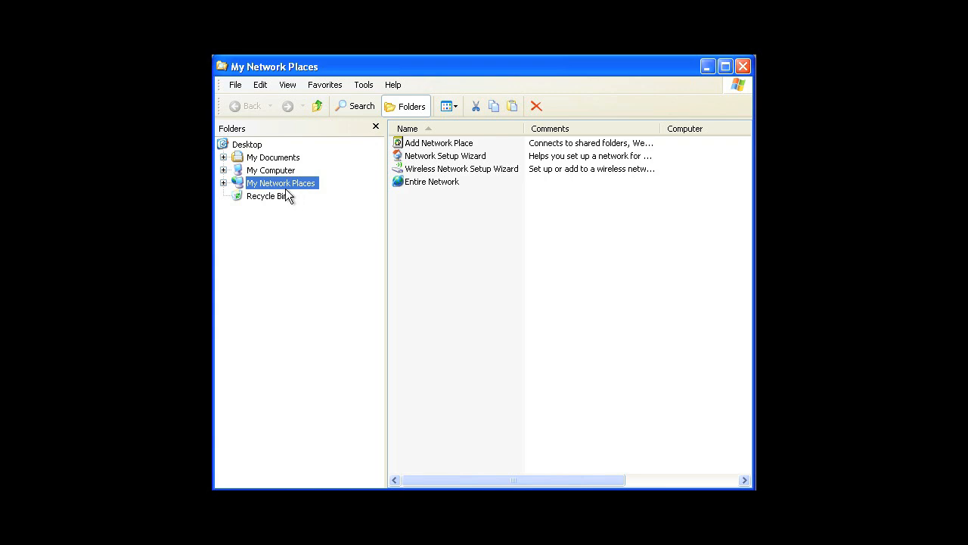
mouse_move(225, 187)
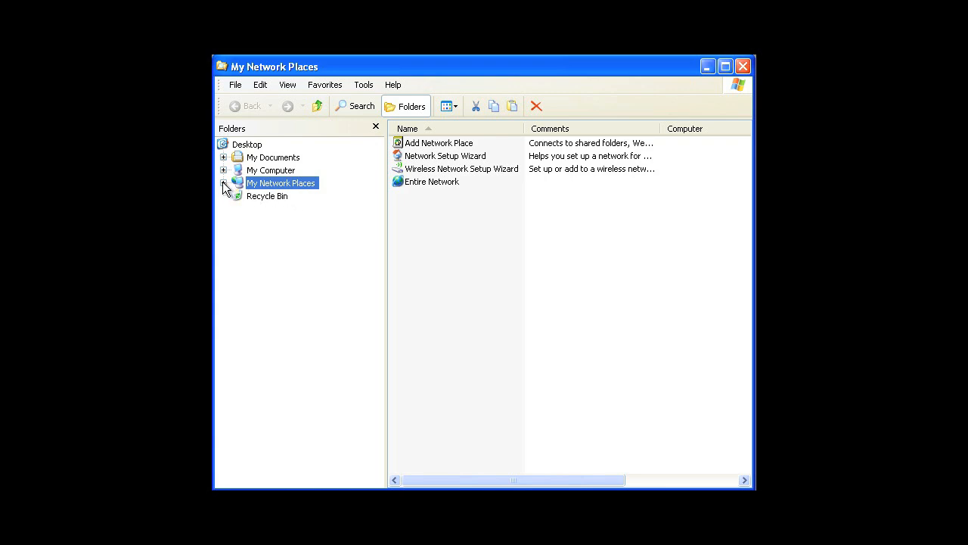
Expand Entire Network and log in to the Helios_pcshare server as Chris.
click(224, 183)
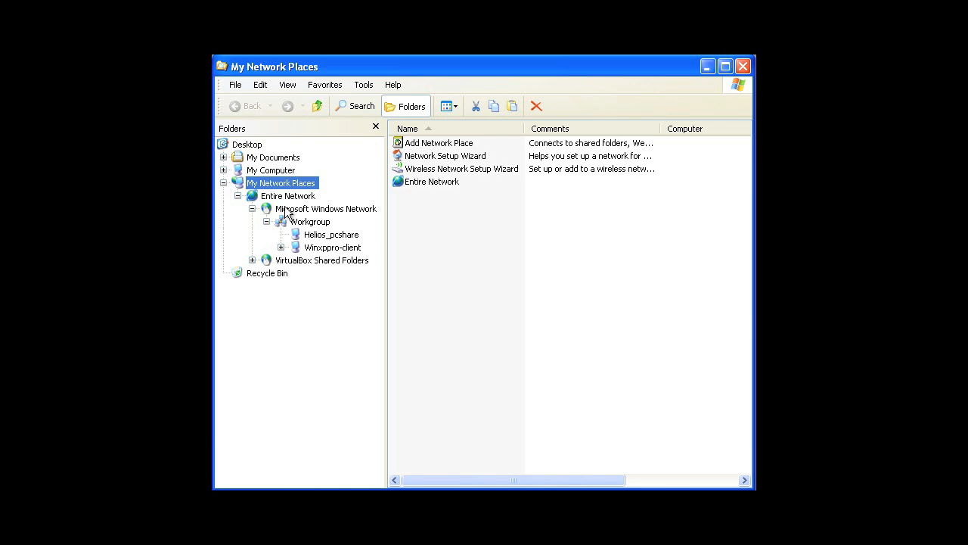
mouse_move(315, 227)
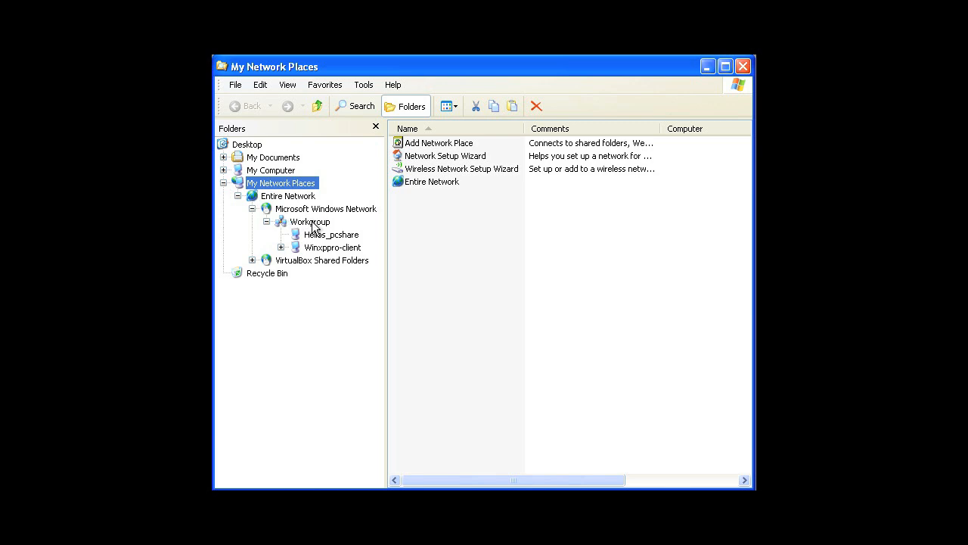
mouse_move(320, 245)
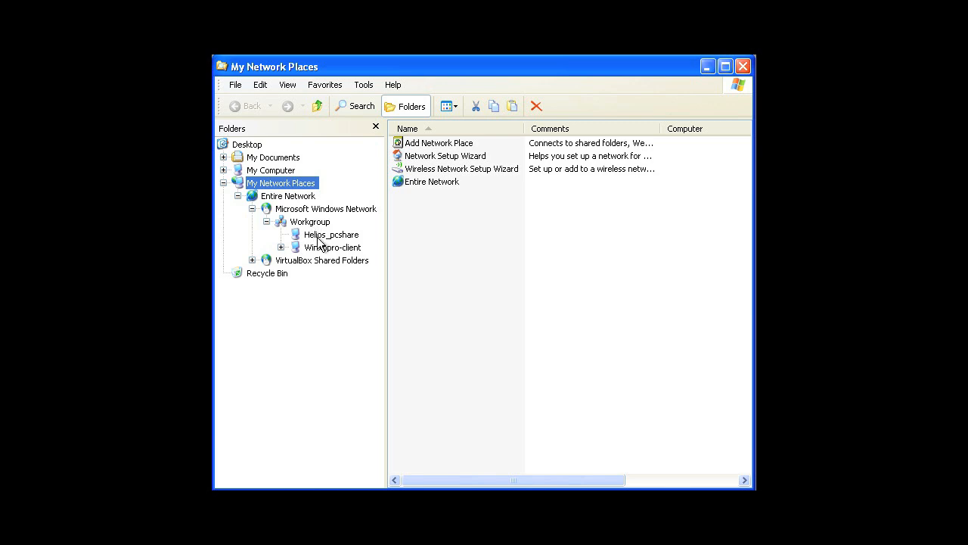
double_click(330, 235)
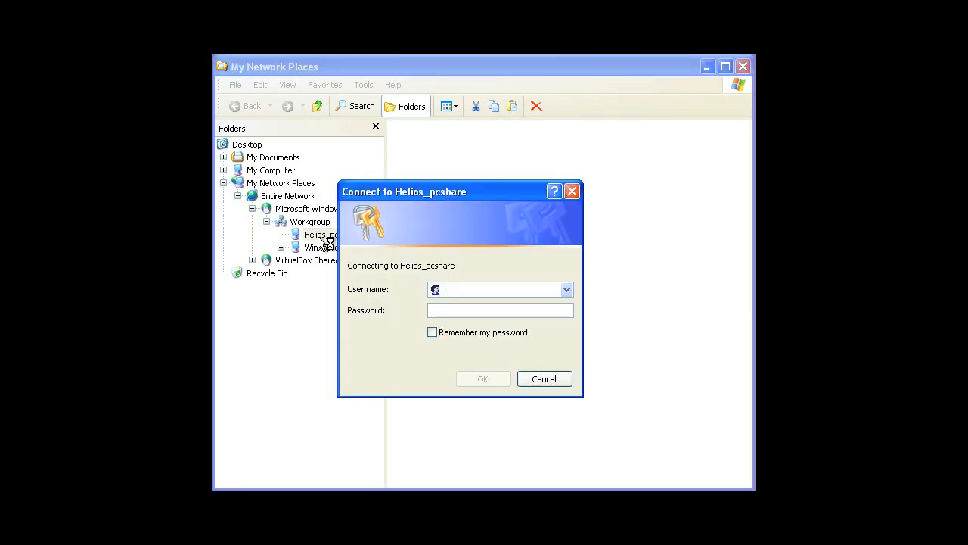
text(Chris)
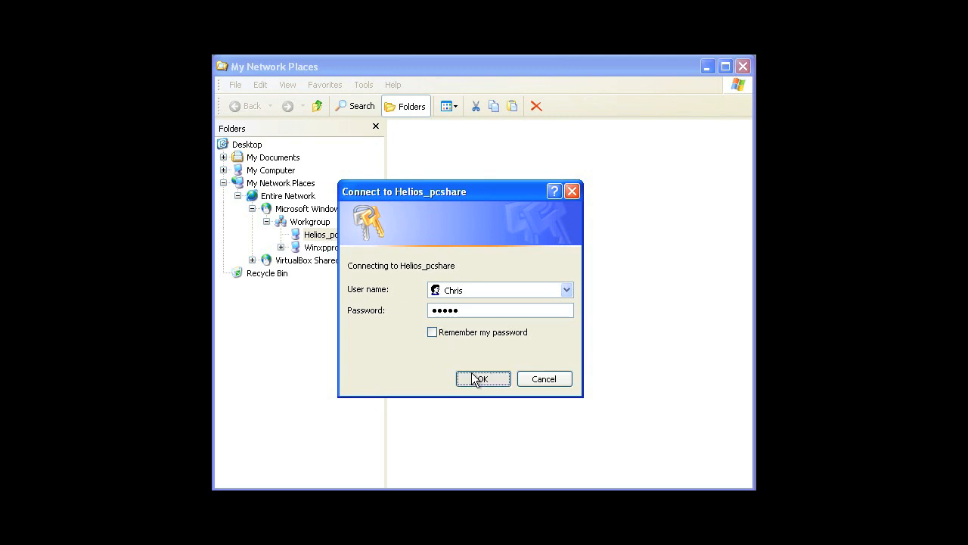
click(483, 378)
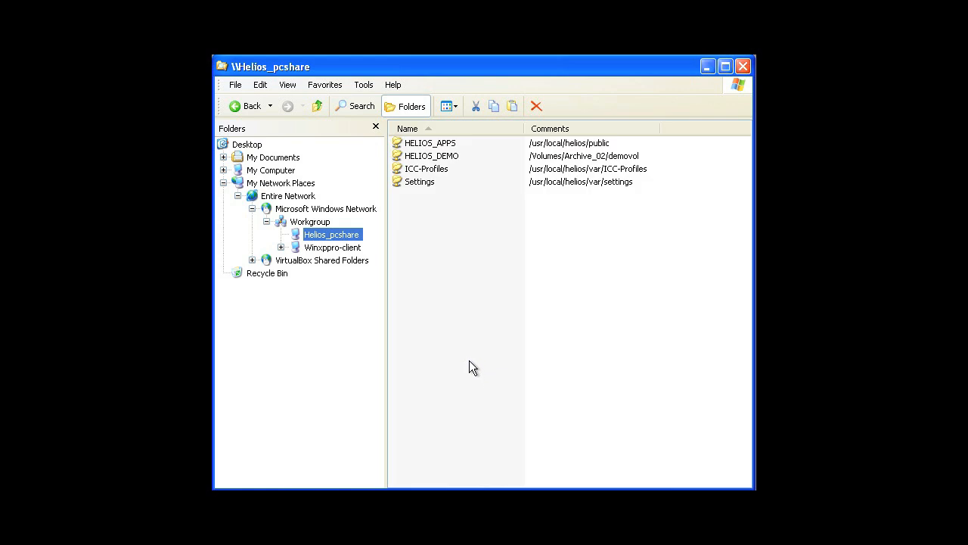
mouse_move(427, 156)
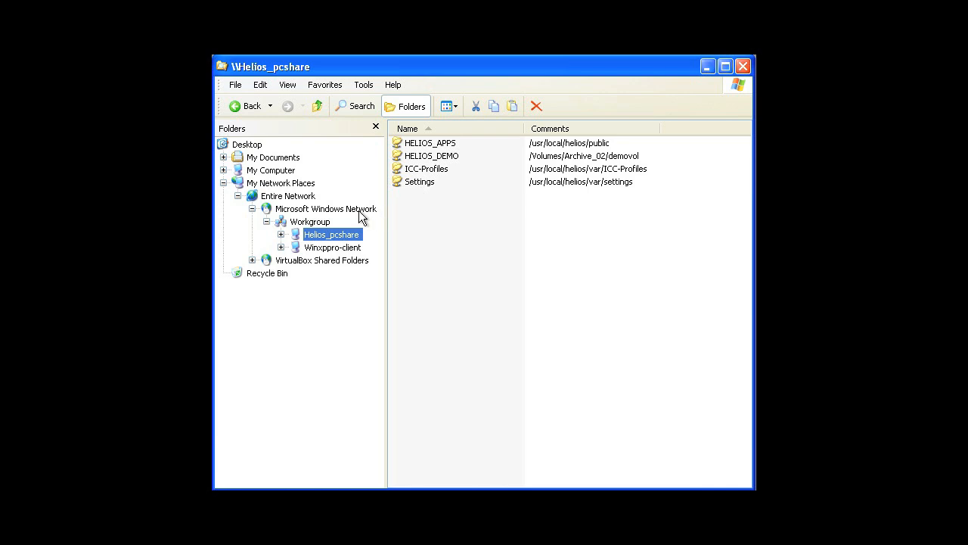
Expand HELIOS_APPS on Helios_pcshare and browse its Documentation and Windows folders.
click(281, 233)
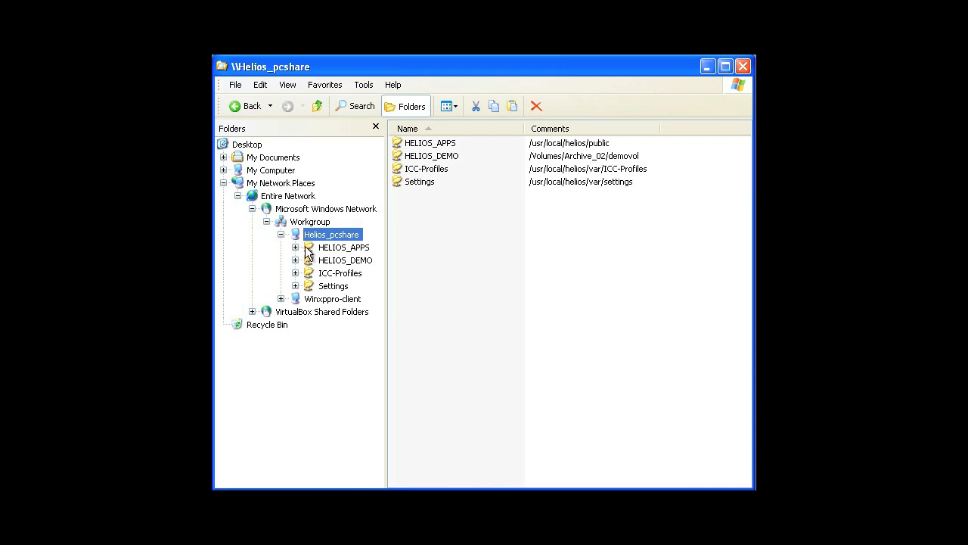
click(295, 248)
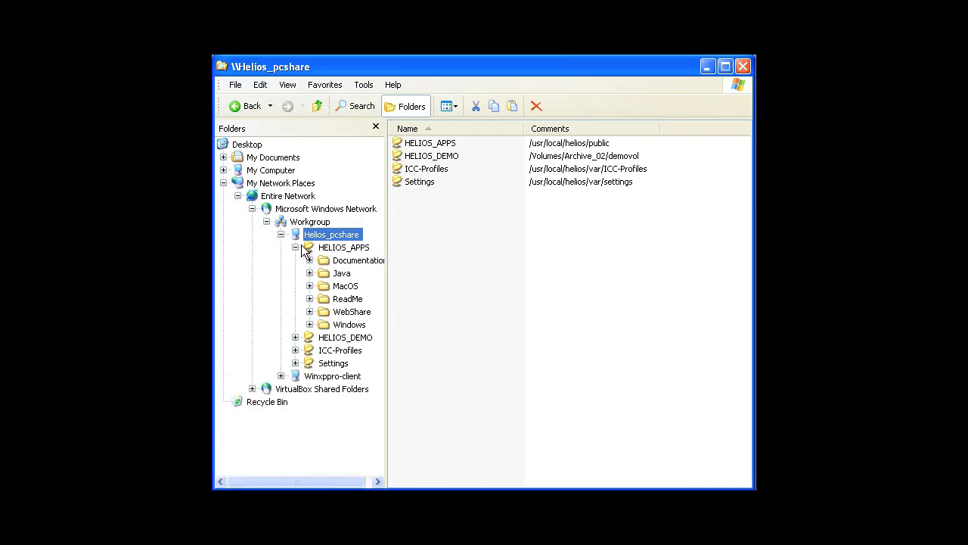
click(343, 248)
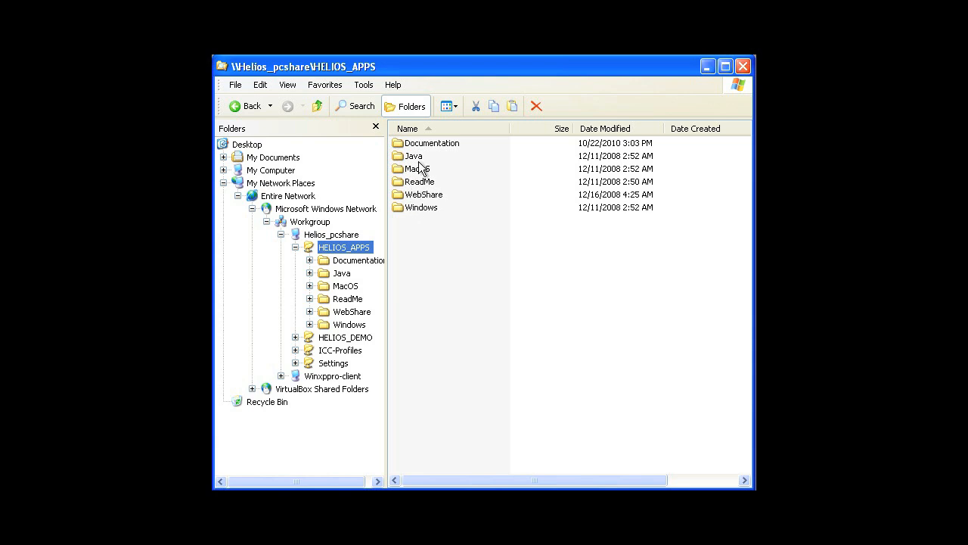
double_click(431, 142)
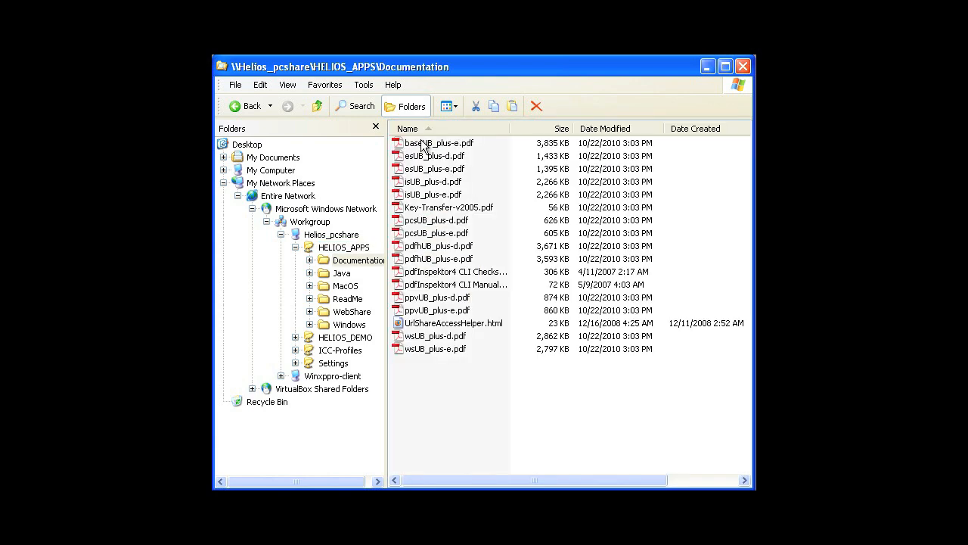
mouse_move(360, 317)
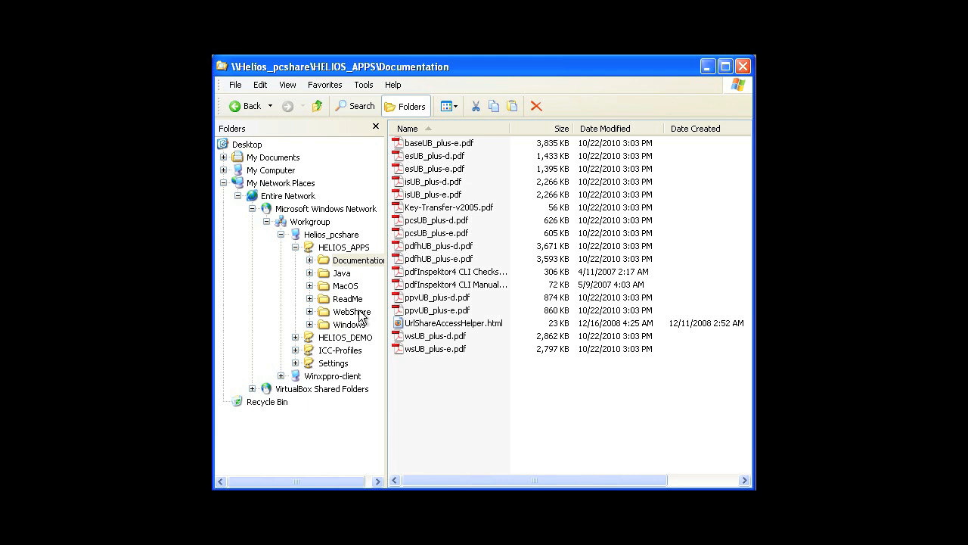
click(348, 323)
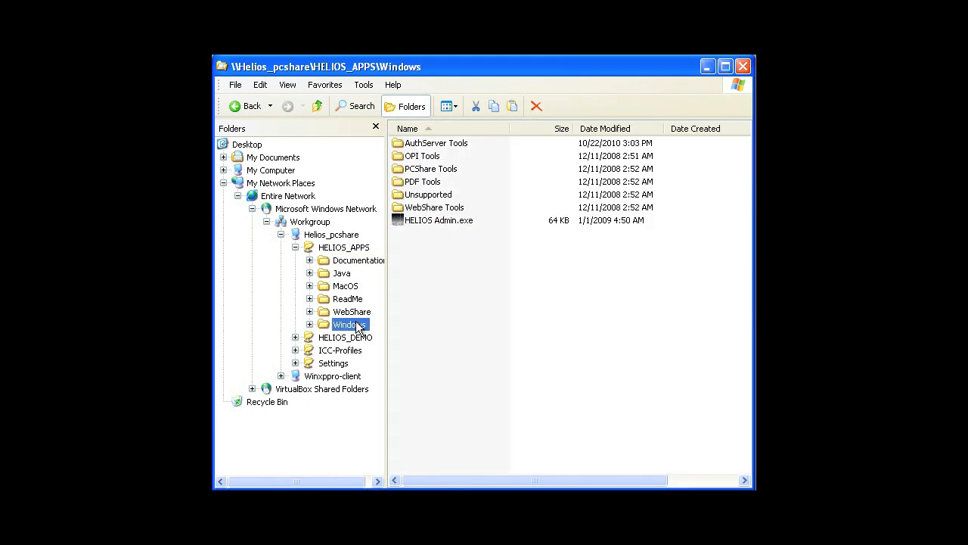
click(439, 221)
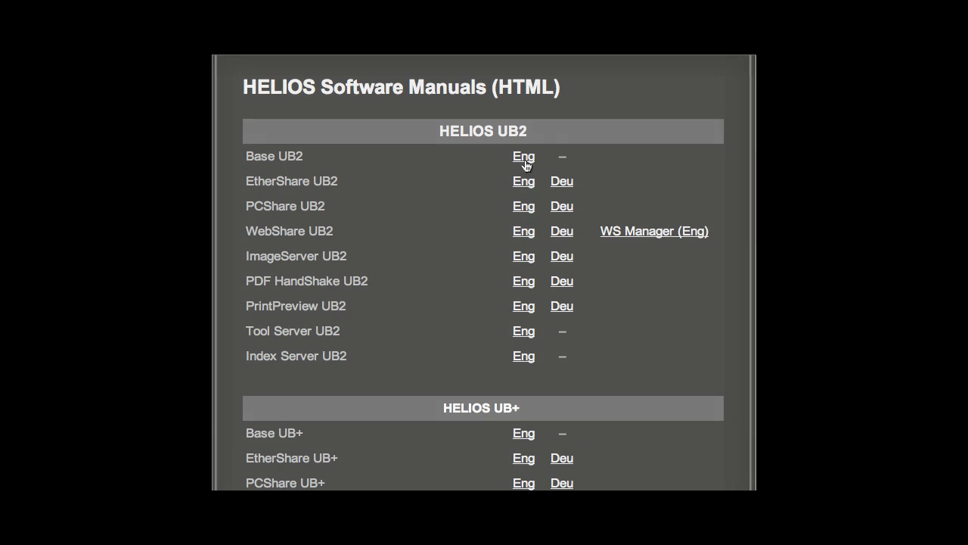
Open the English Base UB2 manual and choose a section from the '4 The Base product' chapter list.
click(524, 156)
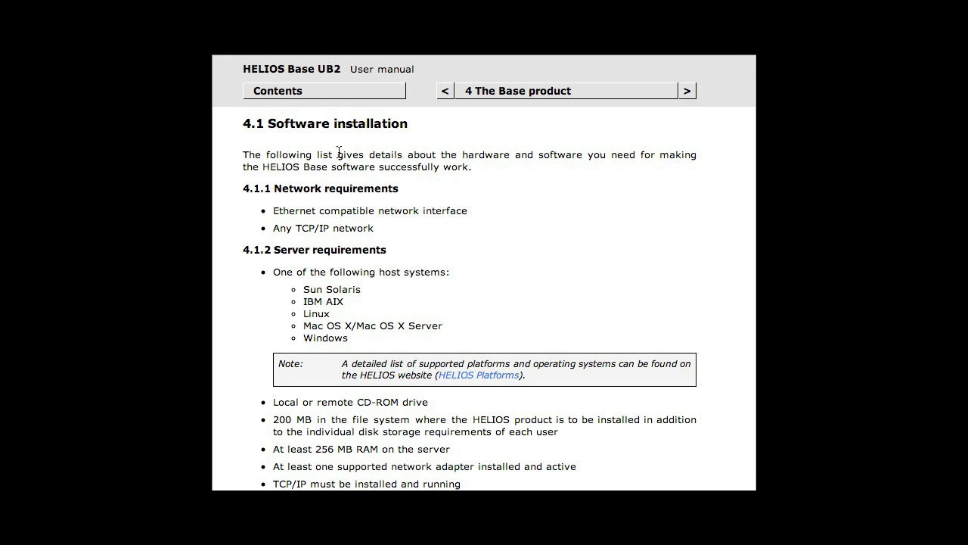
click(566, 91)
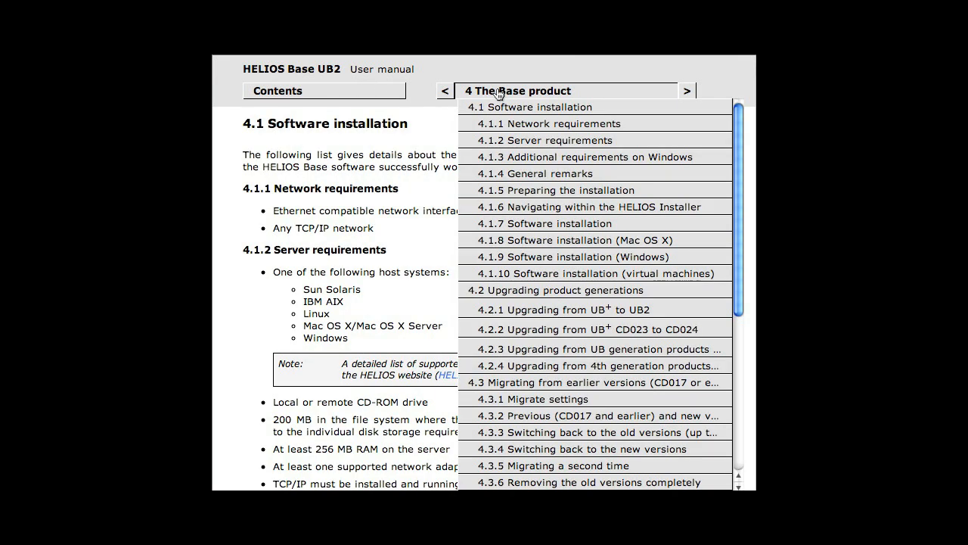
click(438, 304)
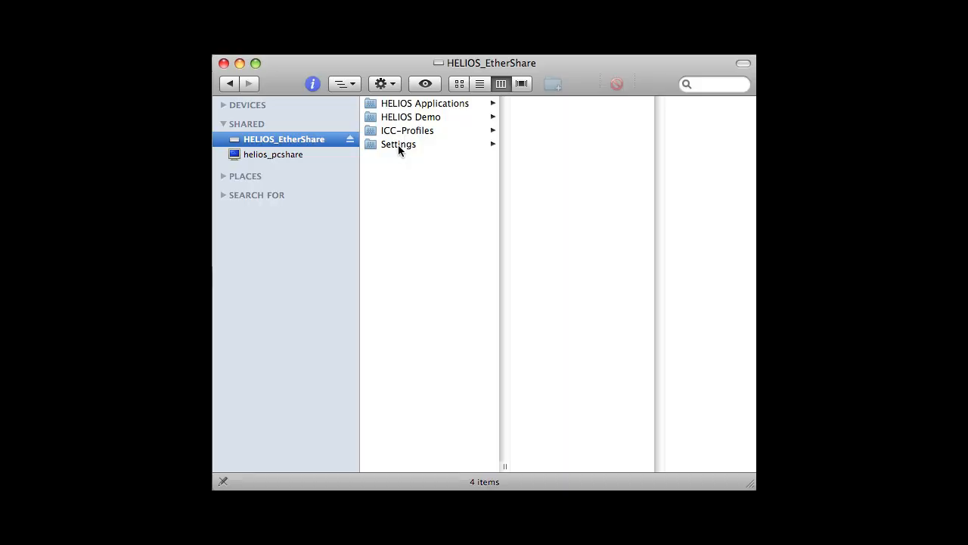
Browse Settings > Script Server on HELIOS_EtherShare, then show the HELIOS Demo folder contents.
click(400, 144)
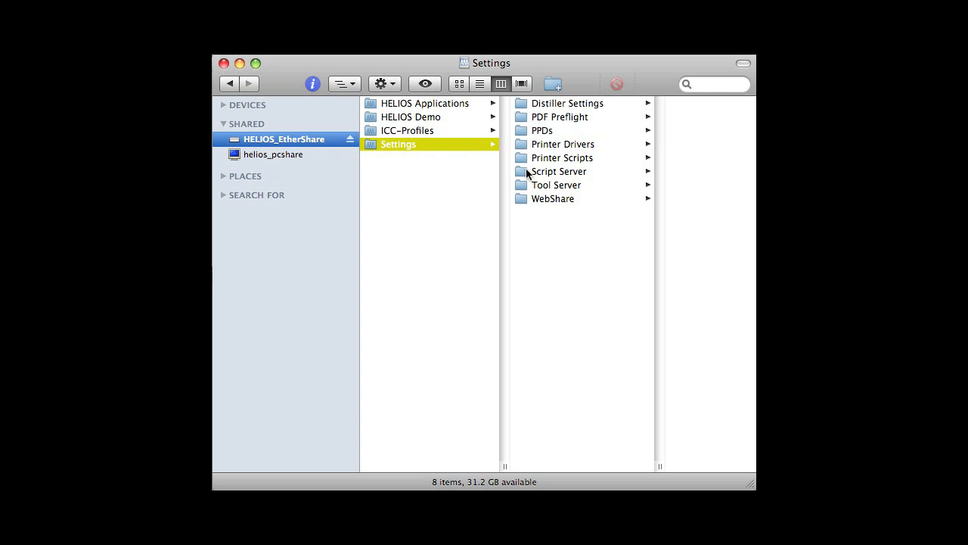
click(558, 170)
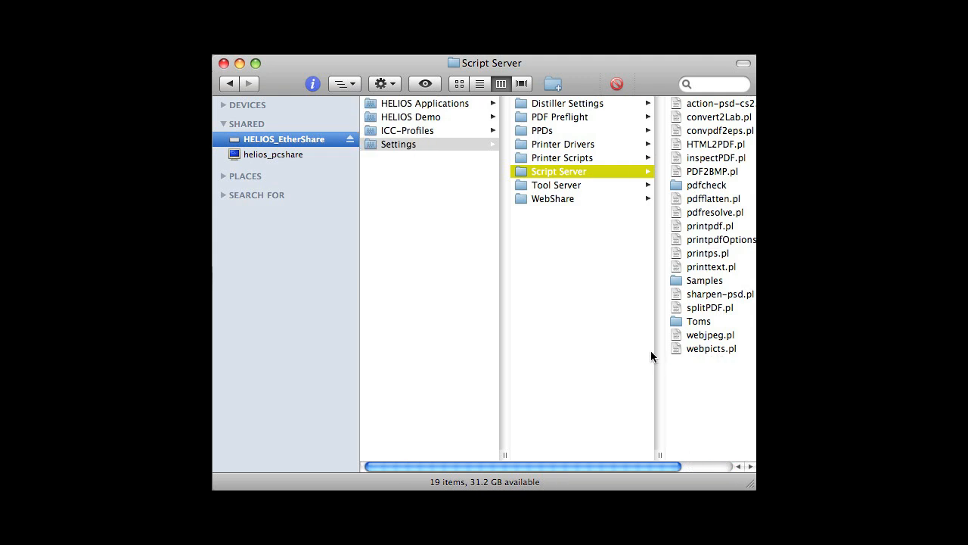
click(411, 116)
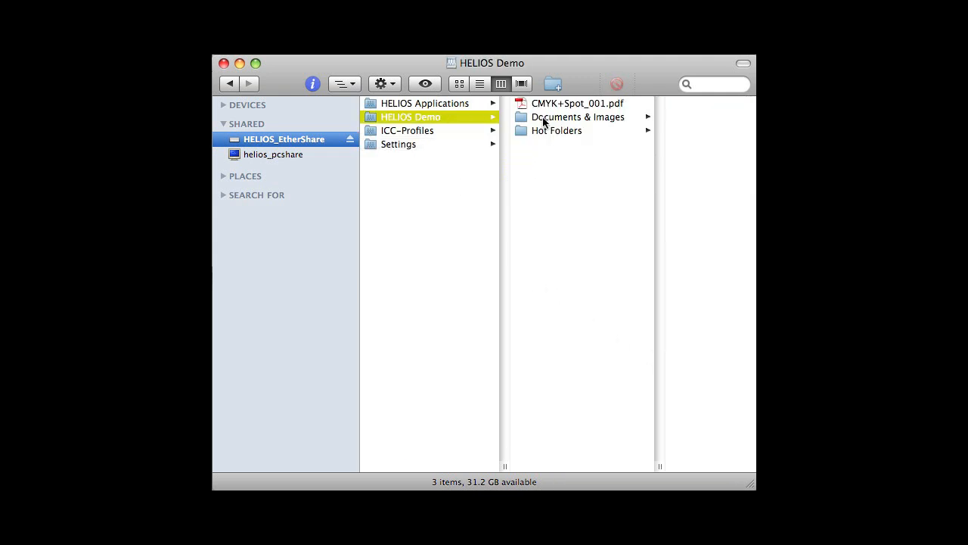
click(557, 130)
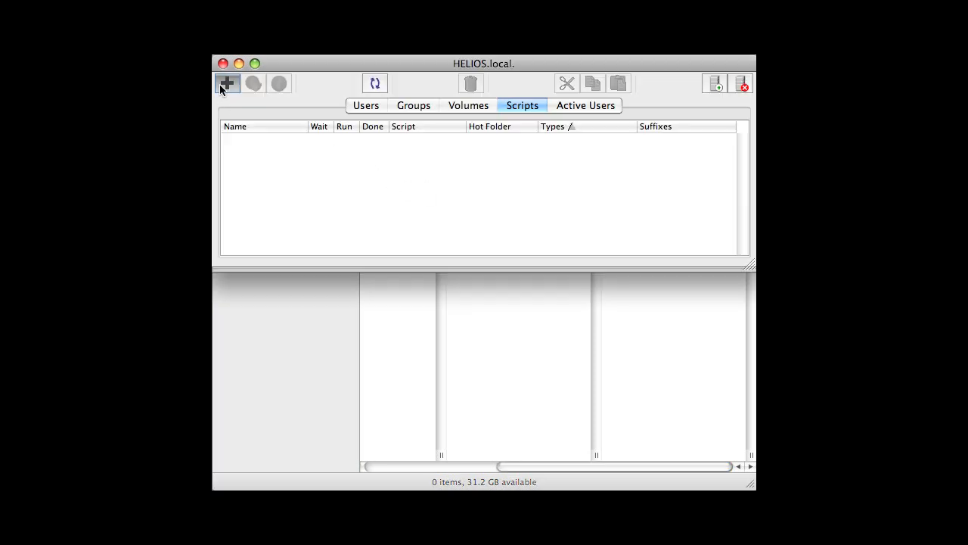
Create a new script named Check_if_PDF_is_X-1a_compliant running Script Server/pdfcheck/pdfcheck.pl.
click(227, 83)
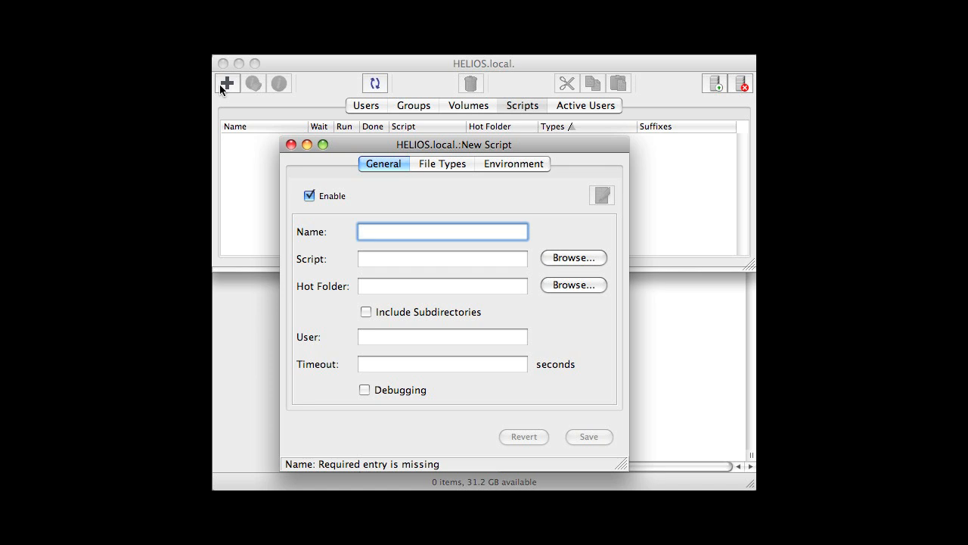
text(Check_if_PDF_is_X-1a_compliant)
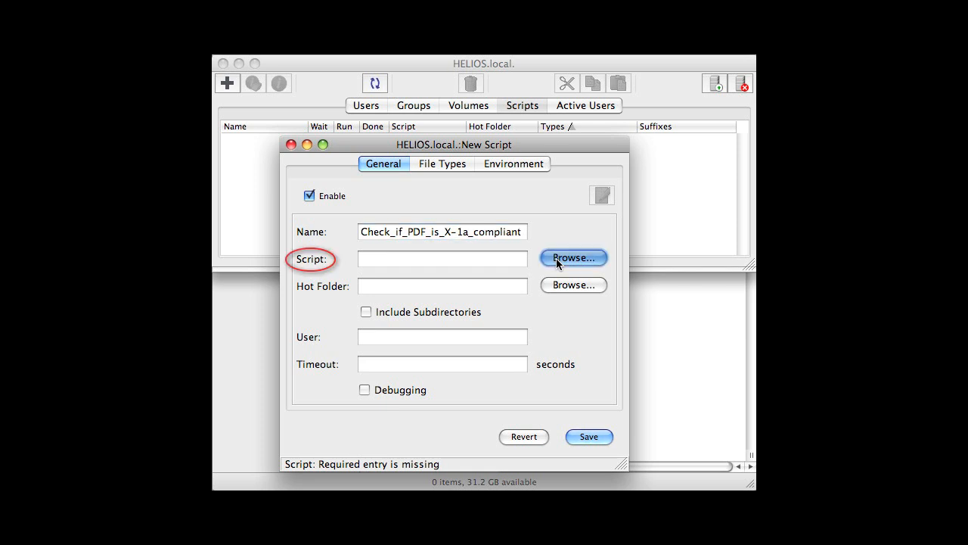
click(572, 257)
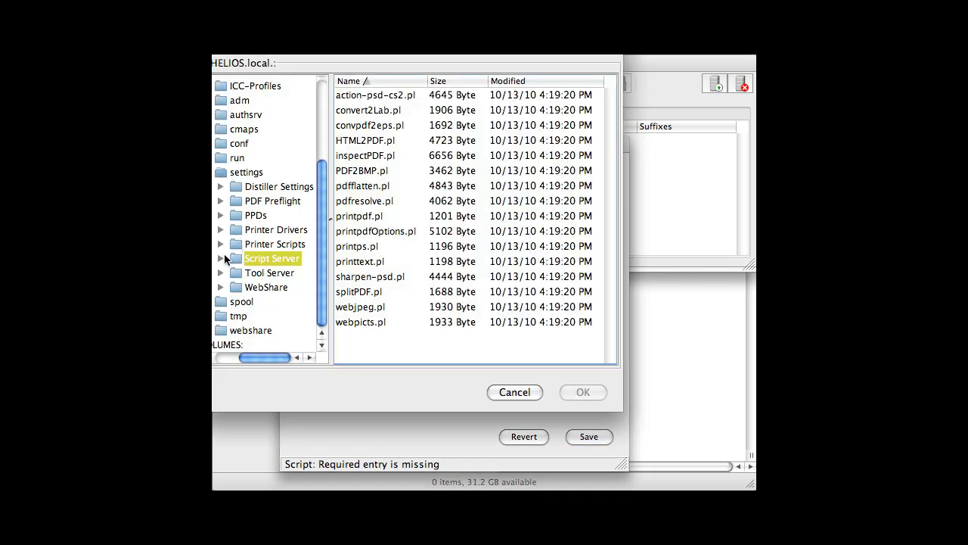
click(220, 257)
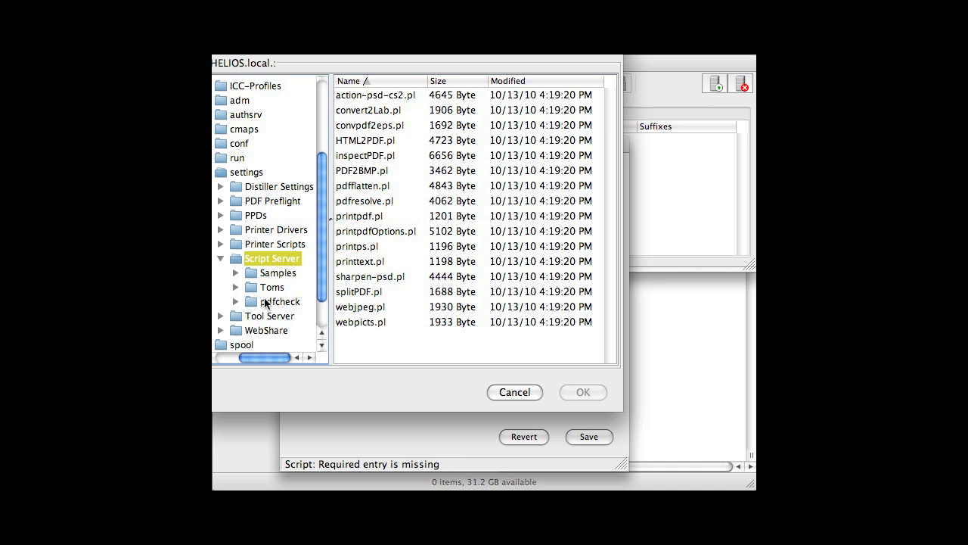
click(281, 301)
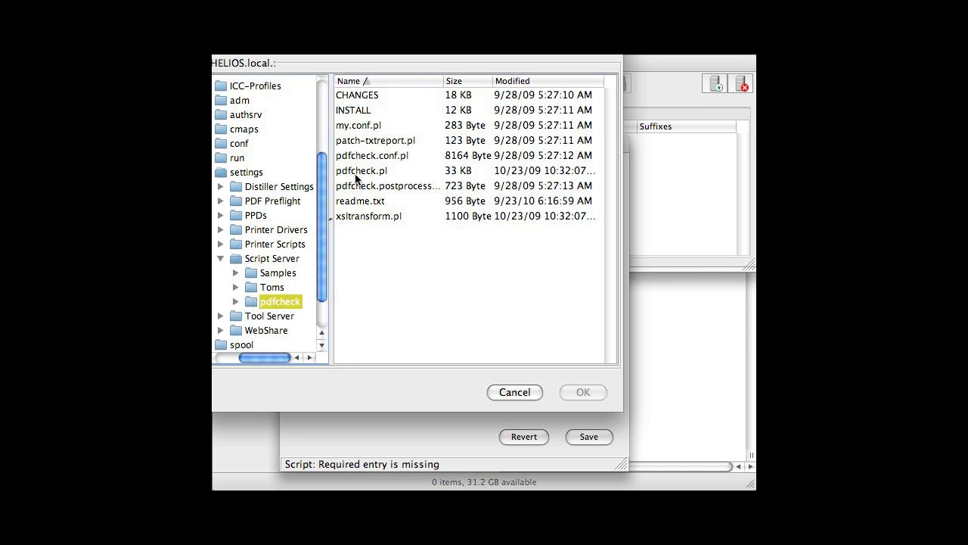
click(582, 392)
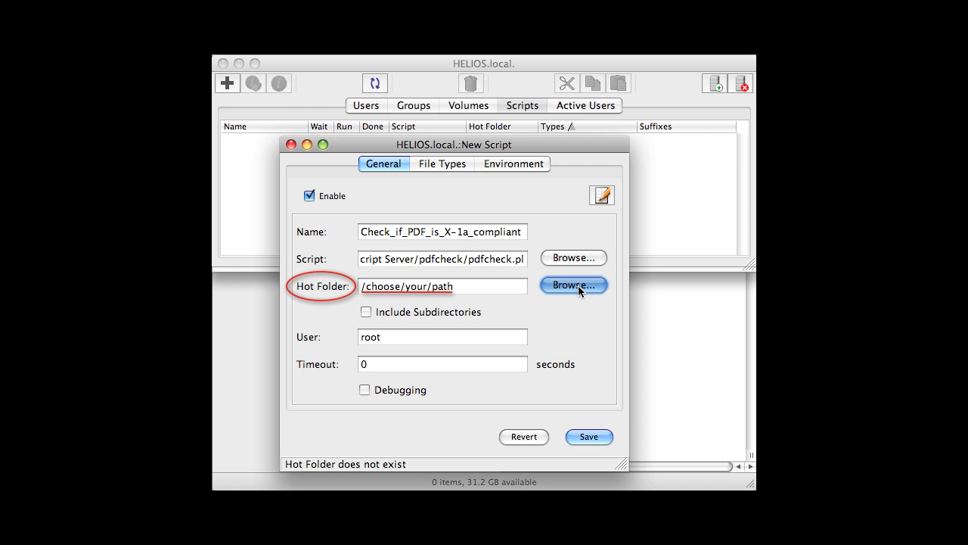
Set the script's hot folder to Hot Folders/PDF - Preflight PDF X-1a.
click(574, 285)
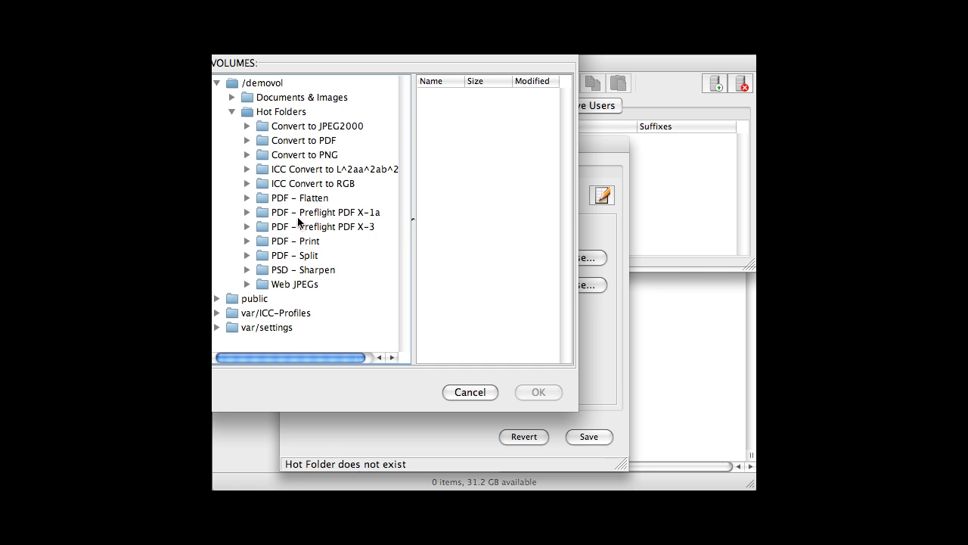
click(539, 392)
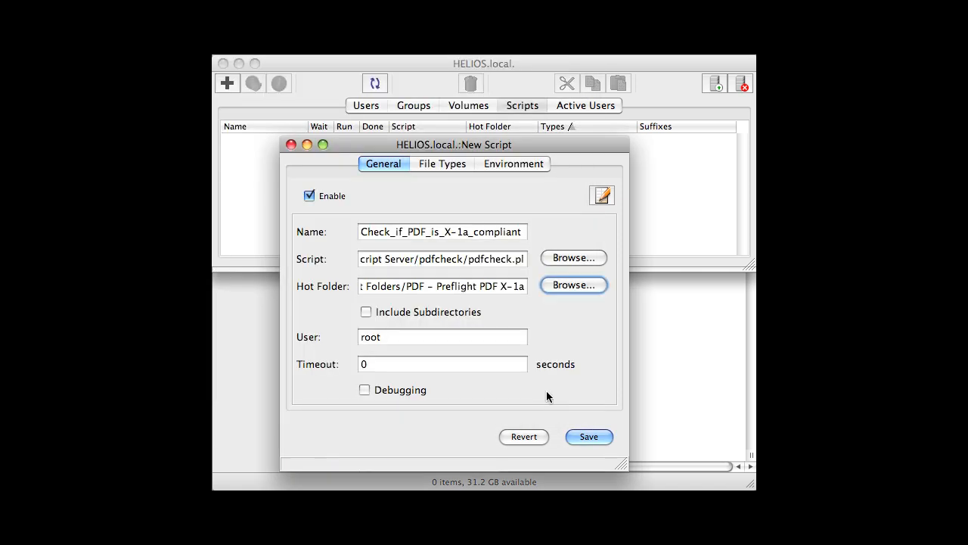
mouse_move(451, 189)
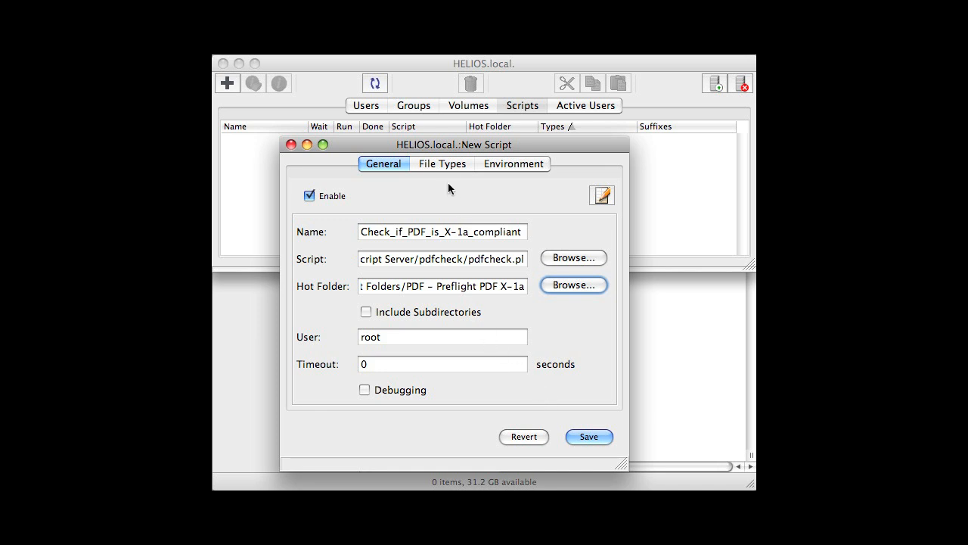
Review file types, then set environment variable PDF_PROFILE to the PDFX-1a 2003.kfp profile.
click(442, 163)
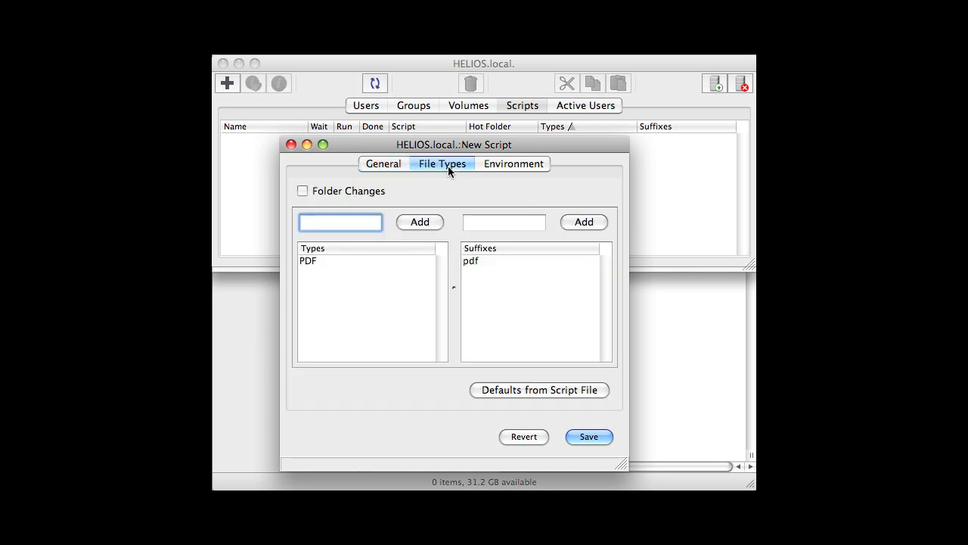
click(513, 163)
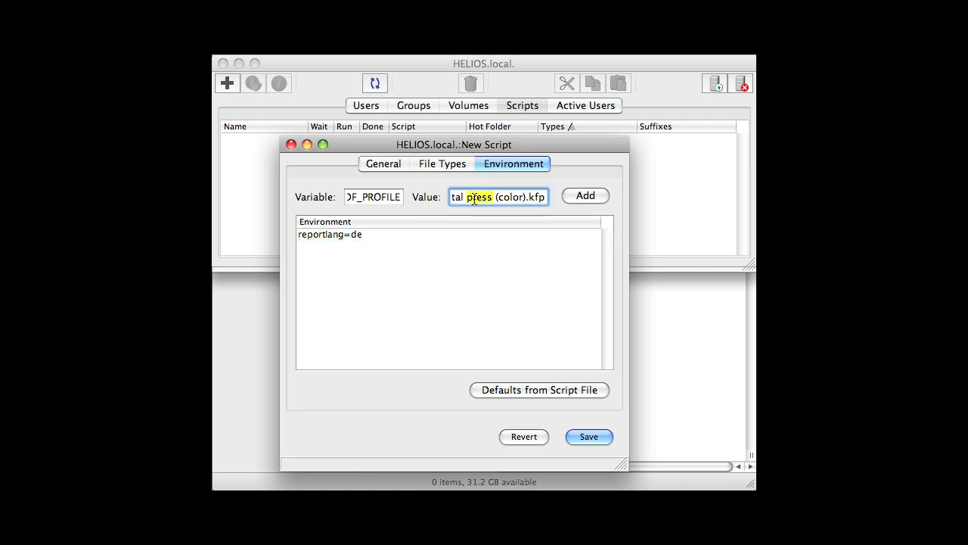
triple_click(498, 196)
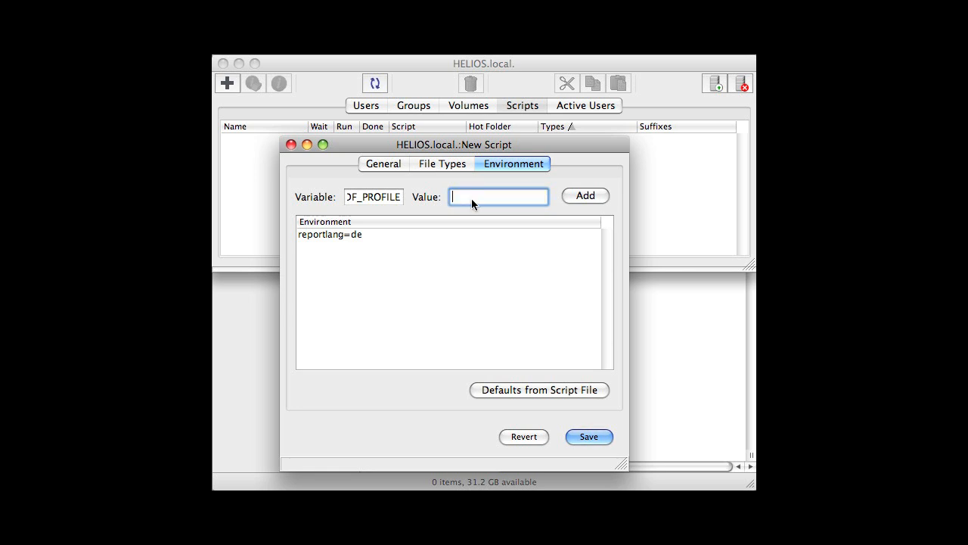
text(PDFX-1a 2003.kfp)
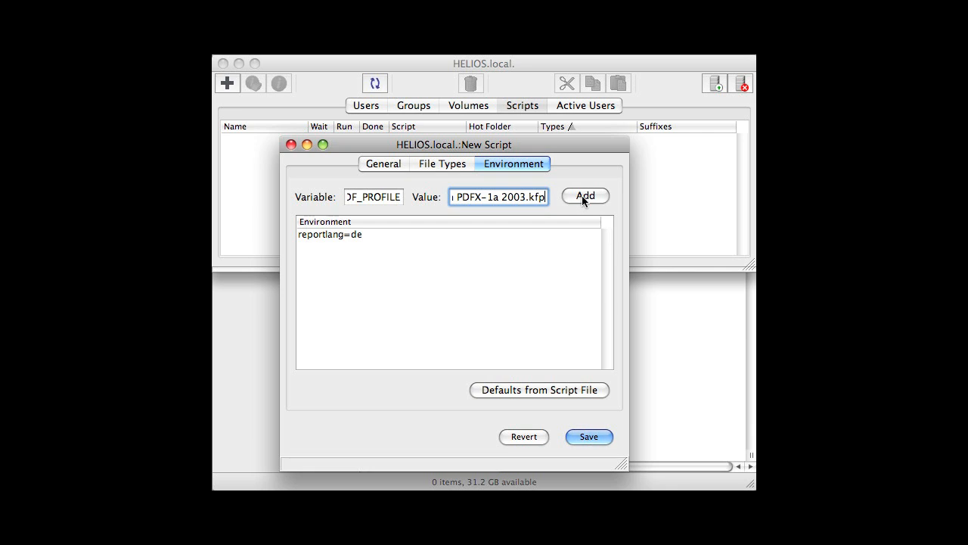
click(584, 197)
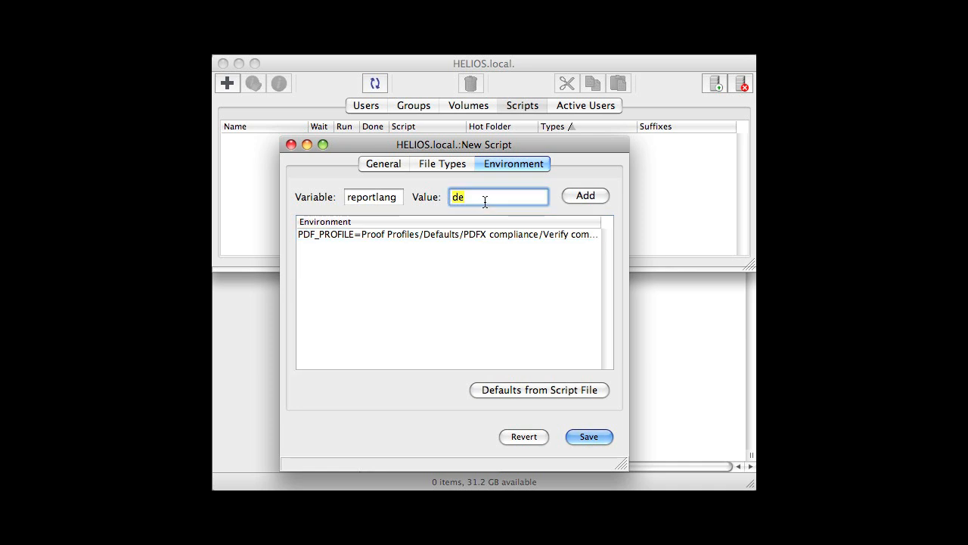
Add reportlang=en and save the Check_if_PDF_is_X-1a_compliant script.
text(en)
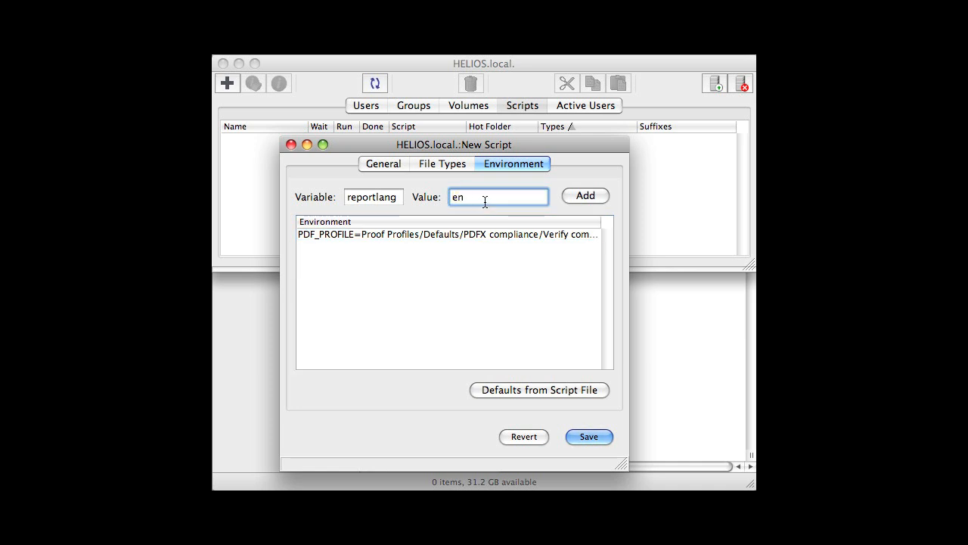
click(584, 196)
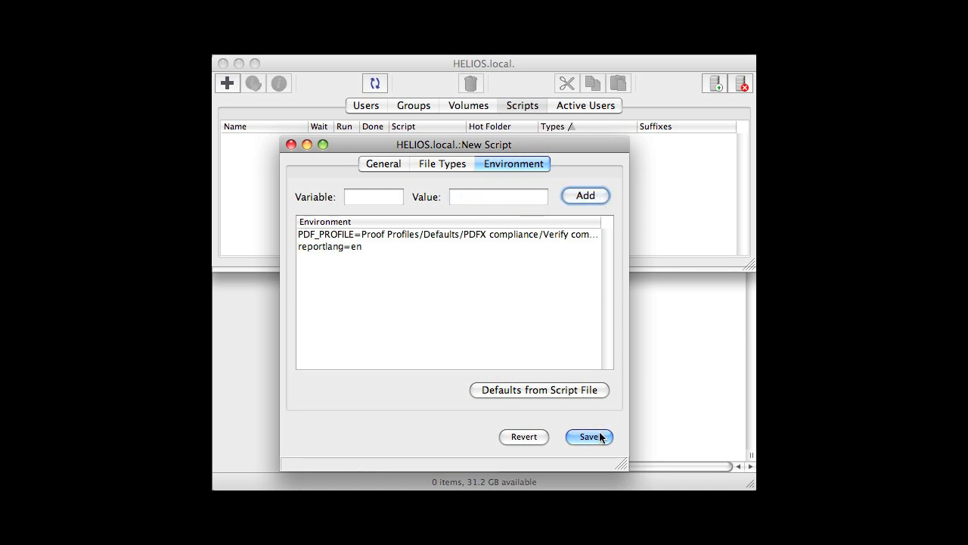
click(590, 436)
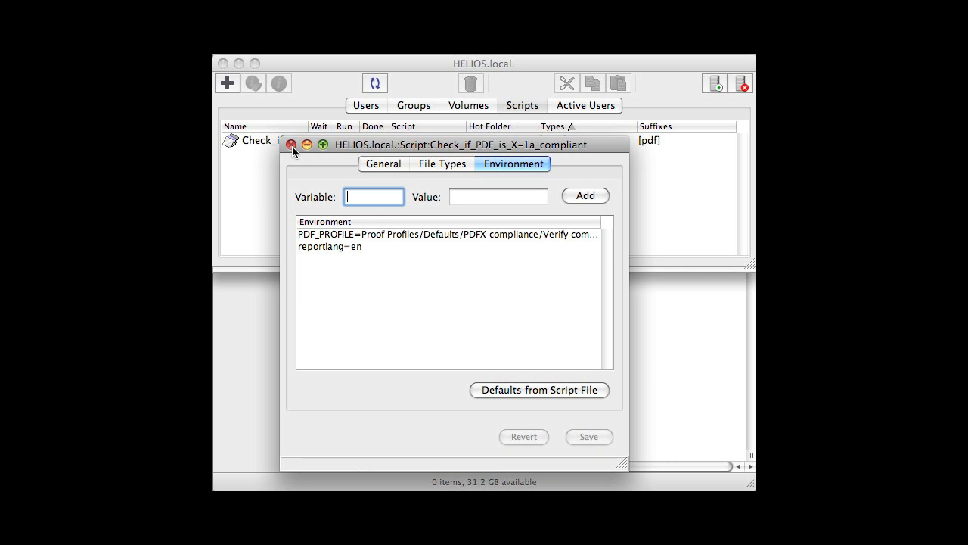
Drop CMYK+Spot_001.pdf into Hot Folders/PDF - Preflight PDF X-1a and open the ERROR report.html.
click(290, 146)
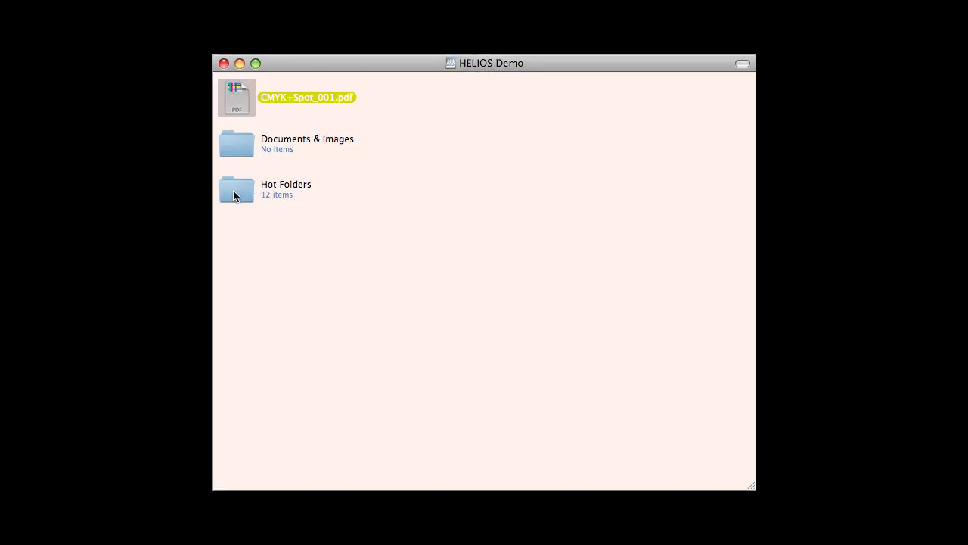
double_click(236, 189)
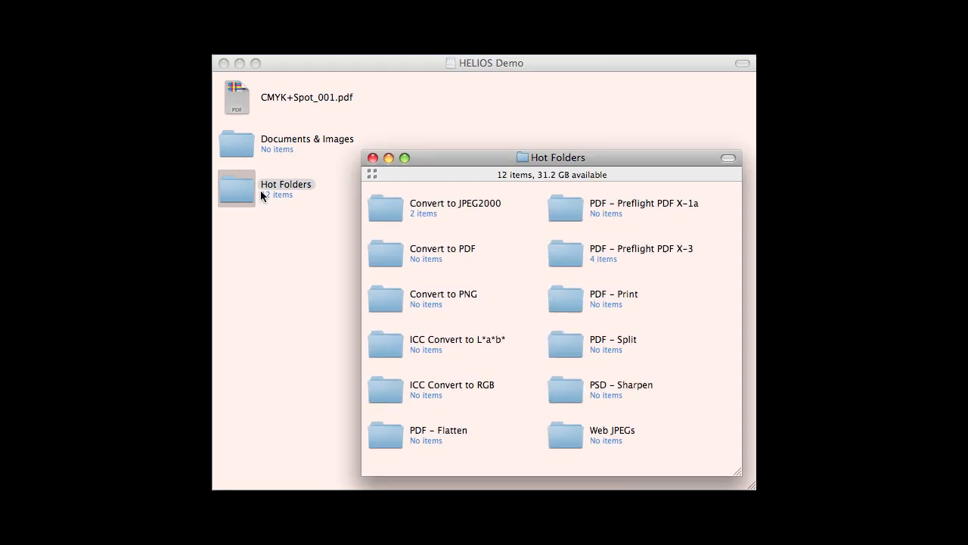
double_click(565, 209)
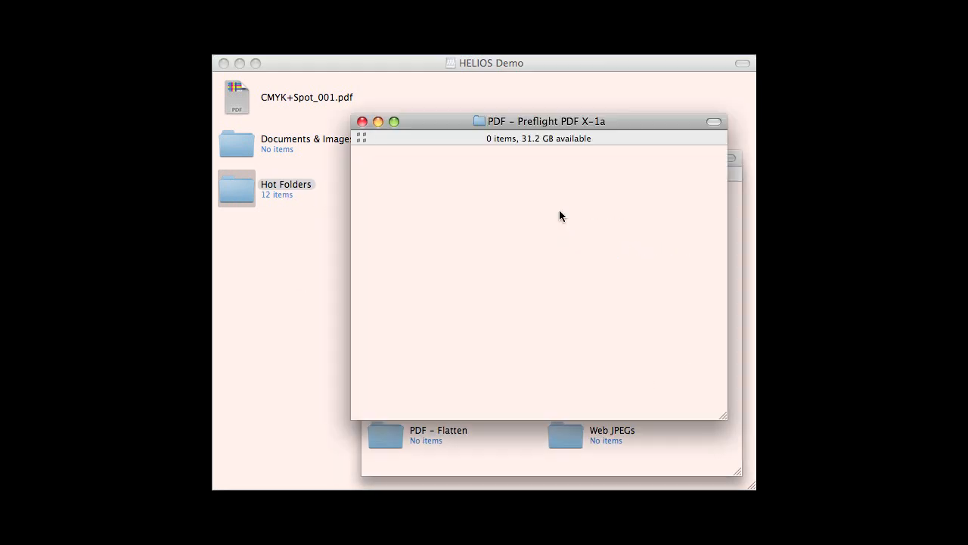
drag(236, 96, 386, 167)
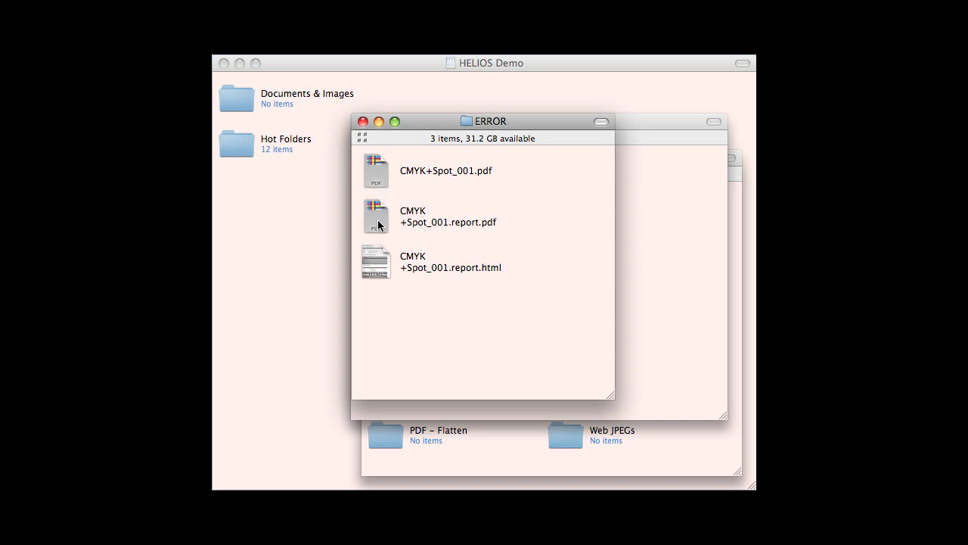
mouse_move(378, 276)
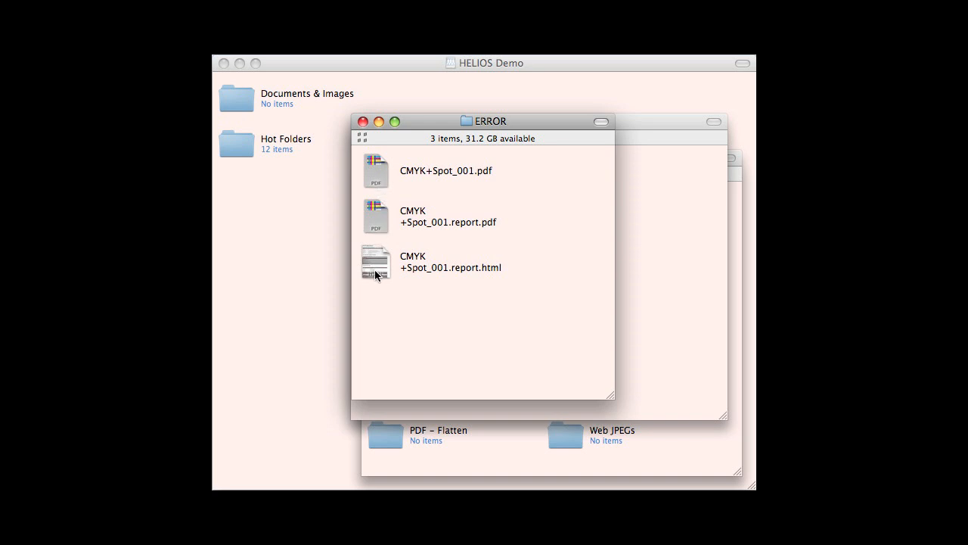
double_click(375, 263)
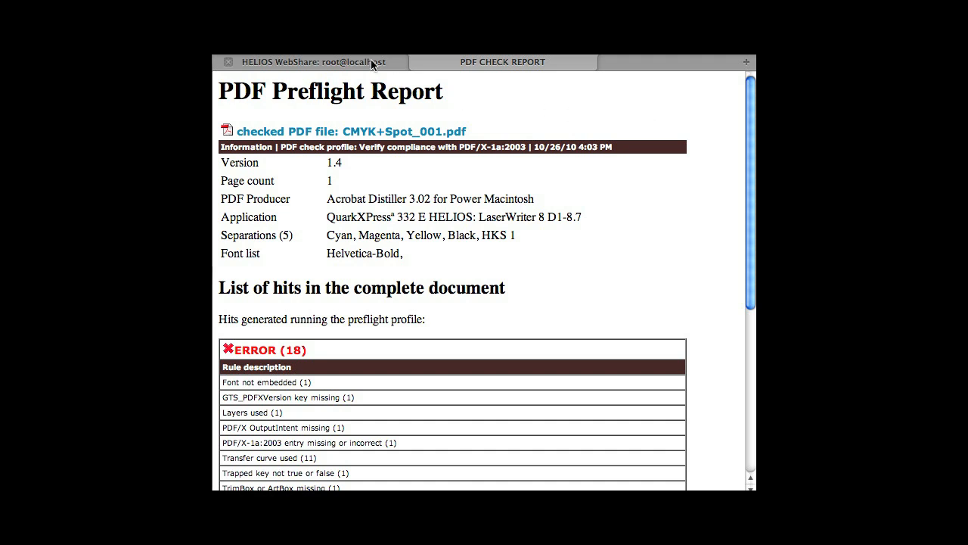
Open CMYK+Spot_001.report.html from the X-1a hot folder's ERROR folder and scroll through its 18 errors.
click(314, 62)
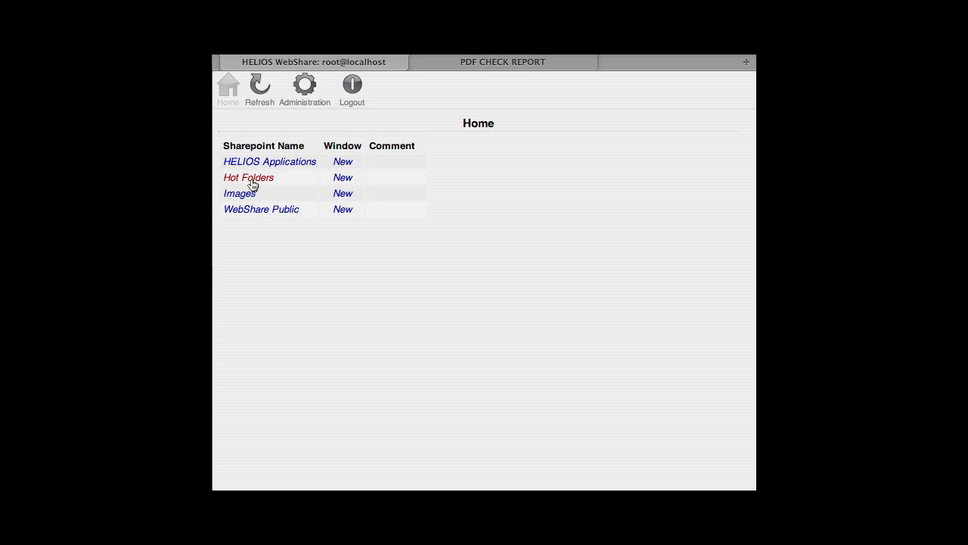
click(248, 177)
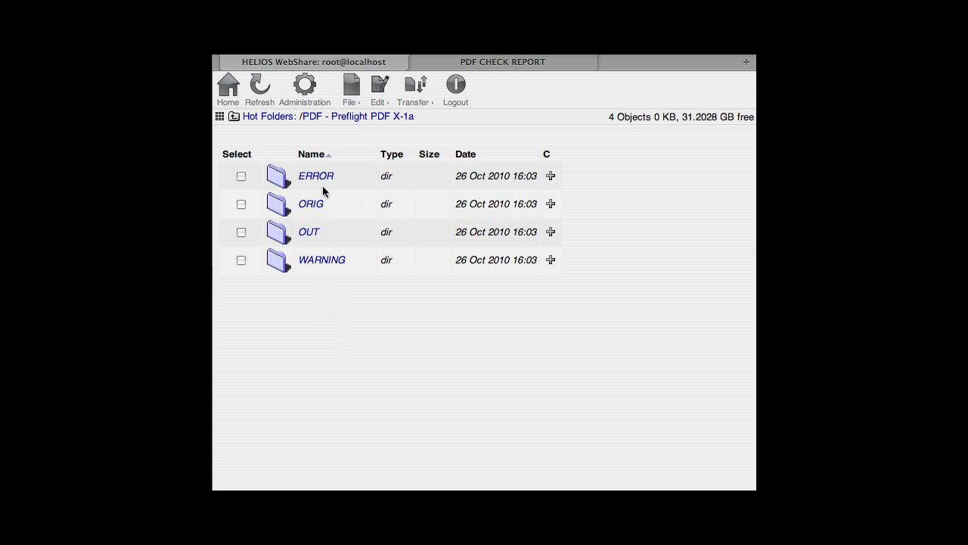
click(314, 176)
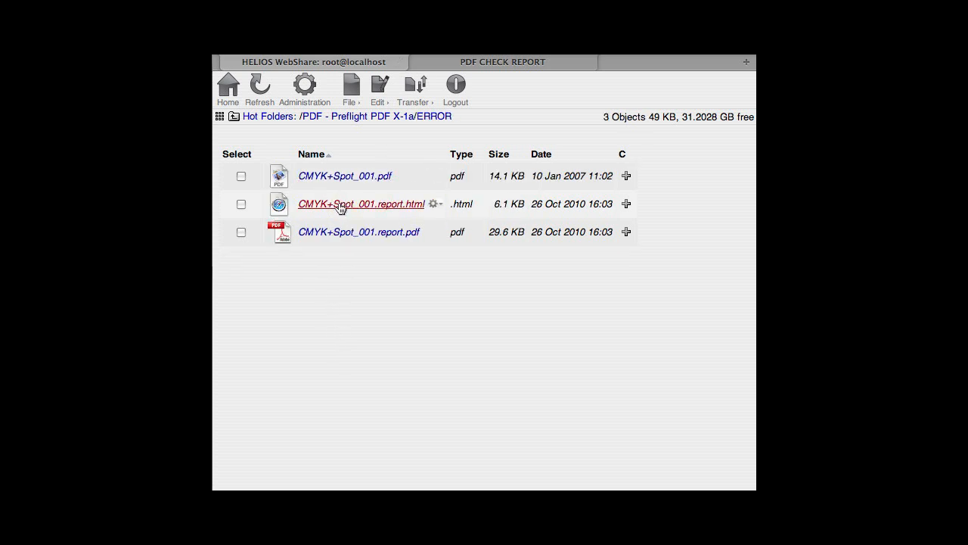
click(360, 203)
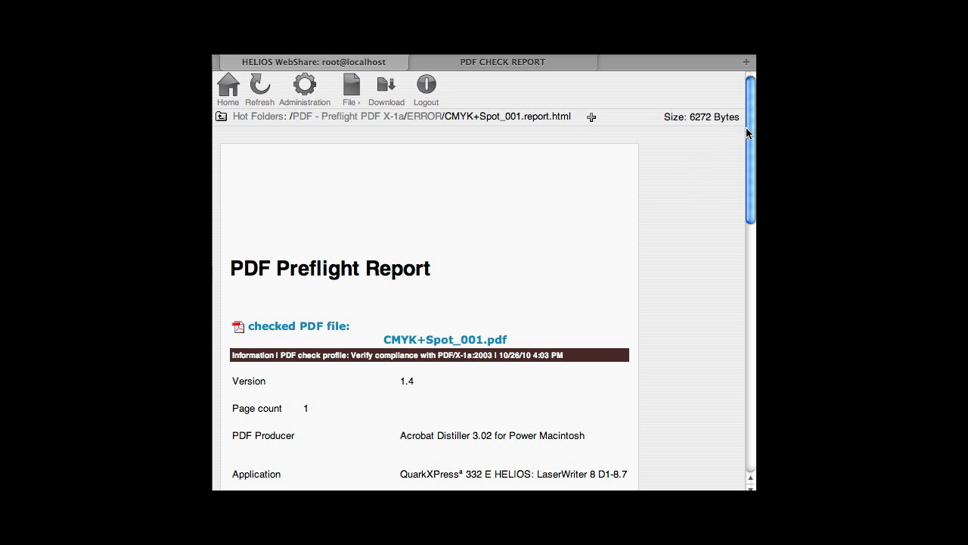
scroll(down, 3)
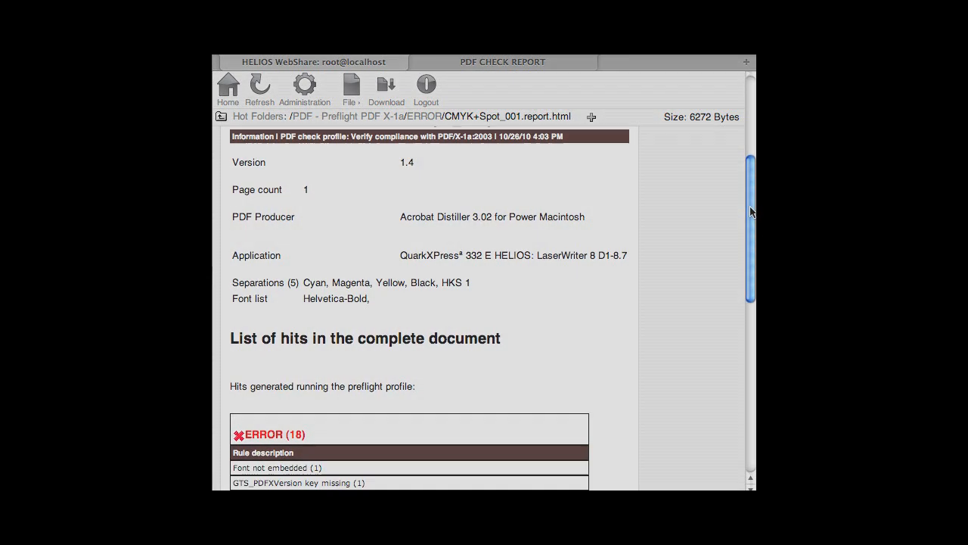
scroll(down, 3)
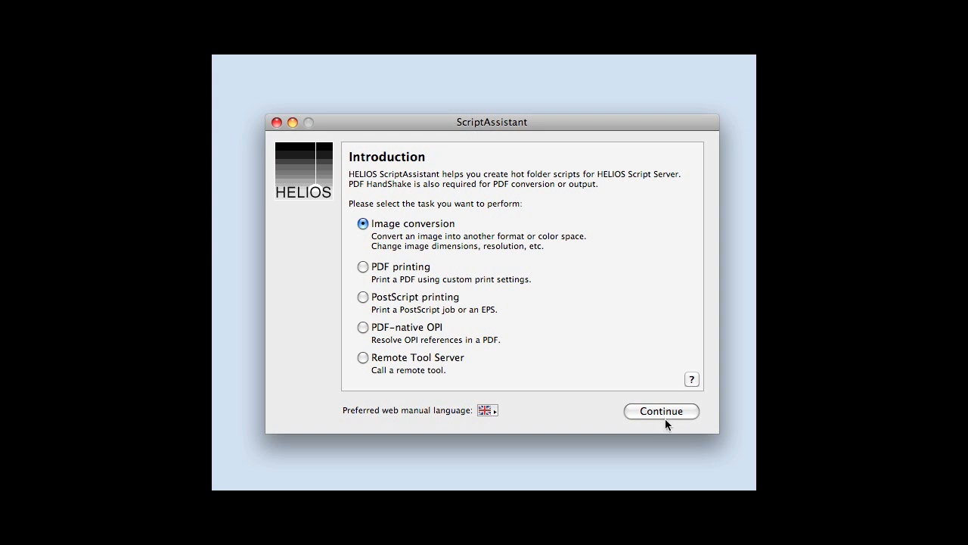
mouse_move(667, 420)
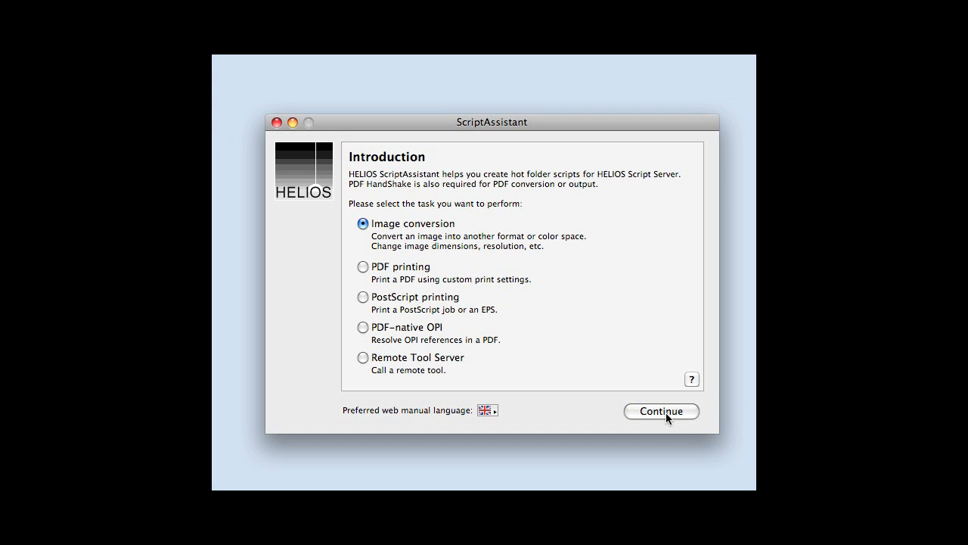
Start an image conversion script outputting JPEG, no thumbnail, RGB color space, and continue.
click(660, 412)
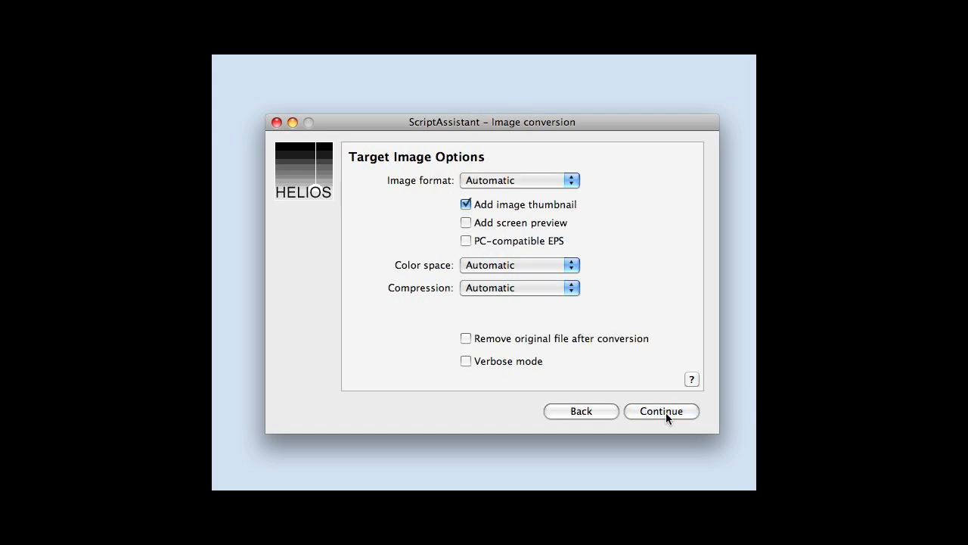
click(519, 180)
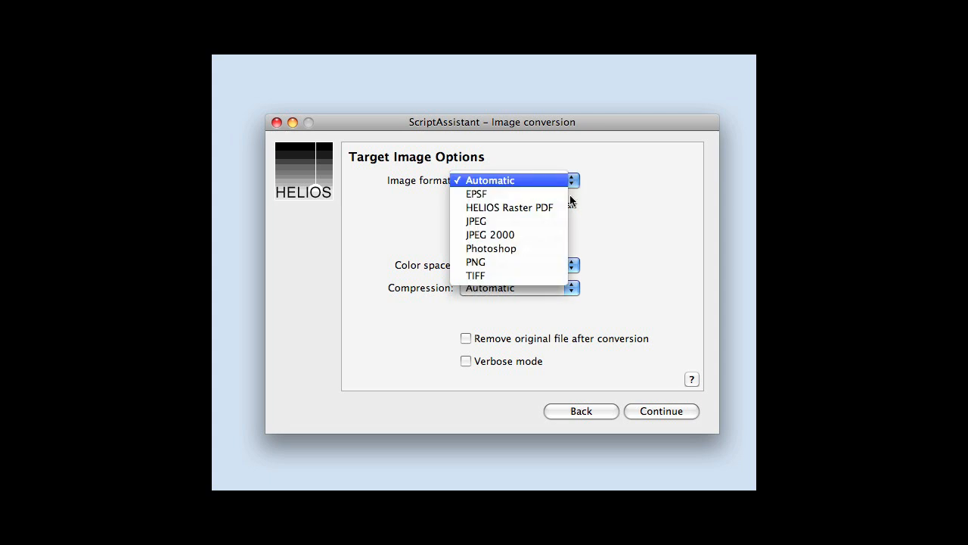
click(477, 221)
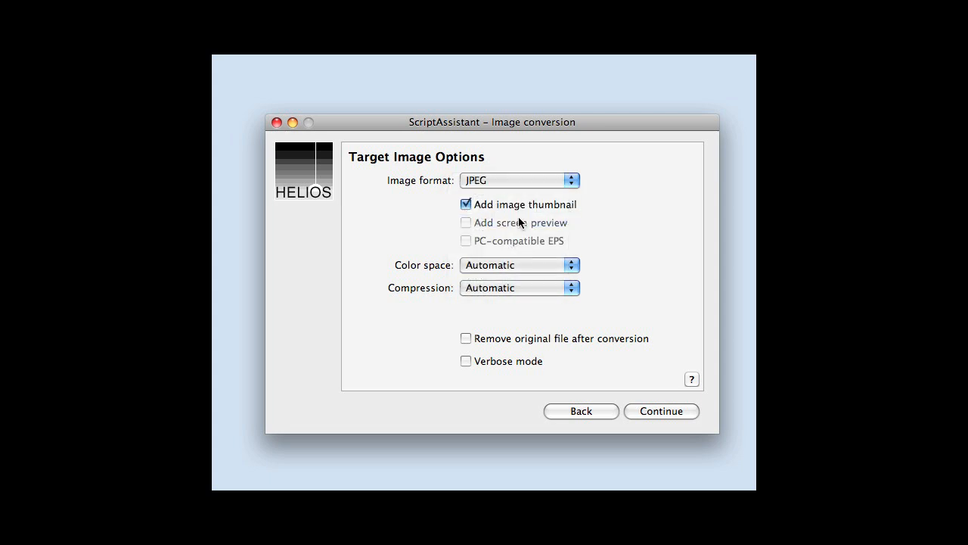
click(466, 204)
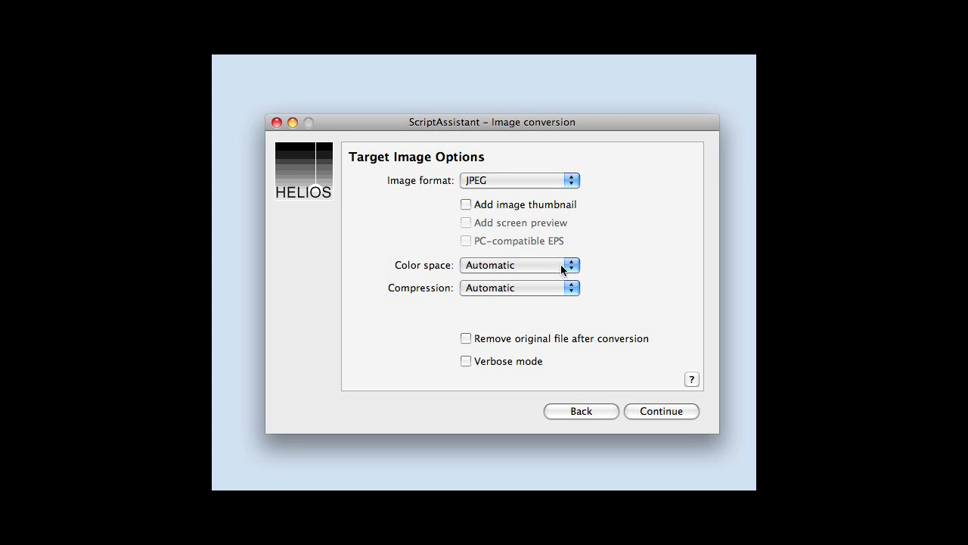
mouse_move(557, 304)
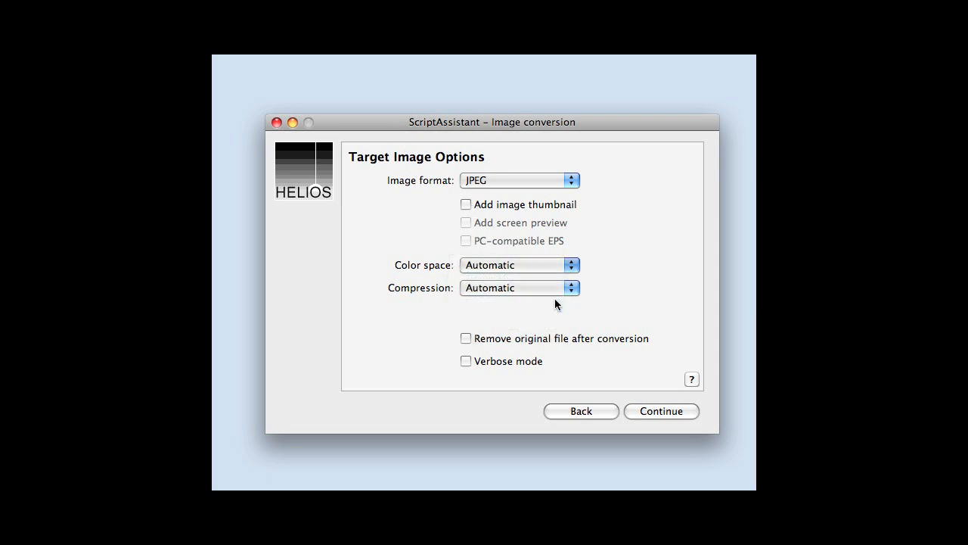
click(521, 265)
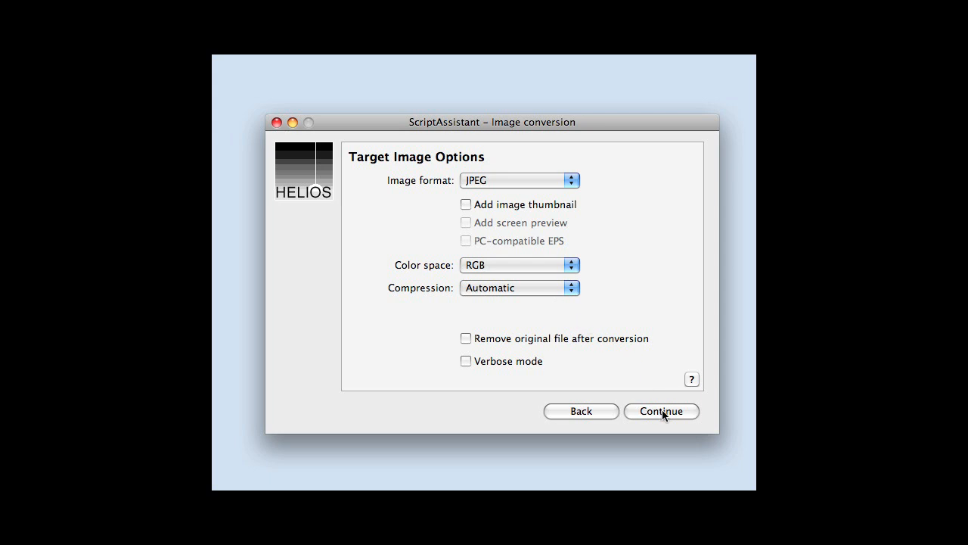
click(659, 411)
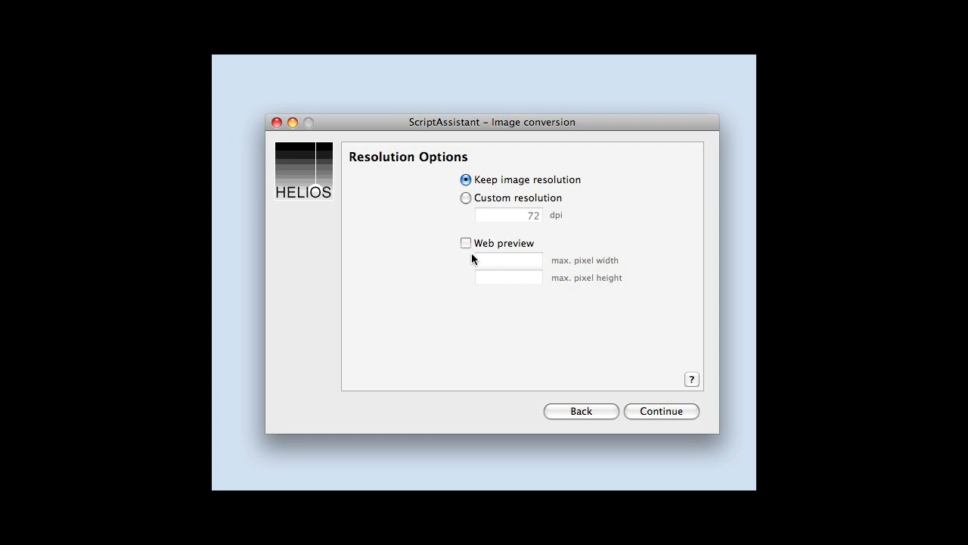
Enable the web preview, convert spot colors to process, and accept the ICC profile output defaults.
click(466, 242)
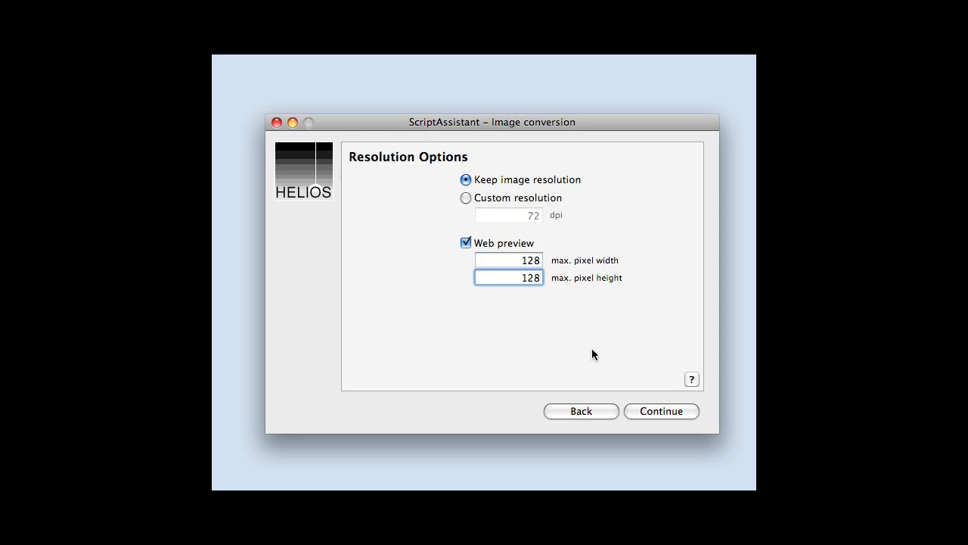
click(660, 411)
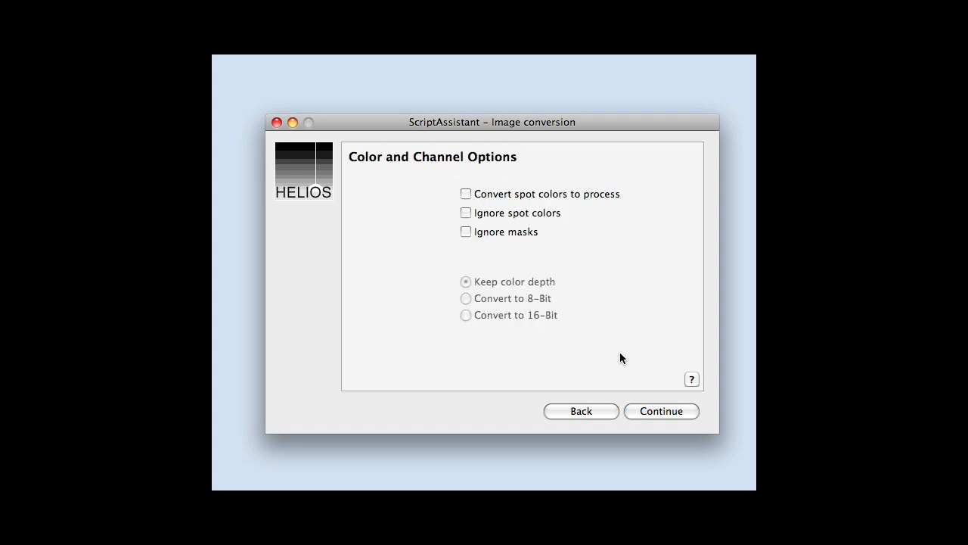
click(466, 194)
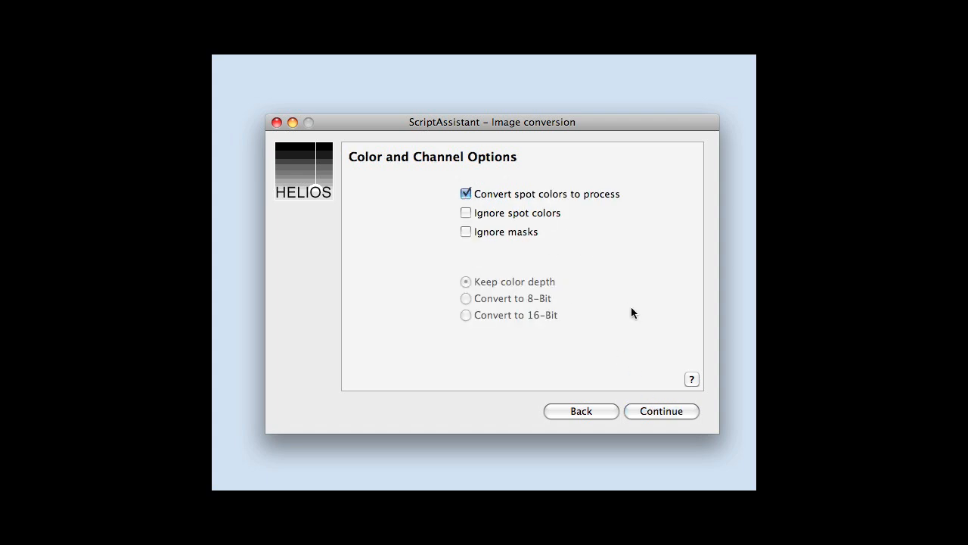
click(660, 411)
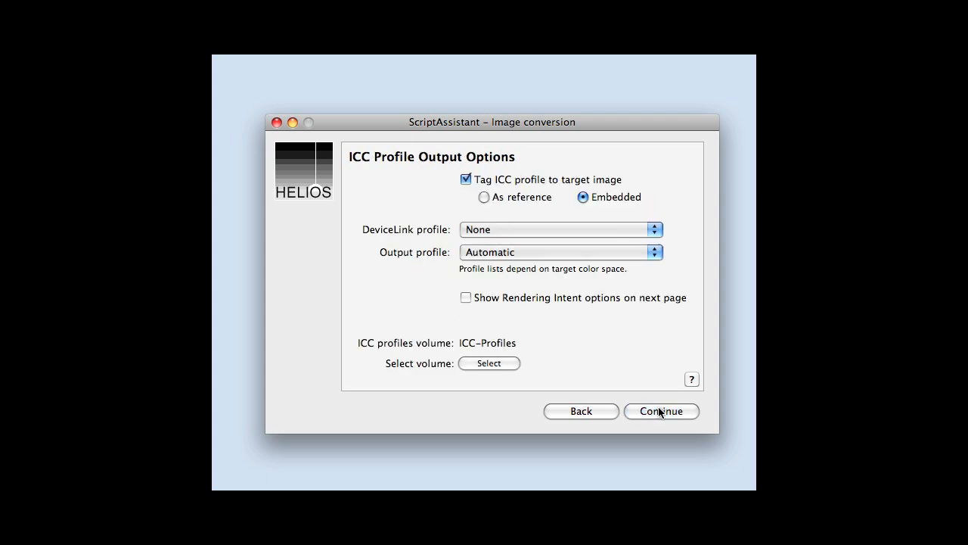
click(661, 411)
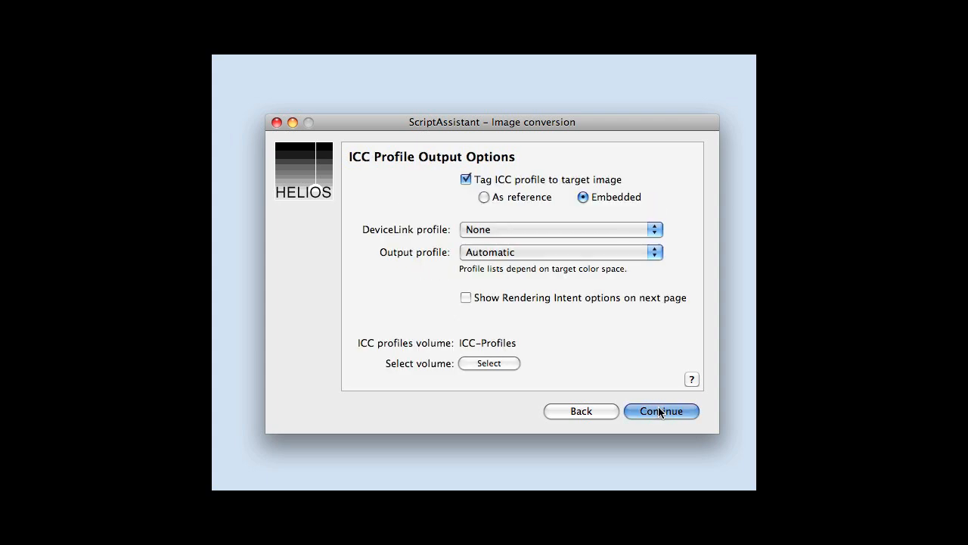
click(659, 412)
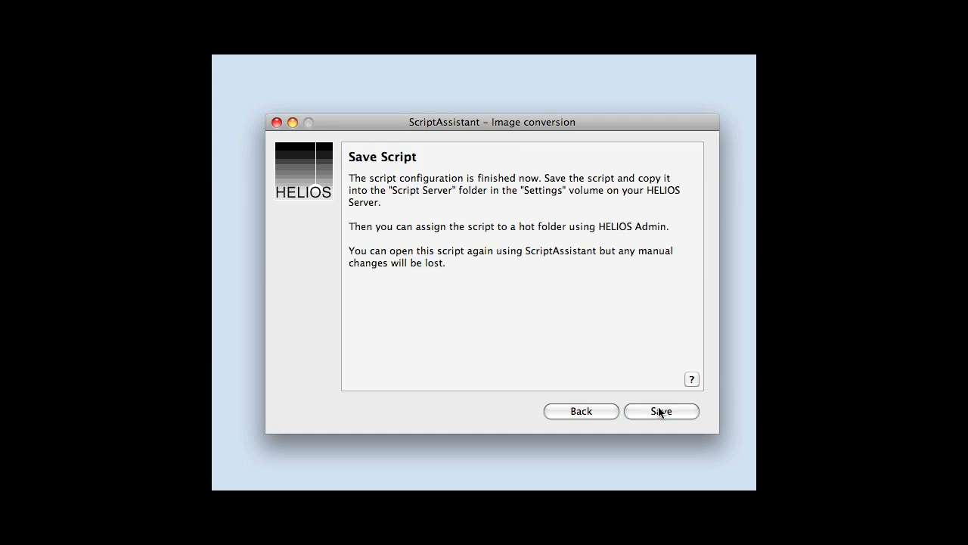
Save the script as convert_for_web.pl in Script Server and quit ScriptAssistant.
click(661, 412)
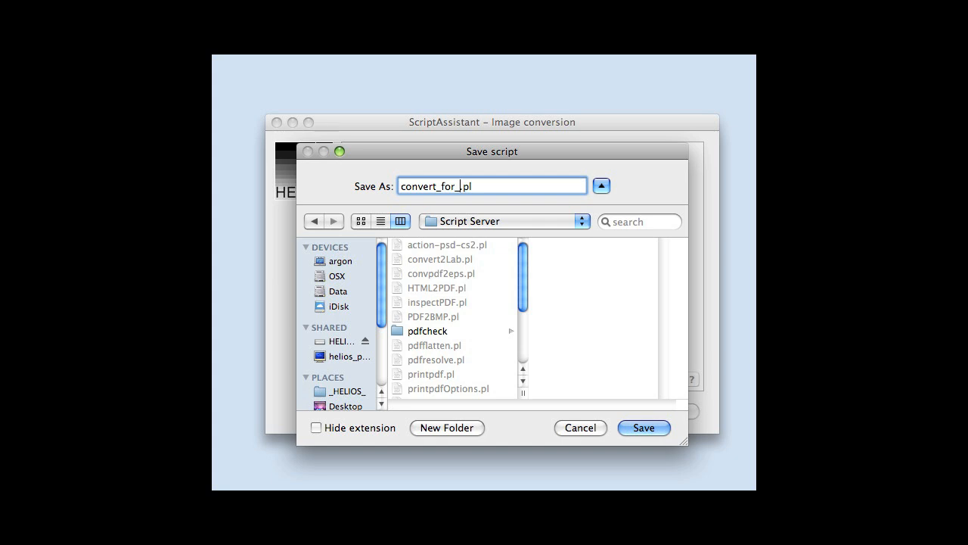
text(web)
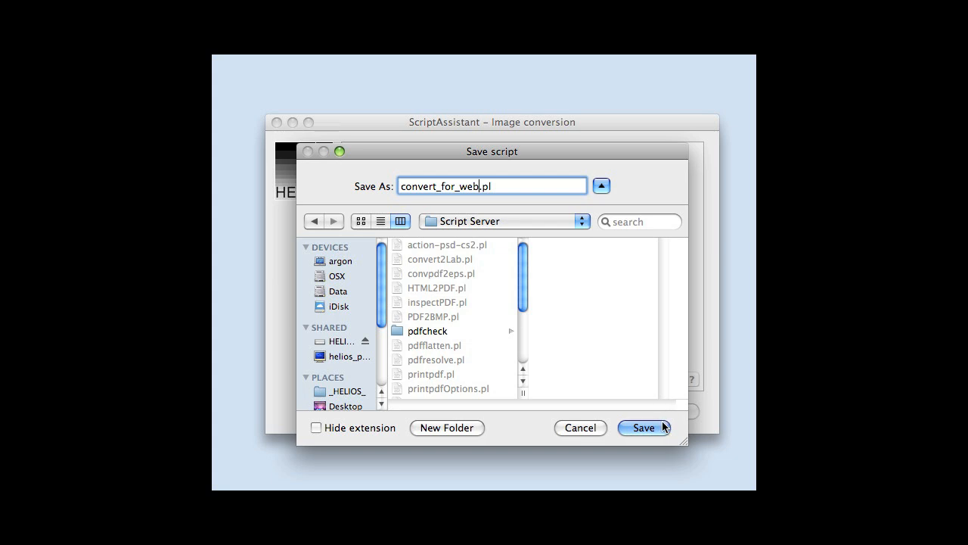
click(643, 427)
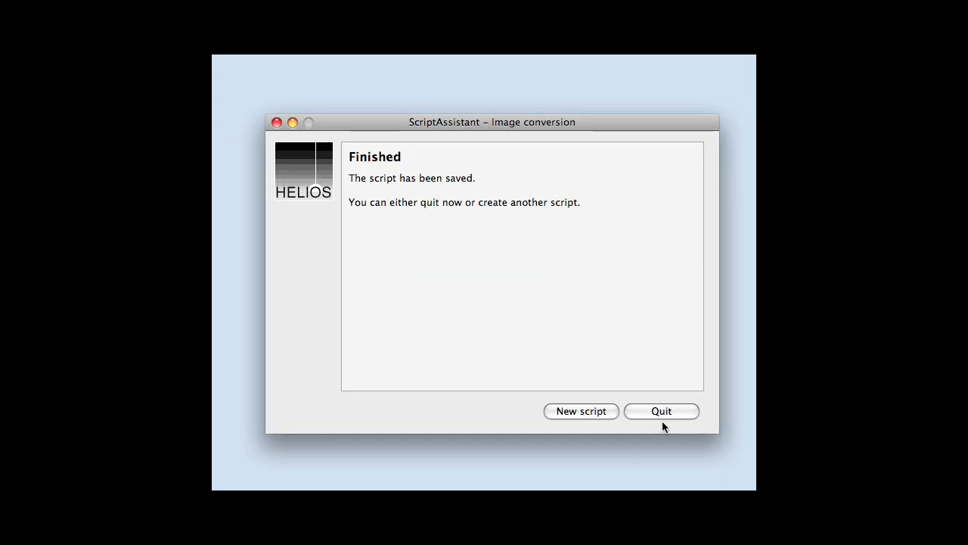
mouse_move(666, 415)
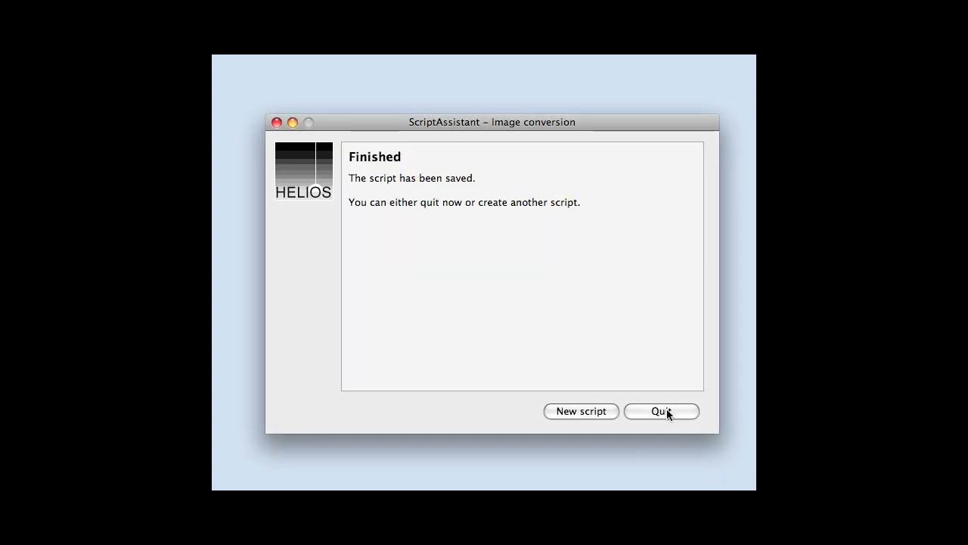
click(659, 412)
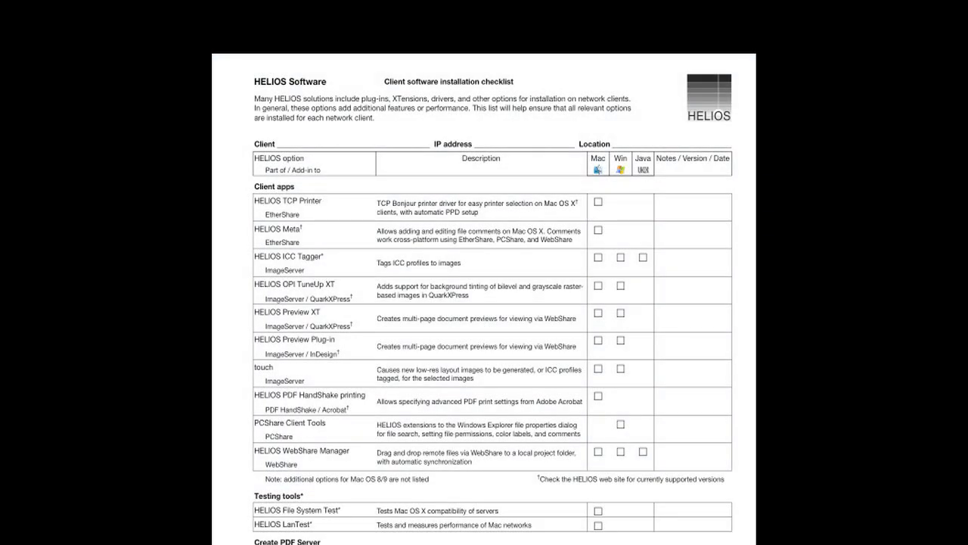